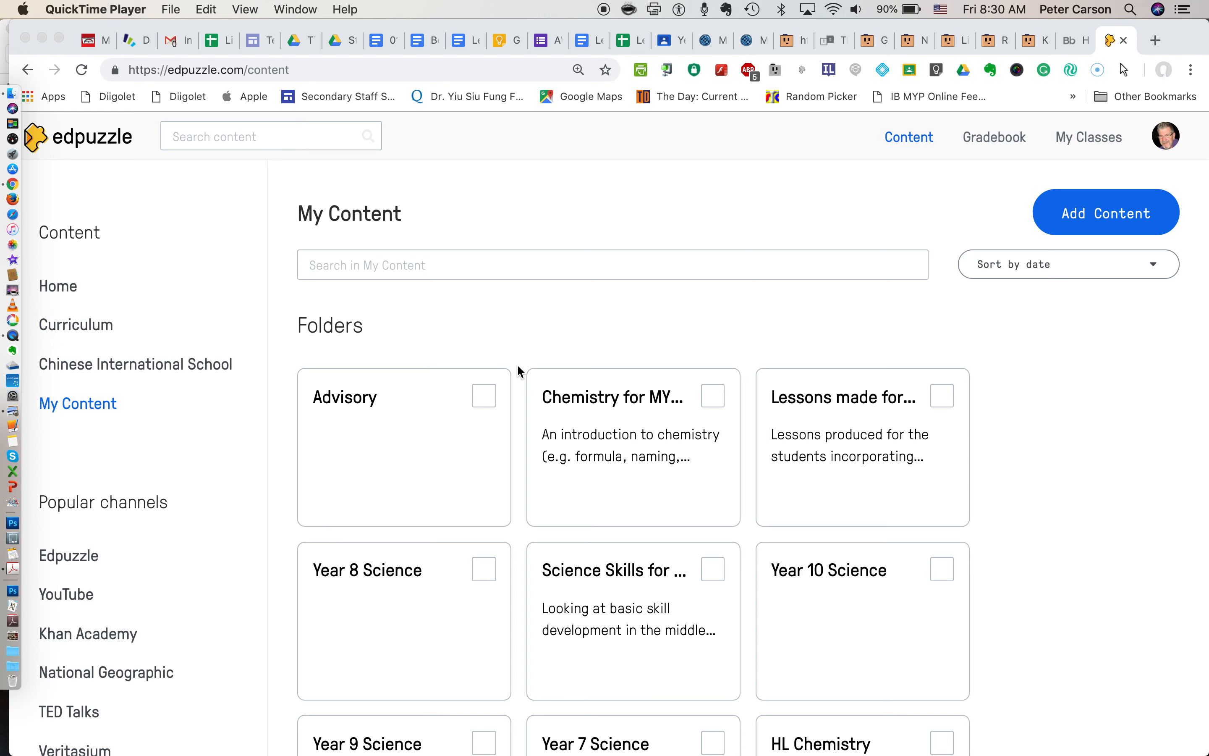
mouse_move(942, 373)
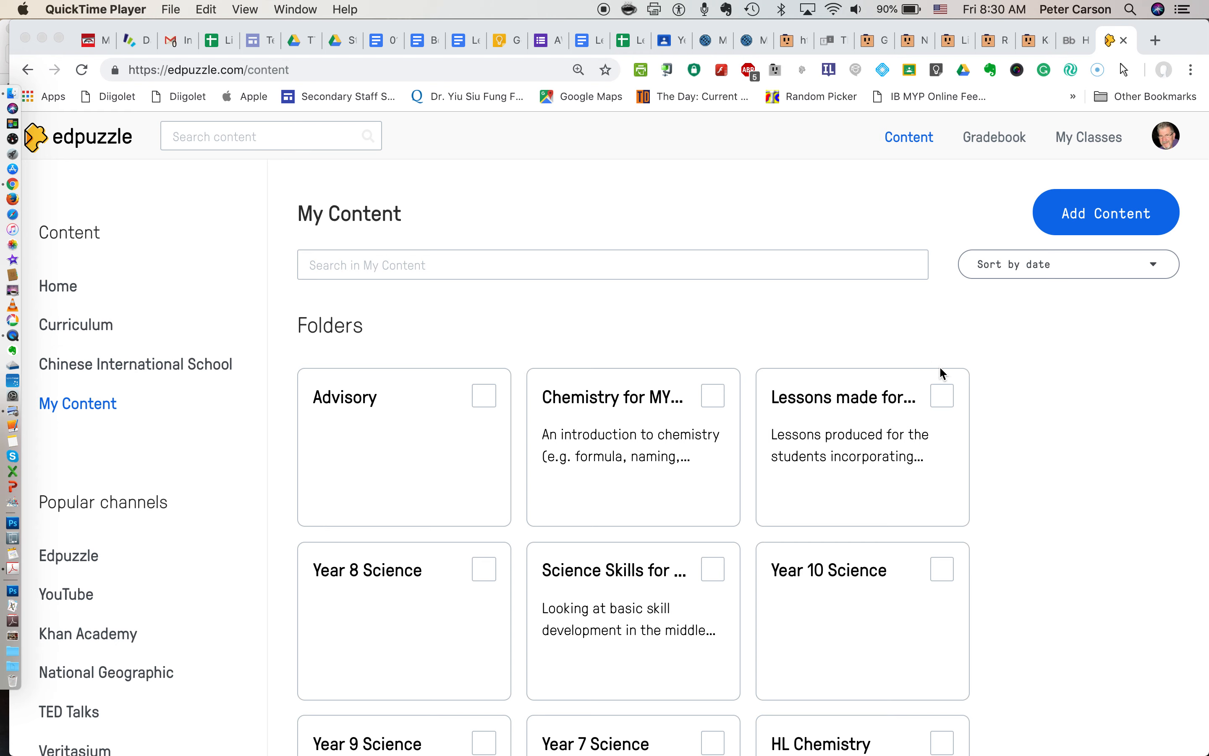
mouse_move(1045, 374)
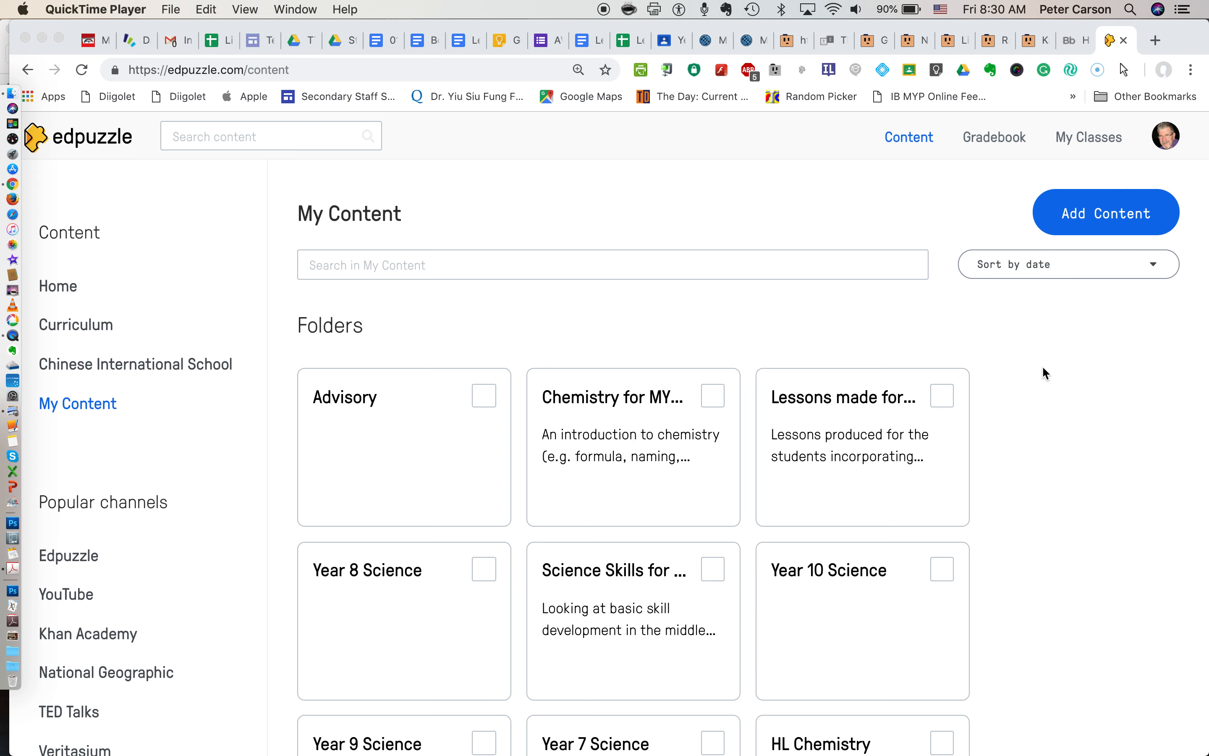
mouse_move(1037, 373)
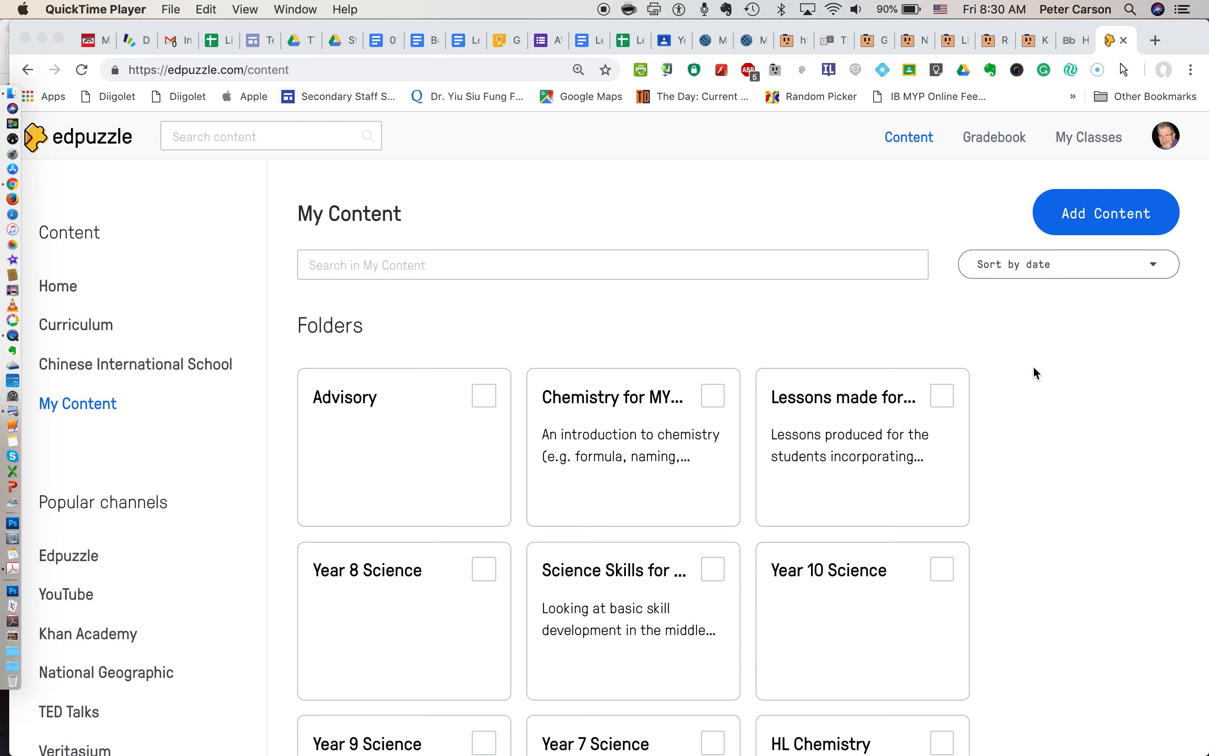
mouse_move(914, 289)
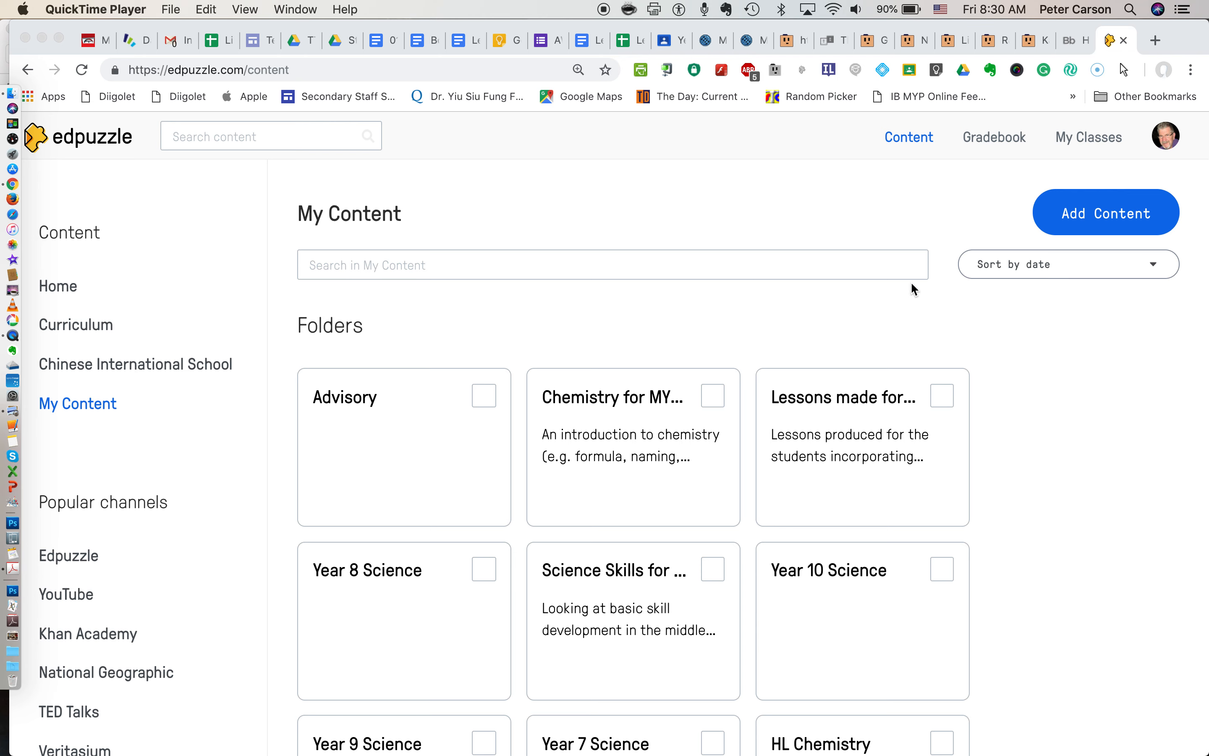
mouse_move(379, 241)
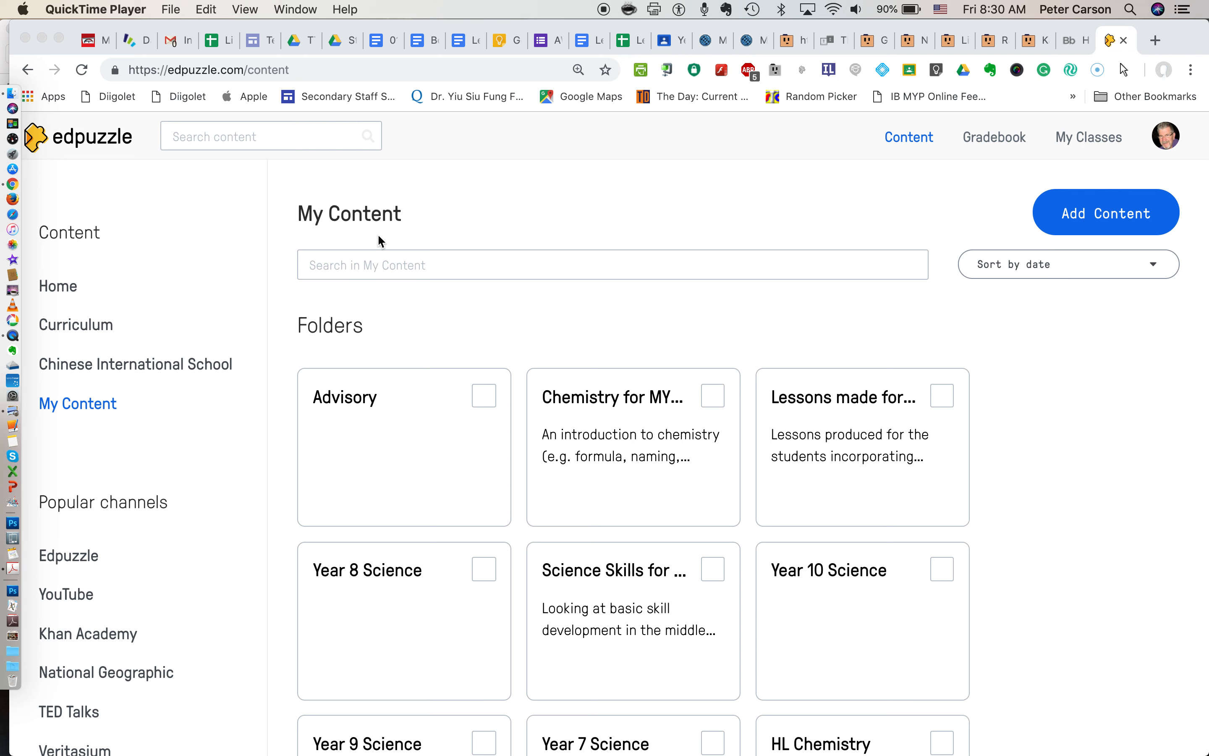
mouse_move(113, 411)
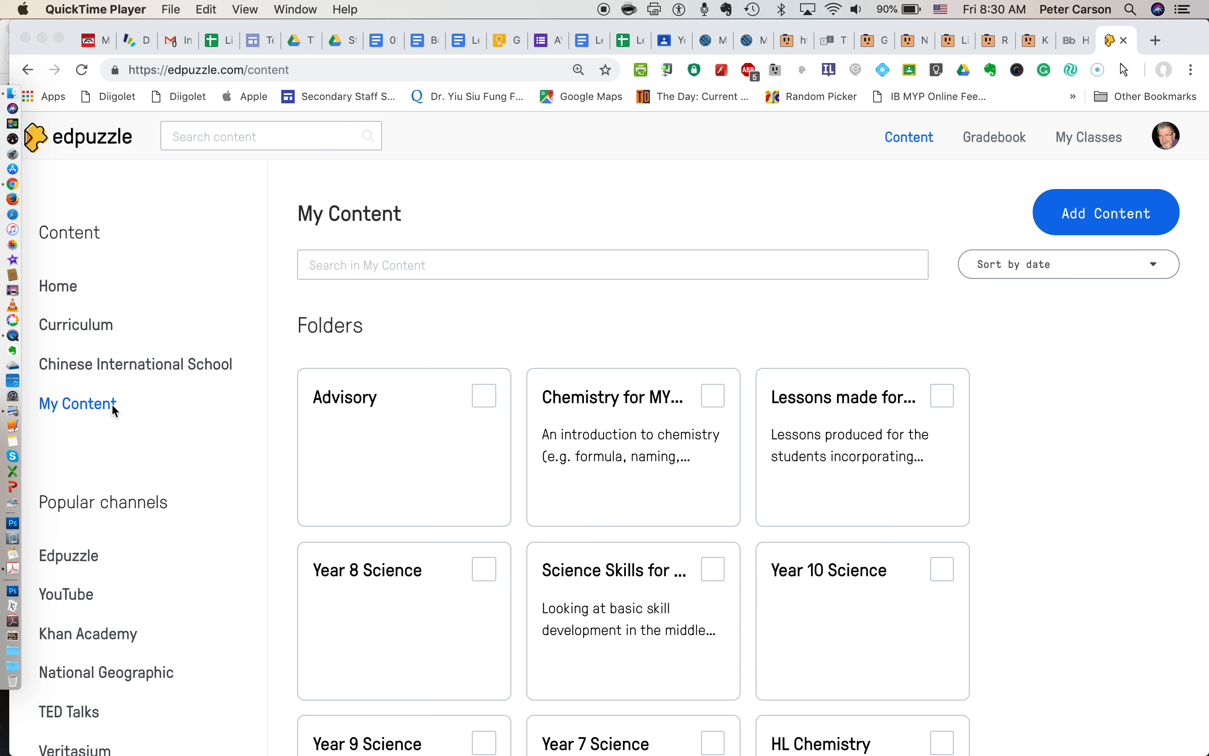
mouse_move(978, 175)
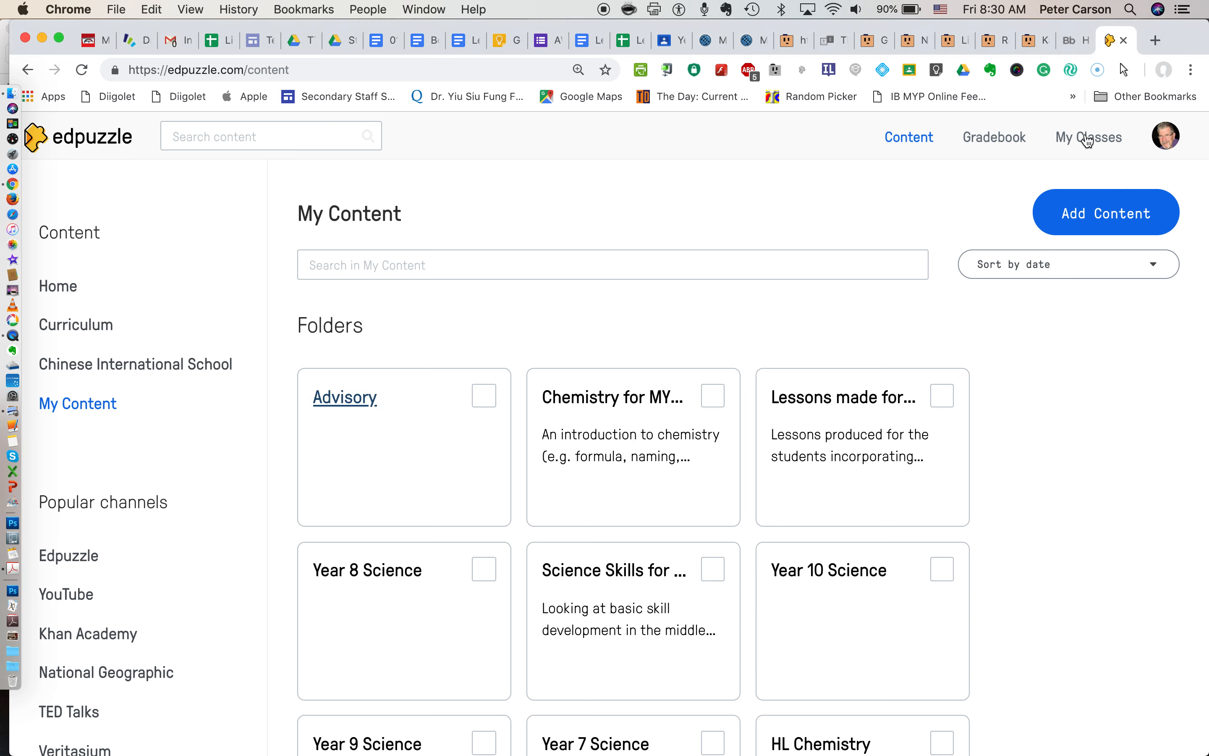
Go to My Classes and select Year 7-7 Science, then Year 9-4 Science to view its due assignments.
click(1088, 137)
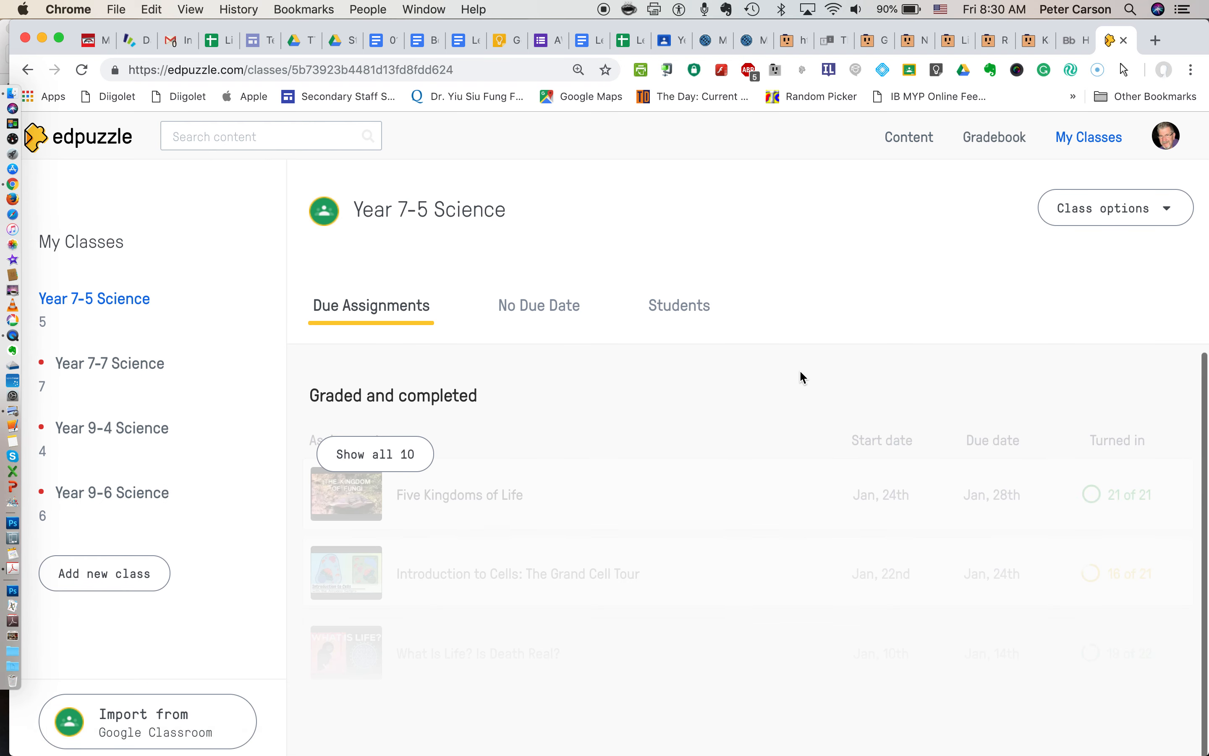
mouse_move(198, 397)
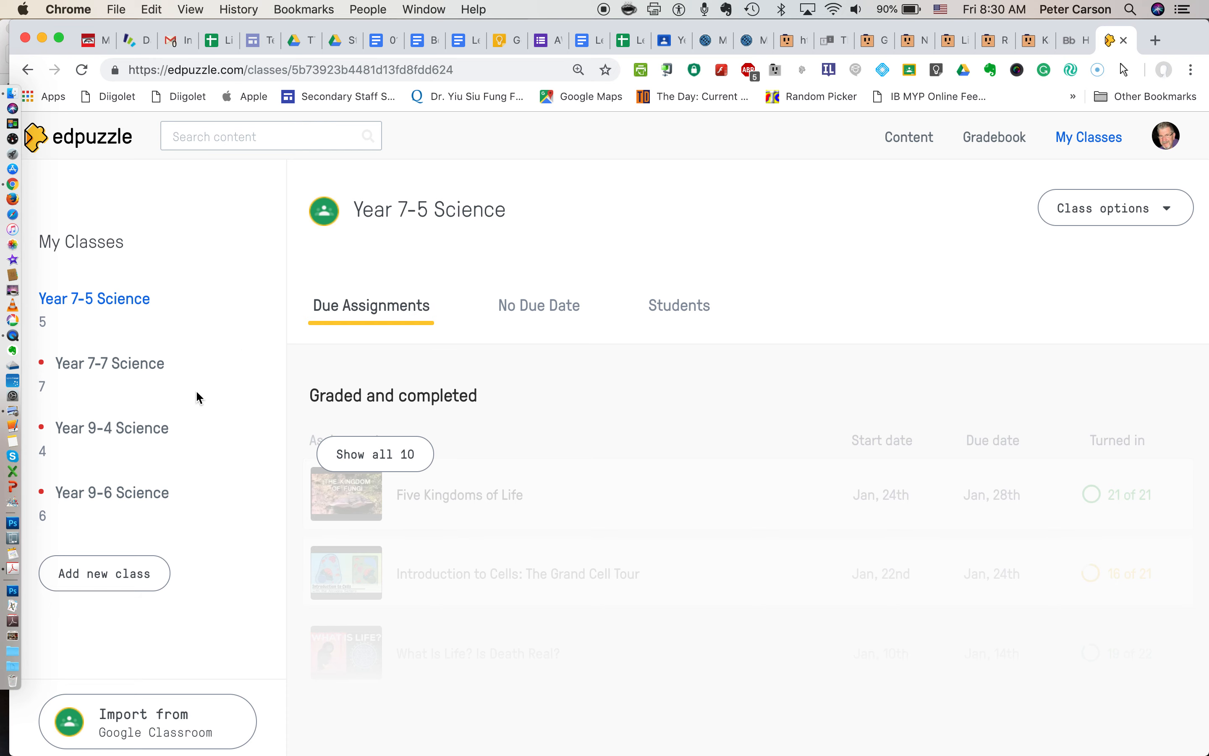
scroll(down, 3)
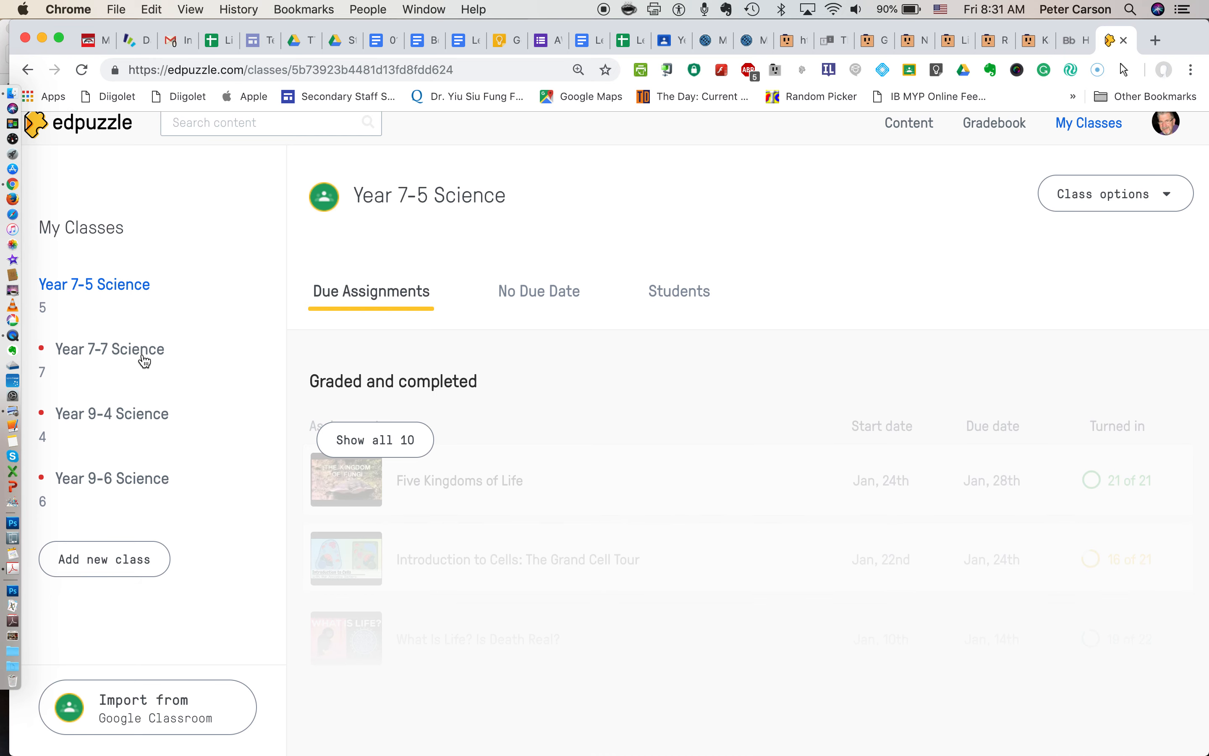
click(109, 348)
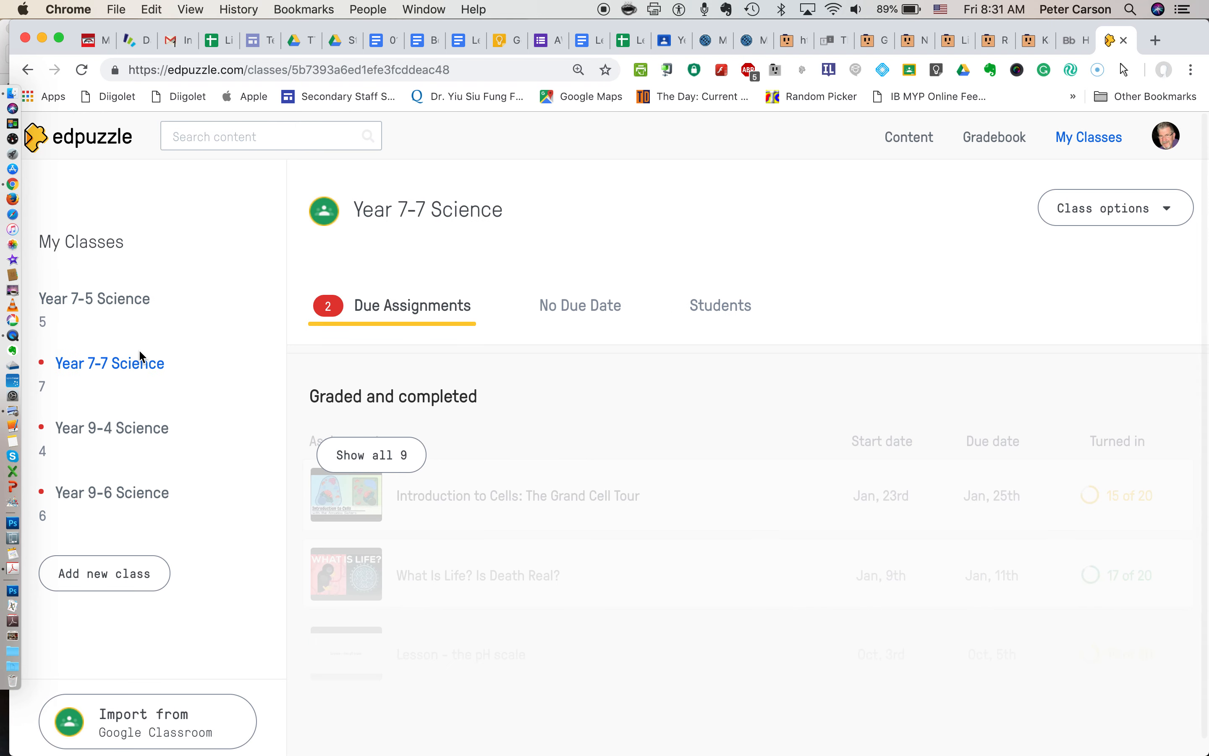
click(112, 428)
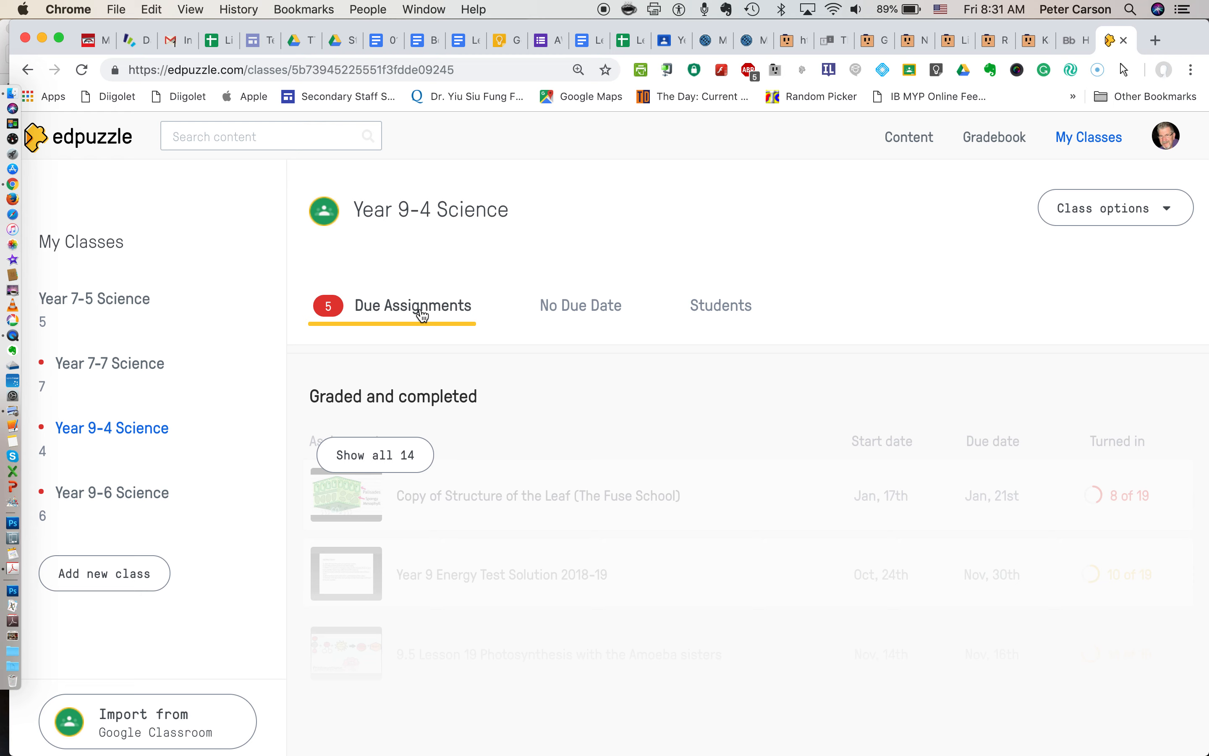
mouse_move(580, 309)
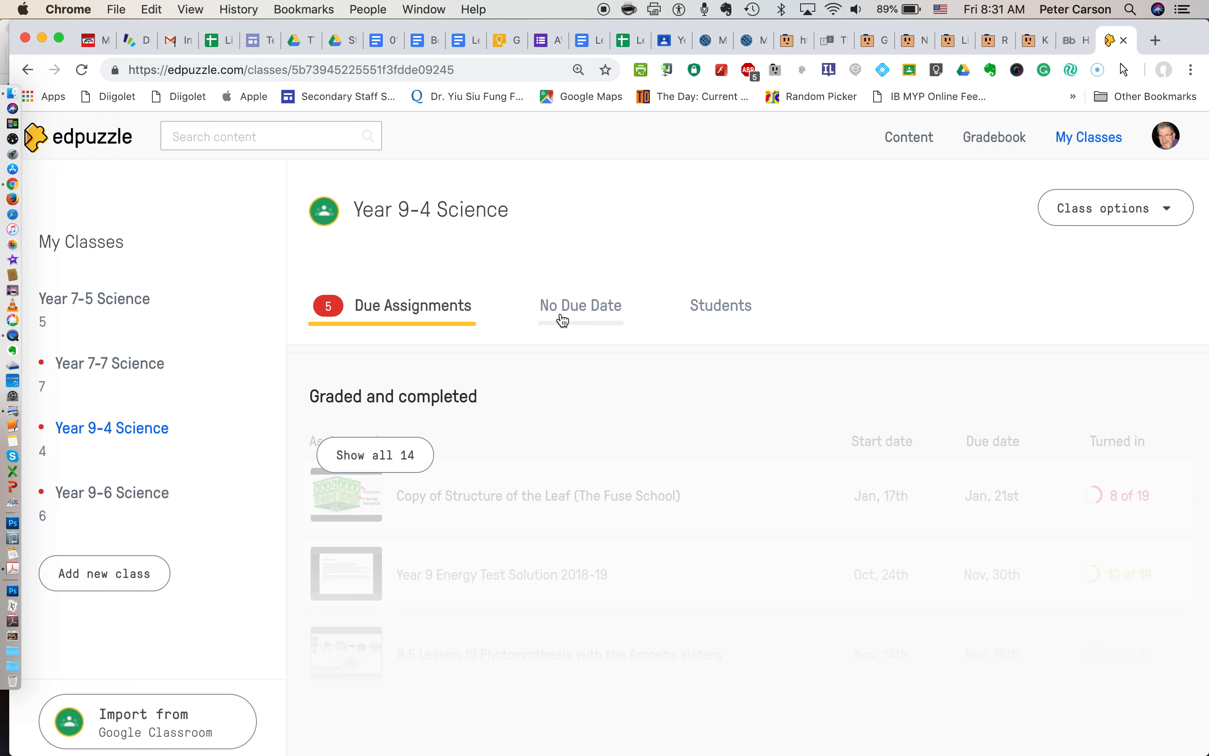
Review Year 9-4 Science's no-due-date assignments, then switch to its Students roster.
click(580, 306)
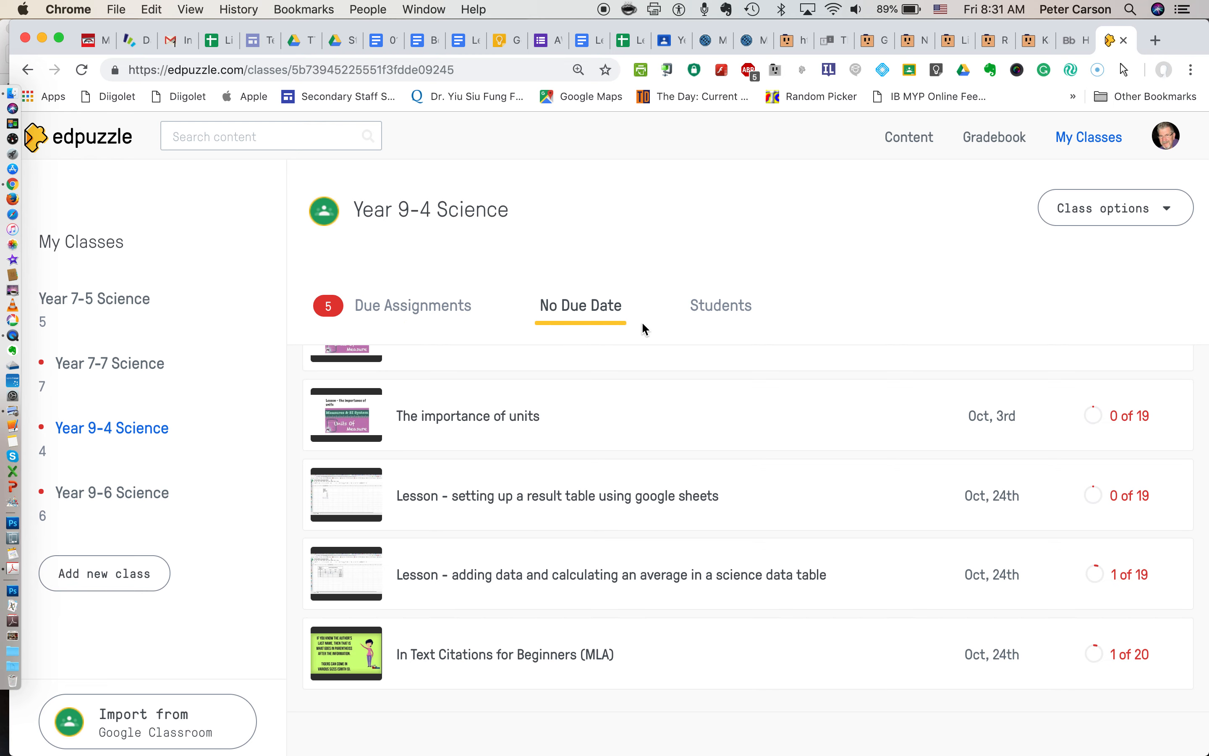
mouse_move(495, 427)
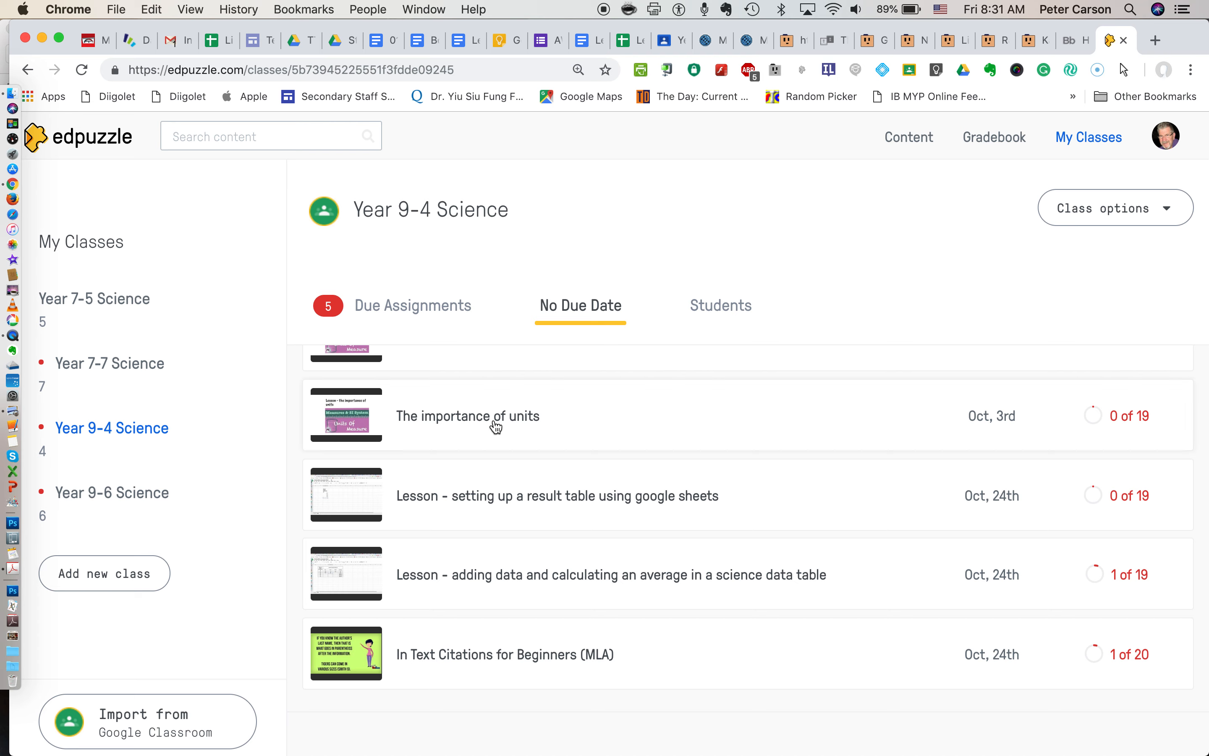
mouse_move(487, 416)
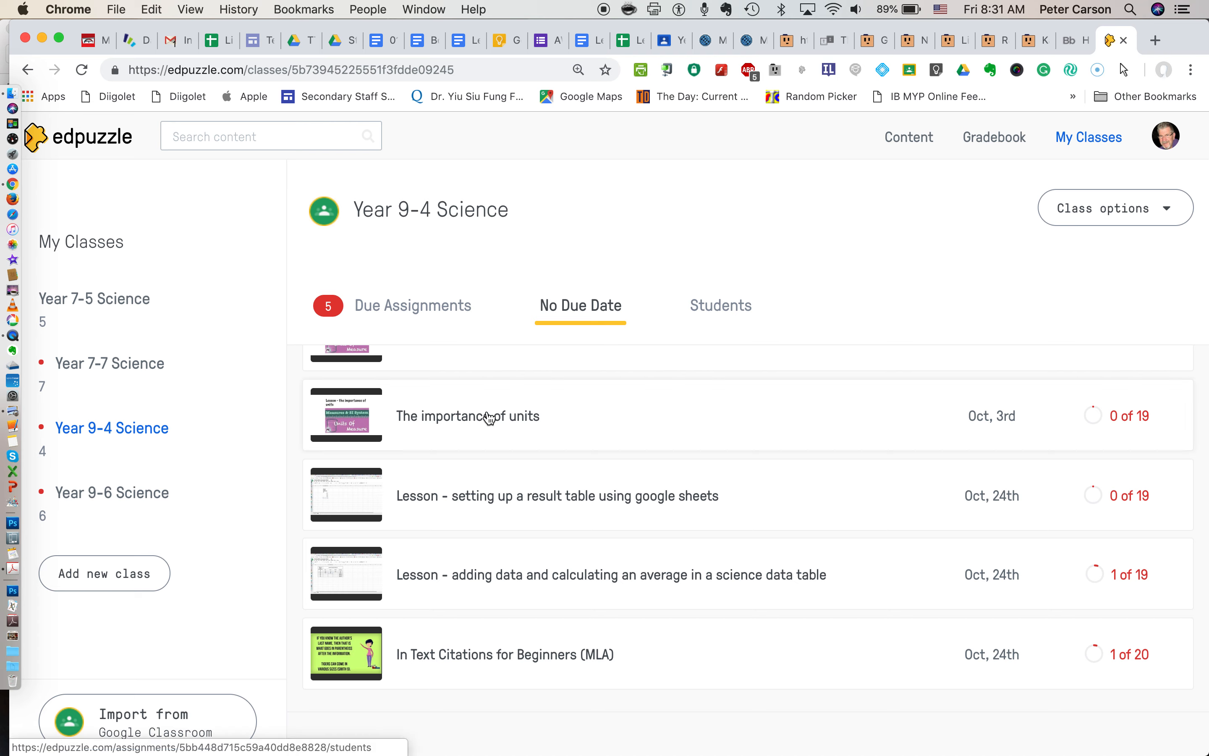
mouse_move(489, 645)
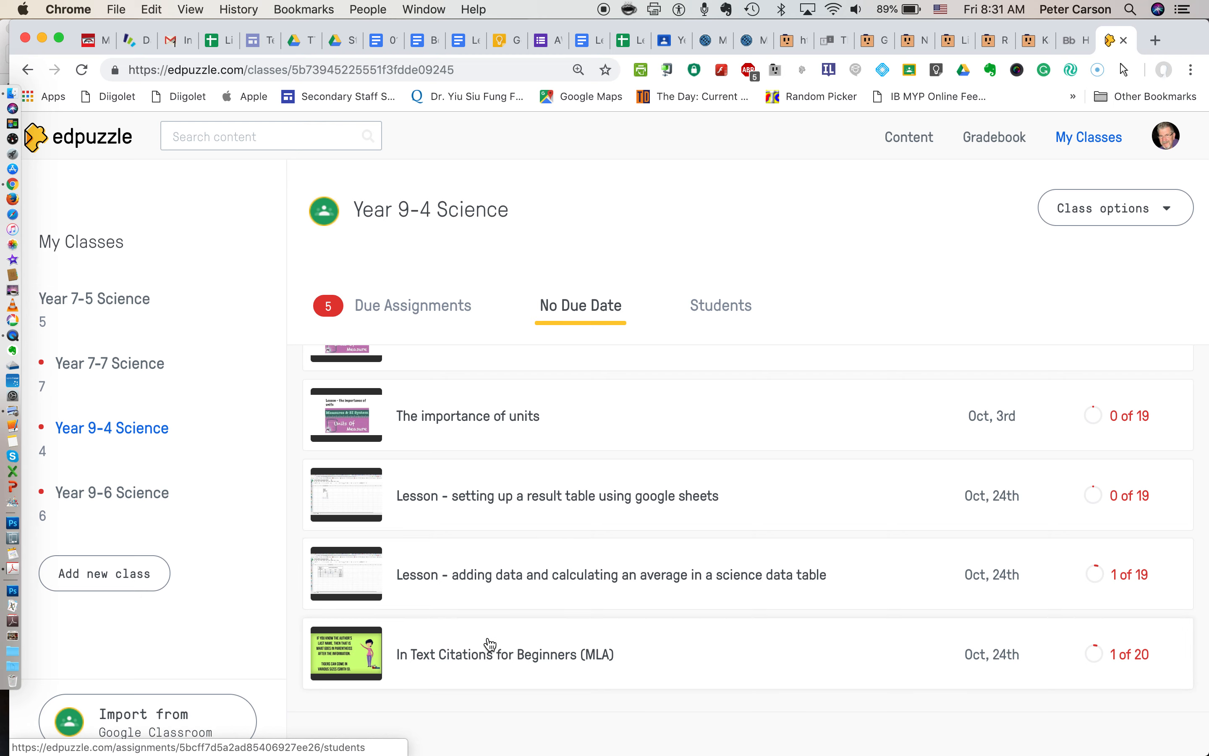
mouse_move(479, 438)
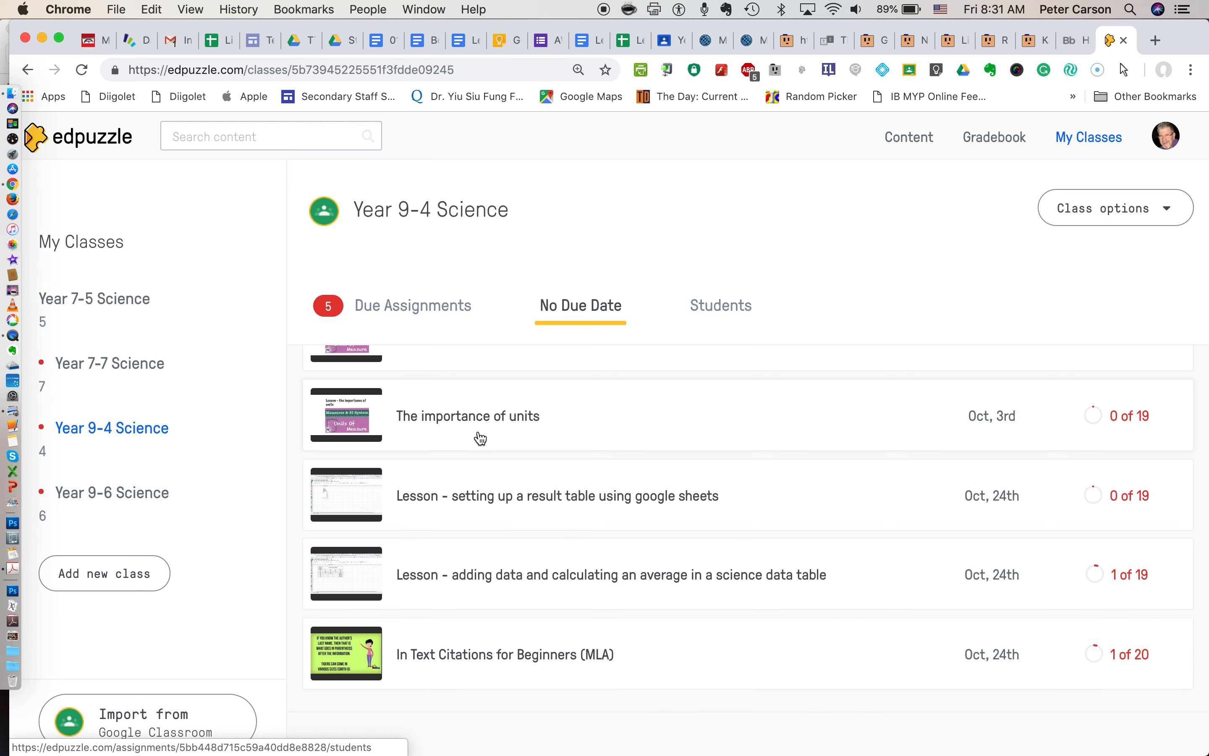
click(720, 306)
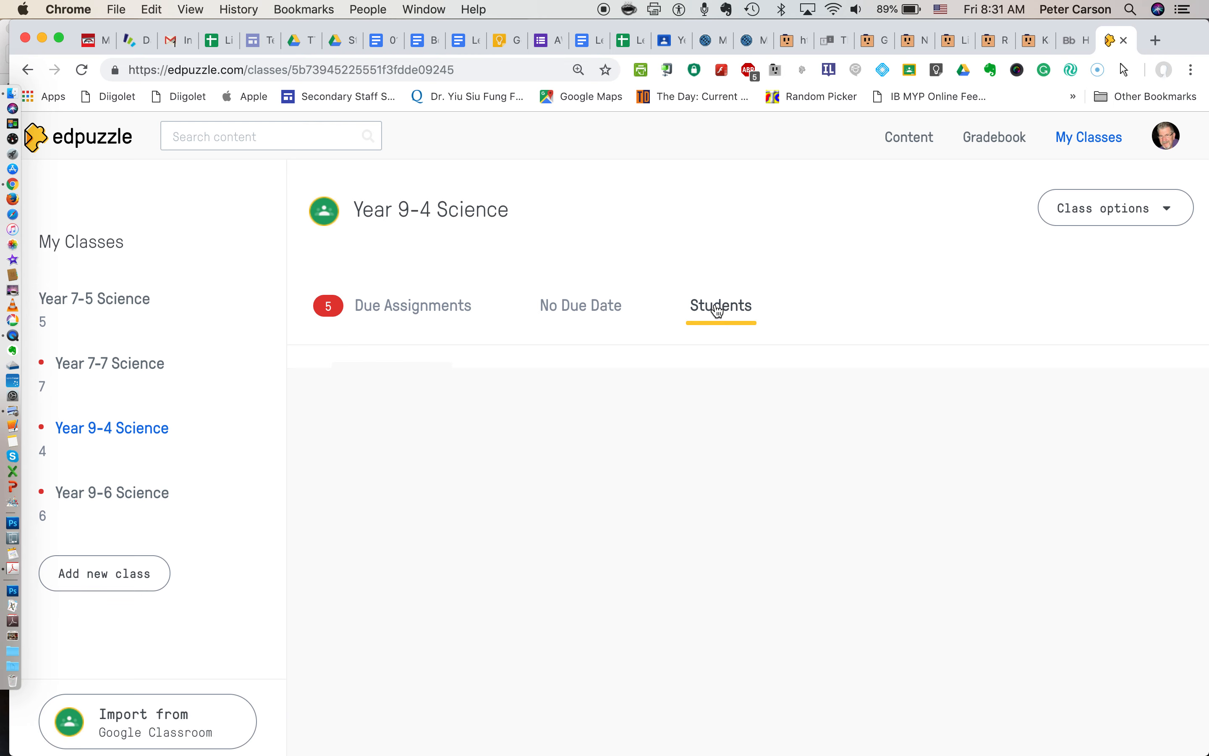
Load the Year 9-4 Science roster of 19 students and scroll through it.
click(720, 306)
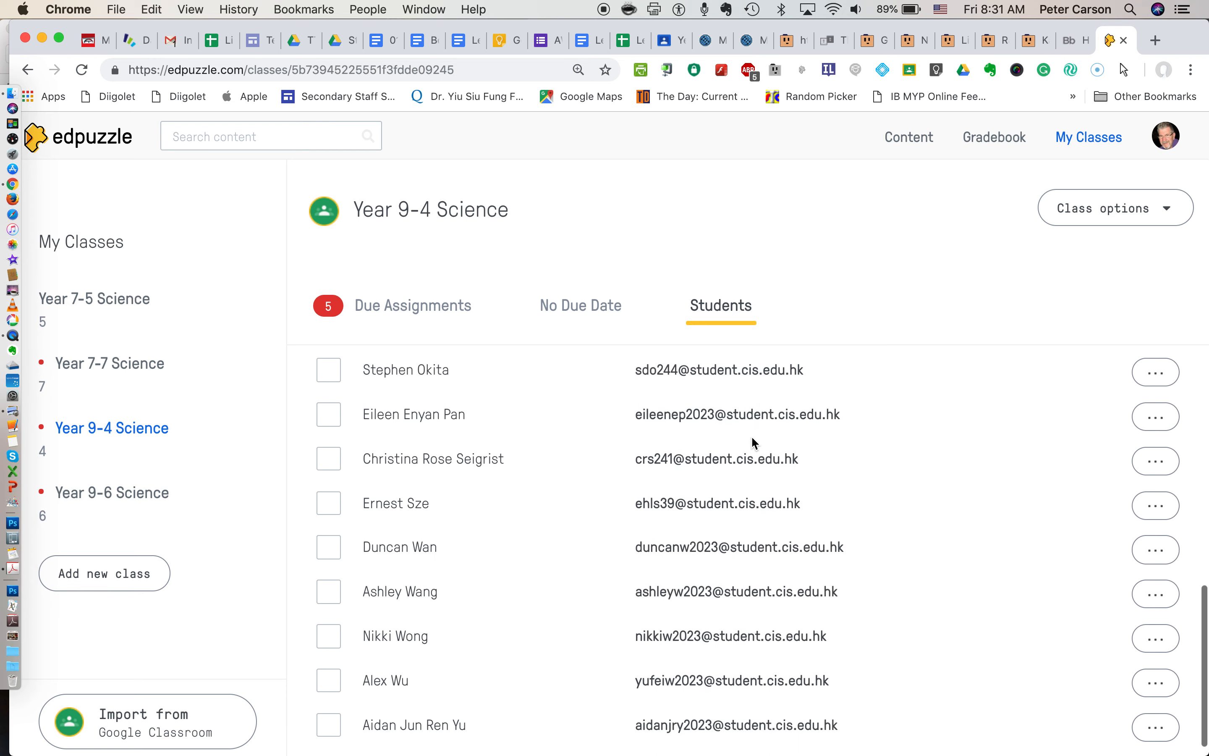
scroll(up, 3)
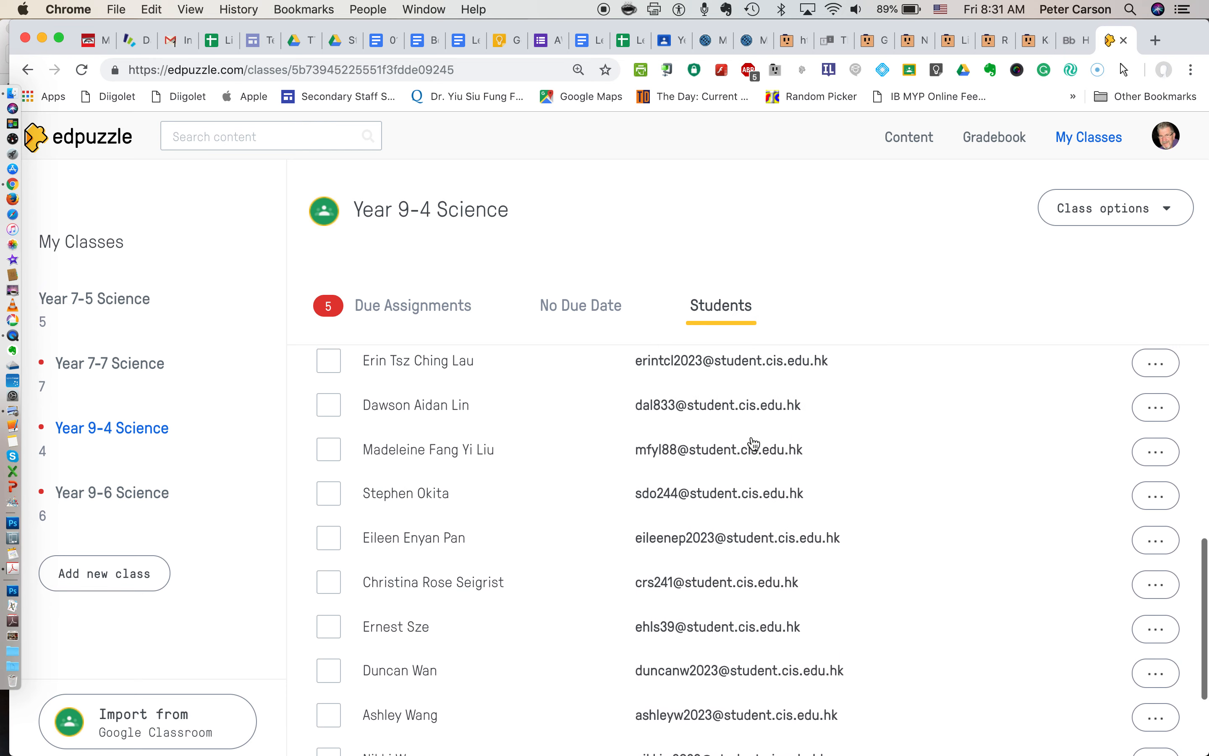
scroll(up, 3)
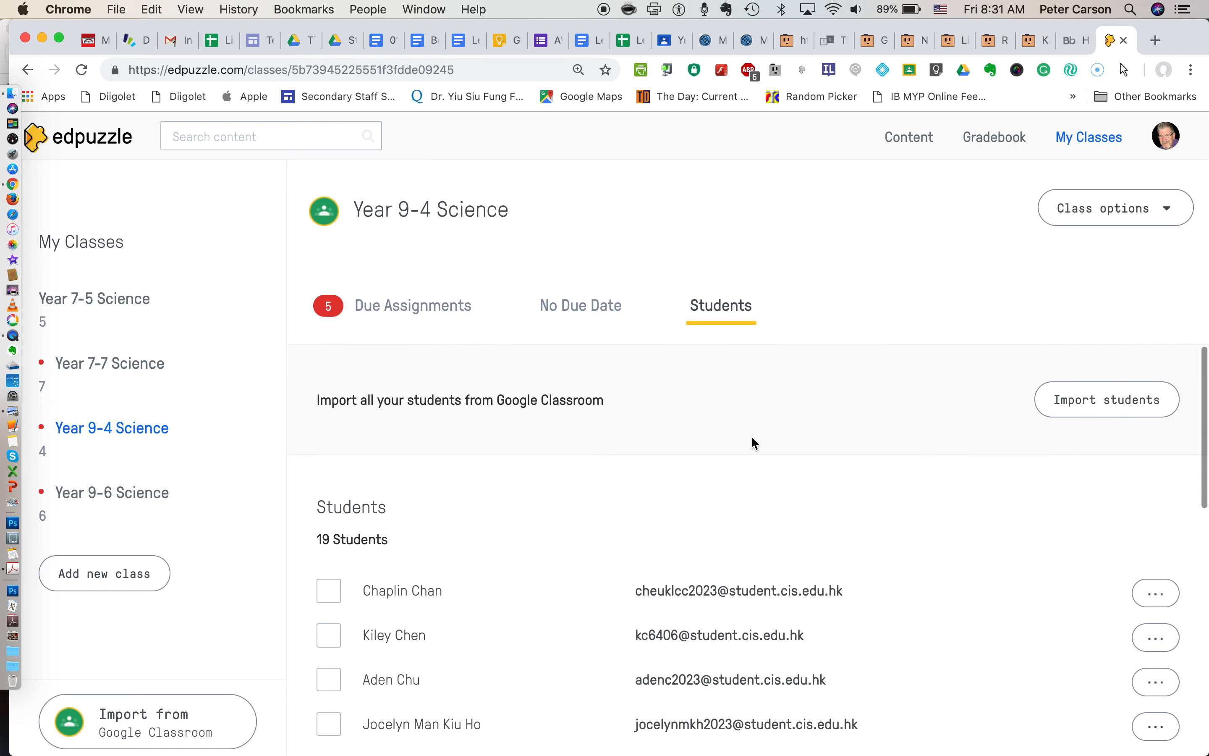
mouse_move(205, 597)
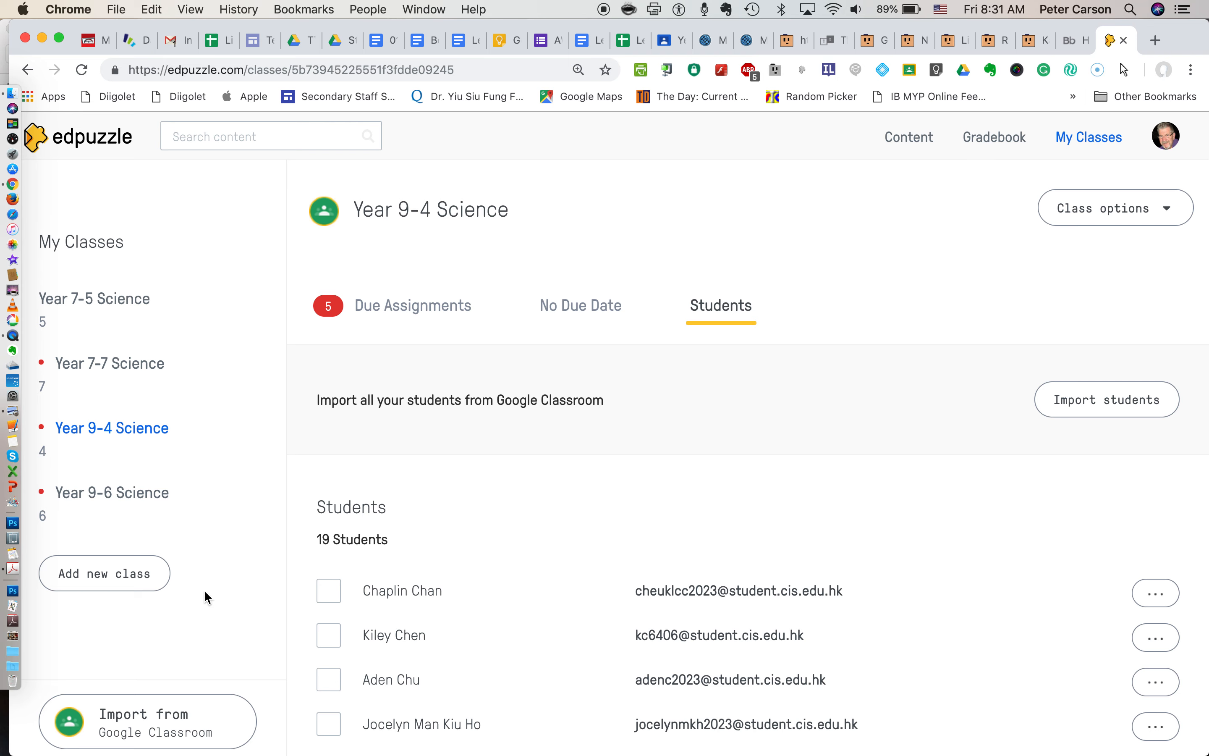
mouse_move(136, 586)
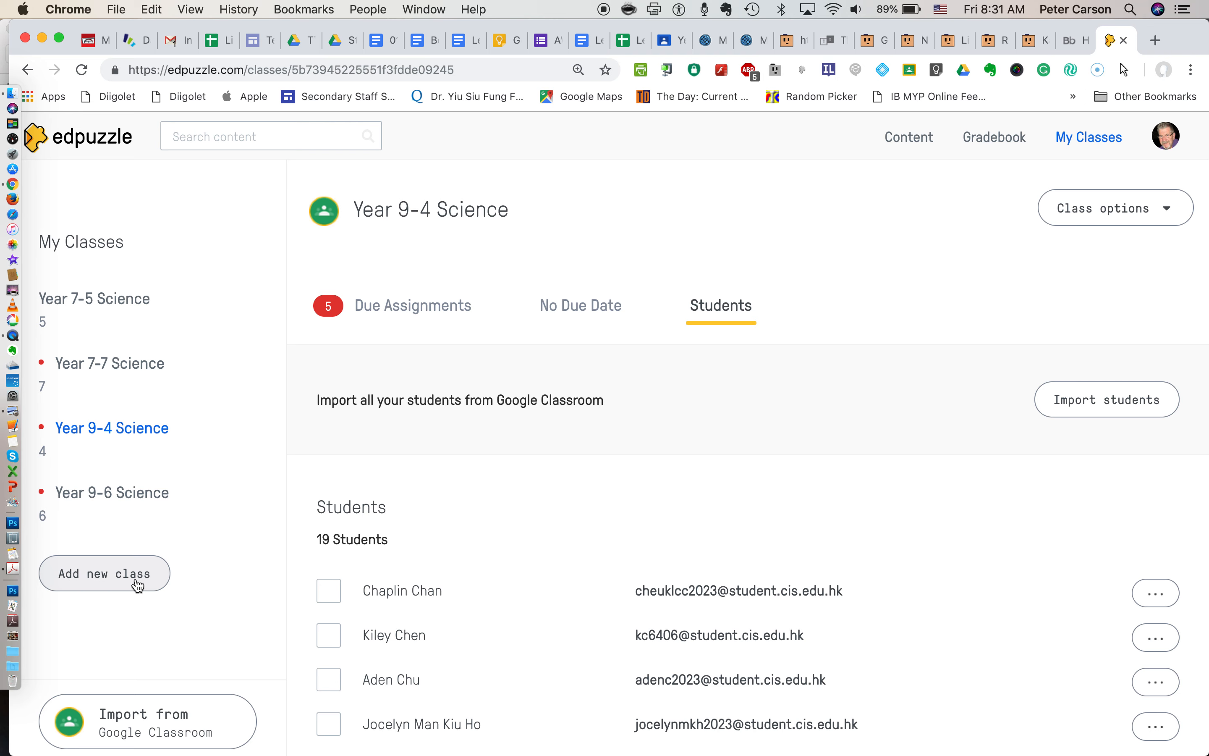
mouse_move(282, 733)
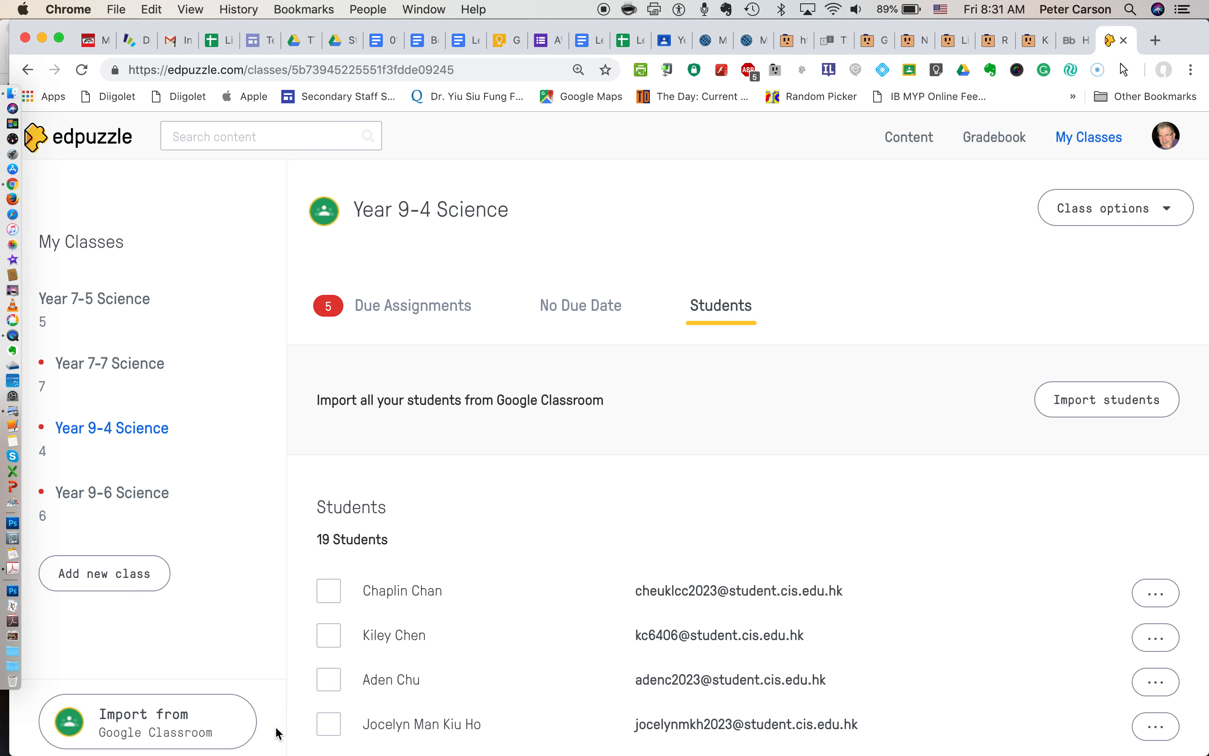
mouse_move(268, 676)
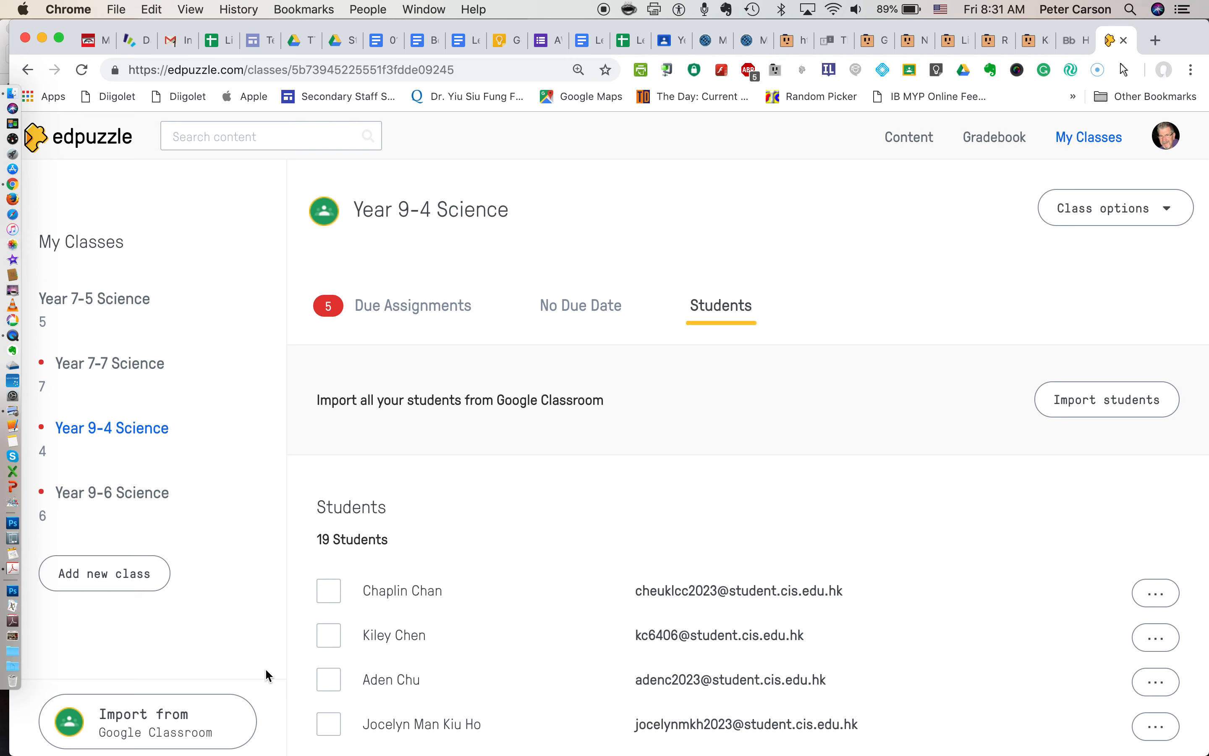
mouse_move(193, 724)
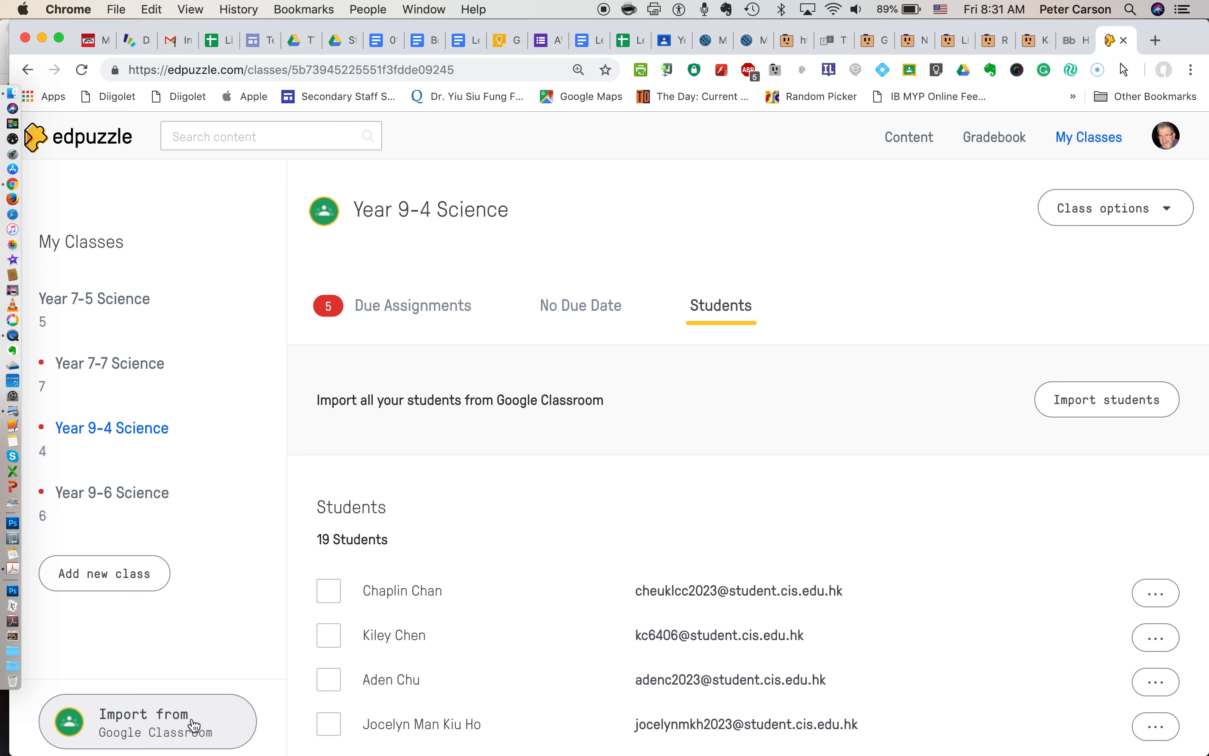
mouse_move(248, 441)
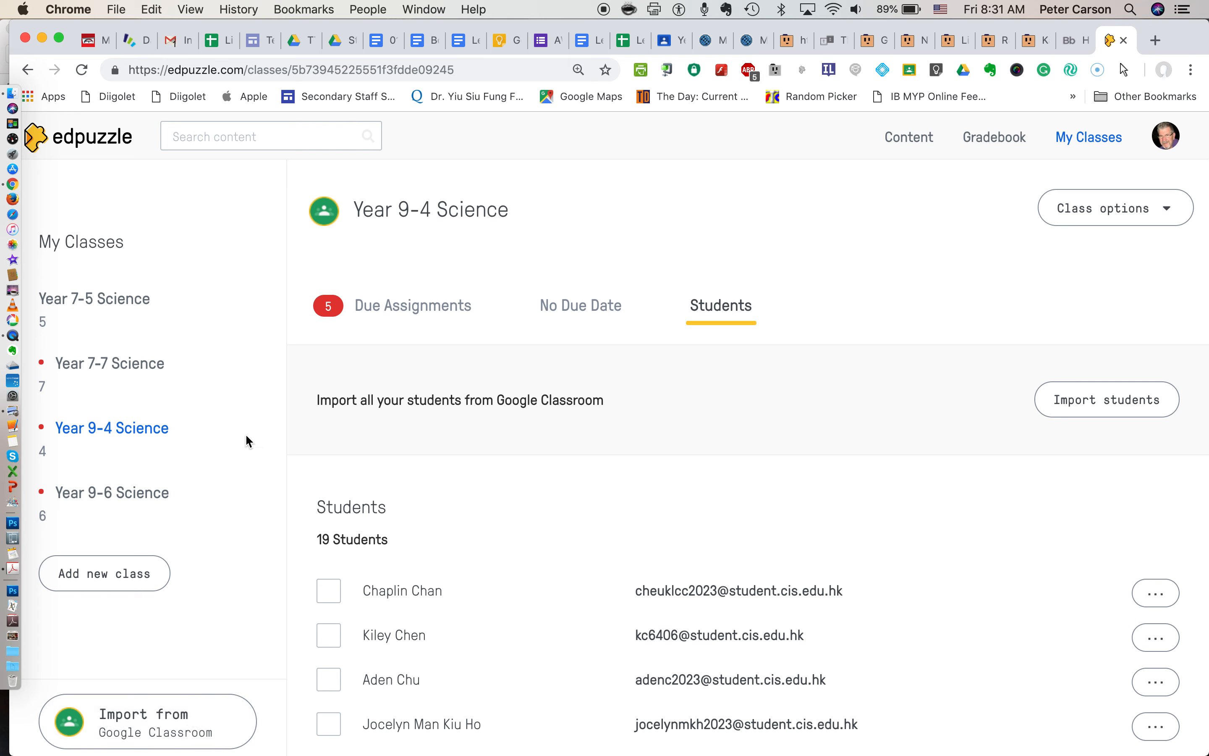
mouse_move(1014, 412)
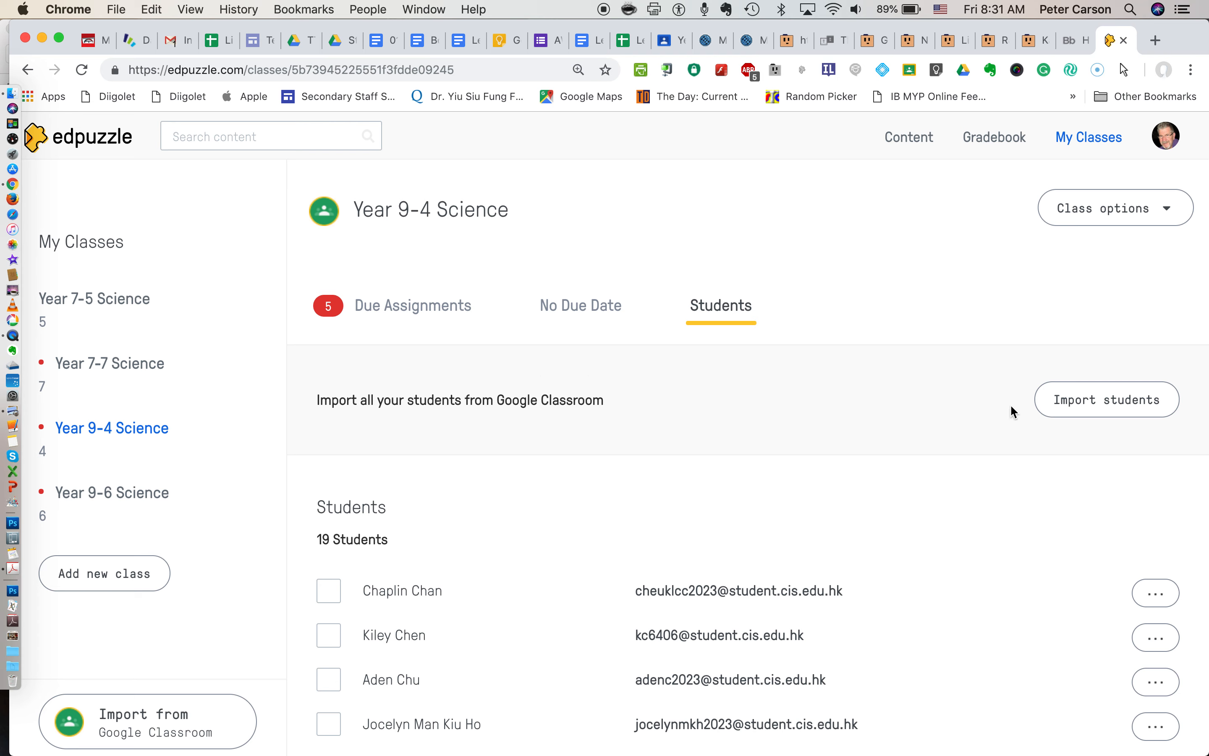
mouse_move(1107, 400)
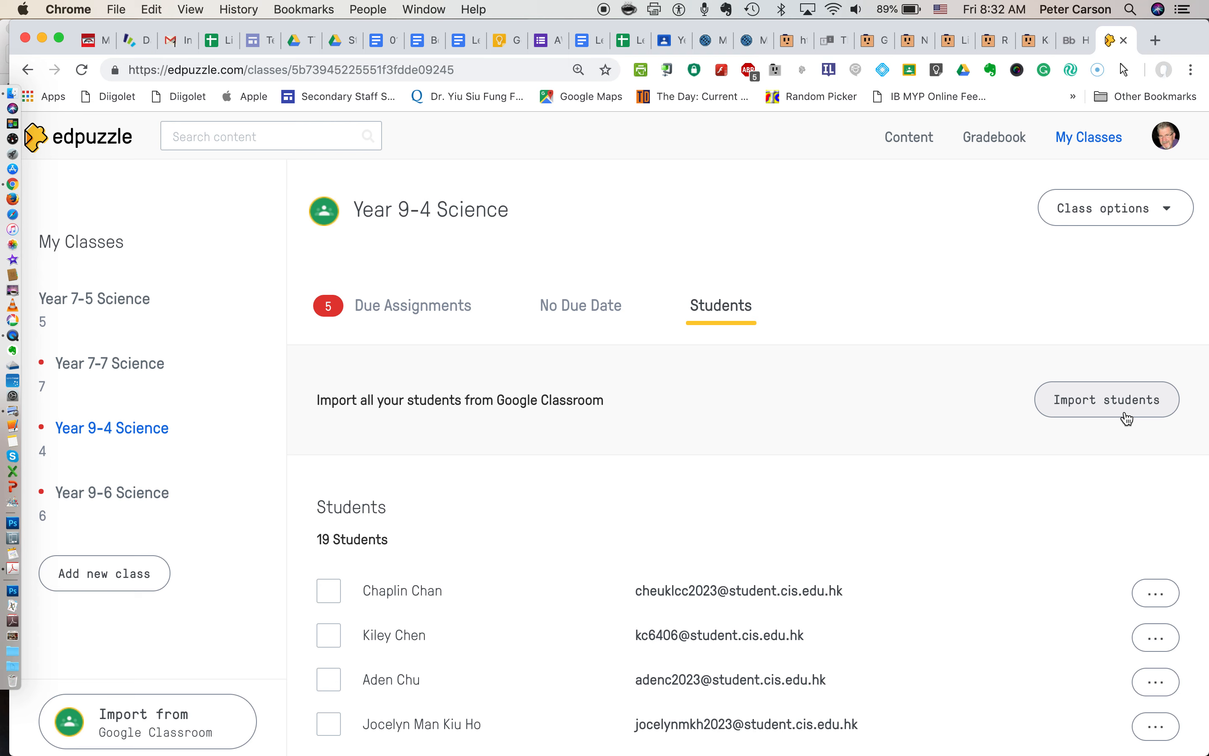
mouse_move(1118, 407)
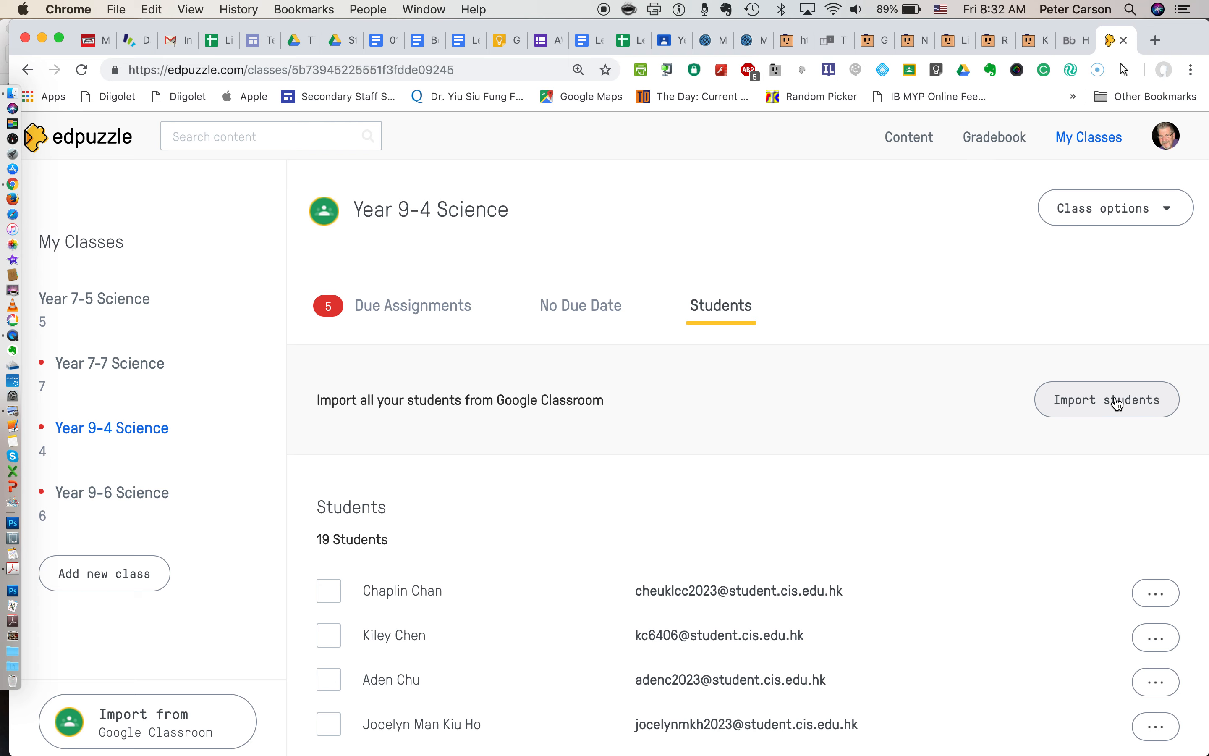
click(1106, 400)
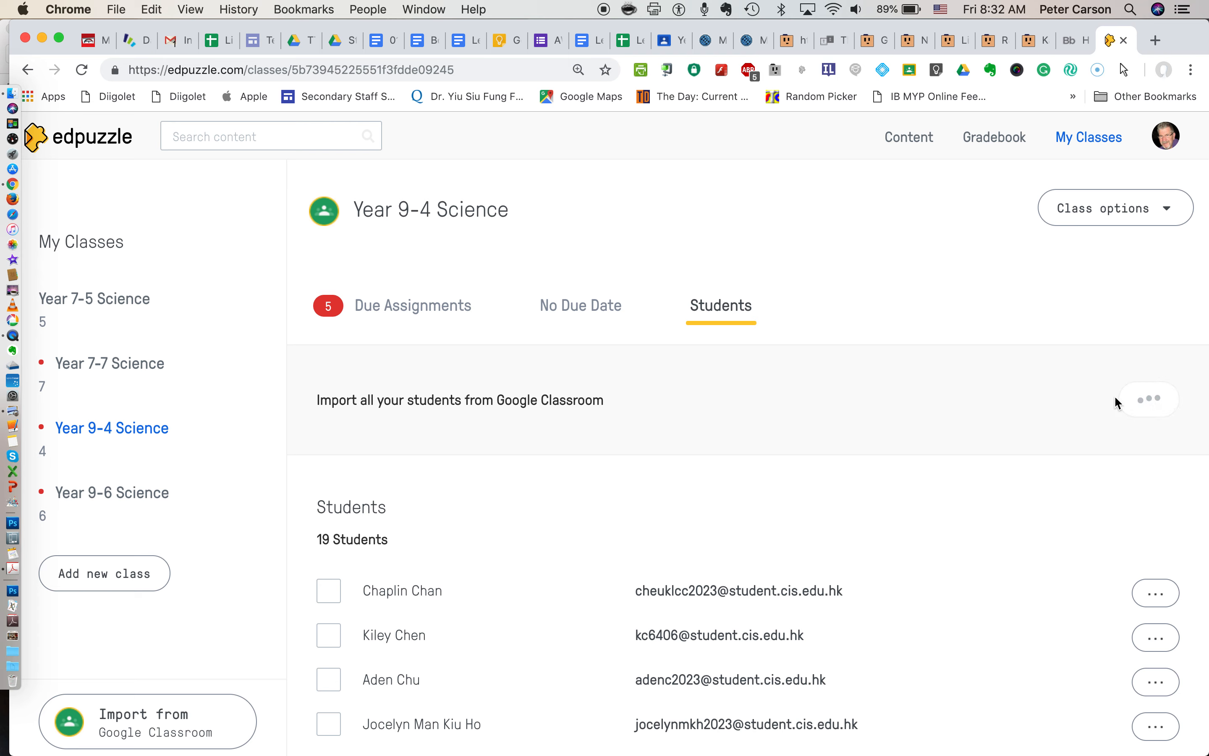
mouse_move(1107, 400)
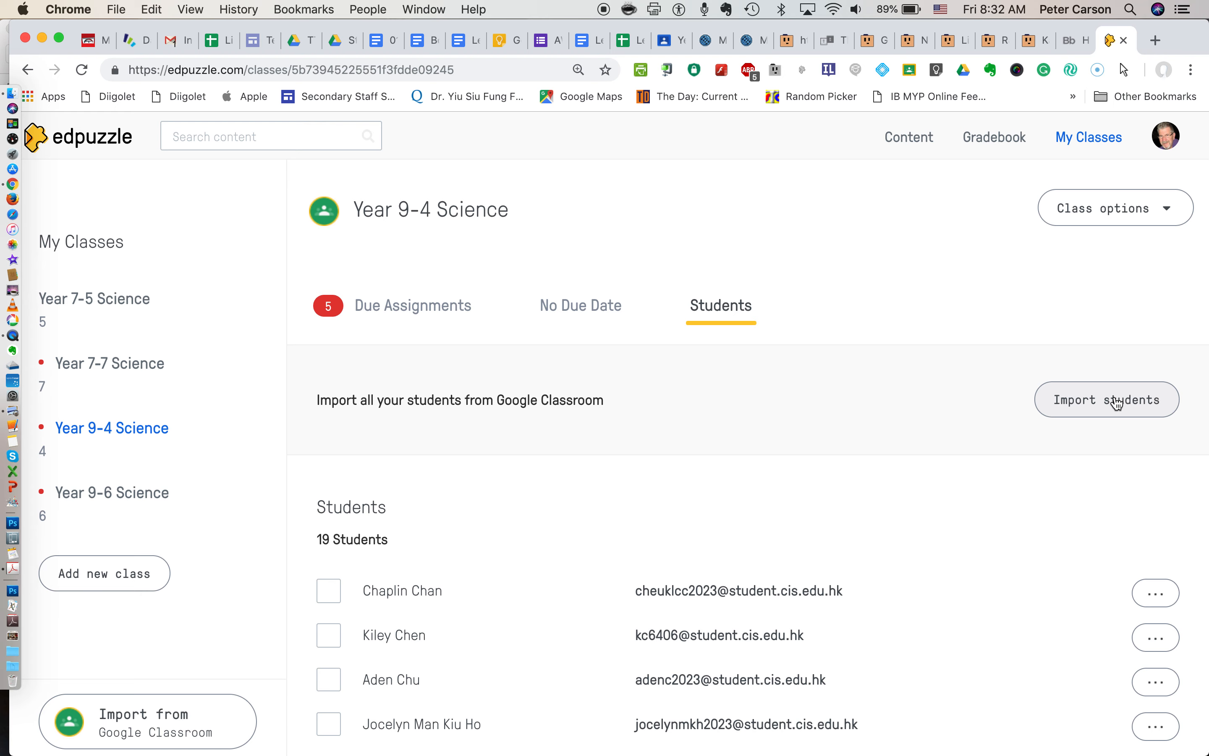
mouse_move(624, 573)
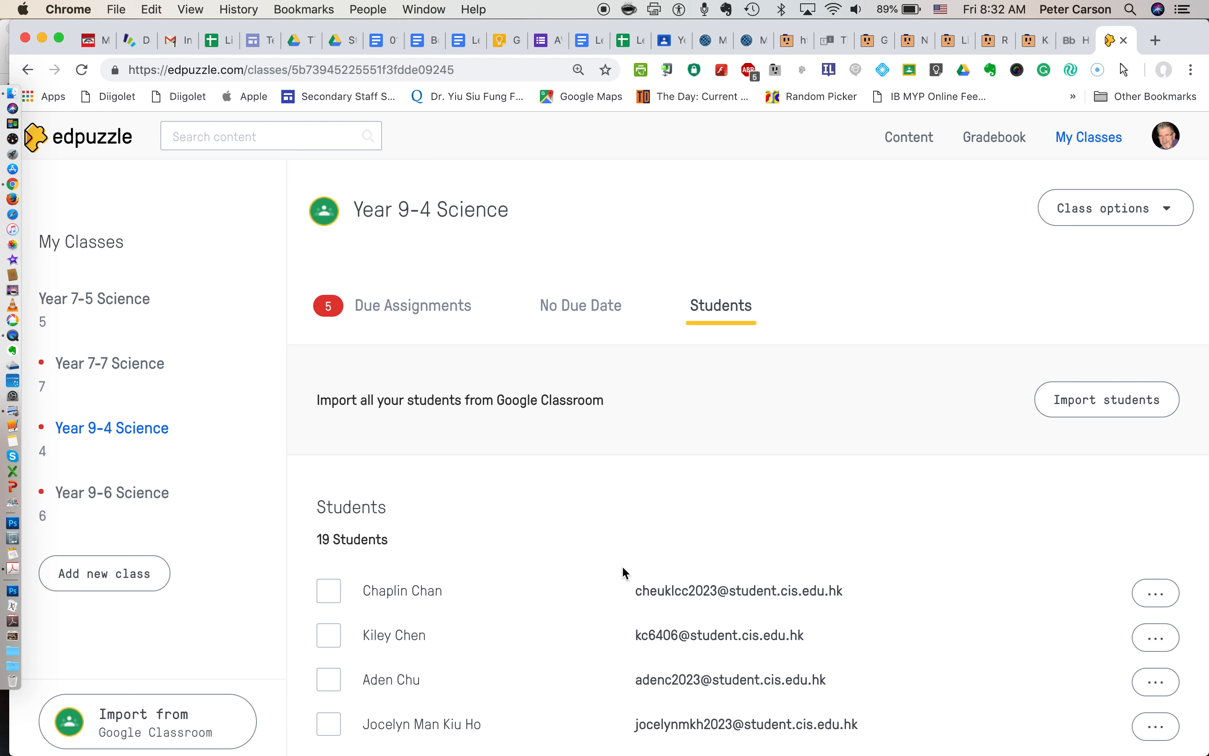
scroll(down, 3)
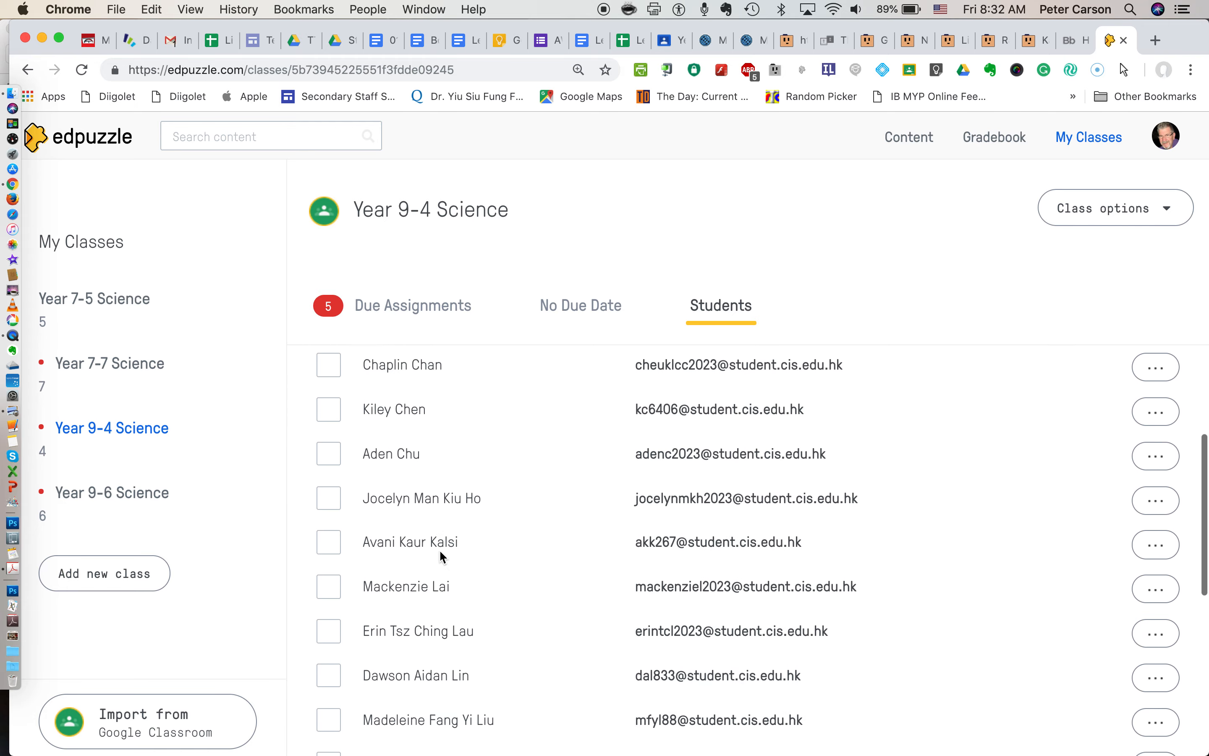
scroll(down, 3)
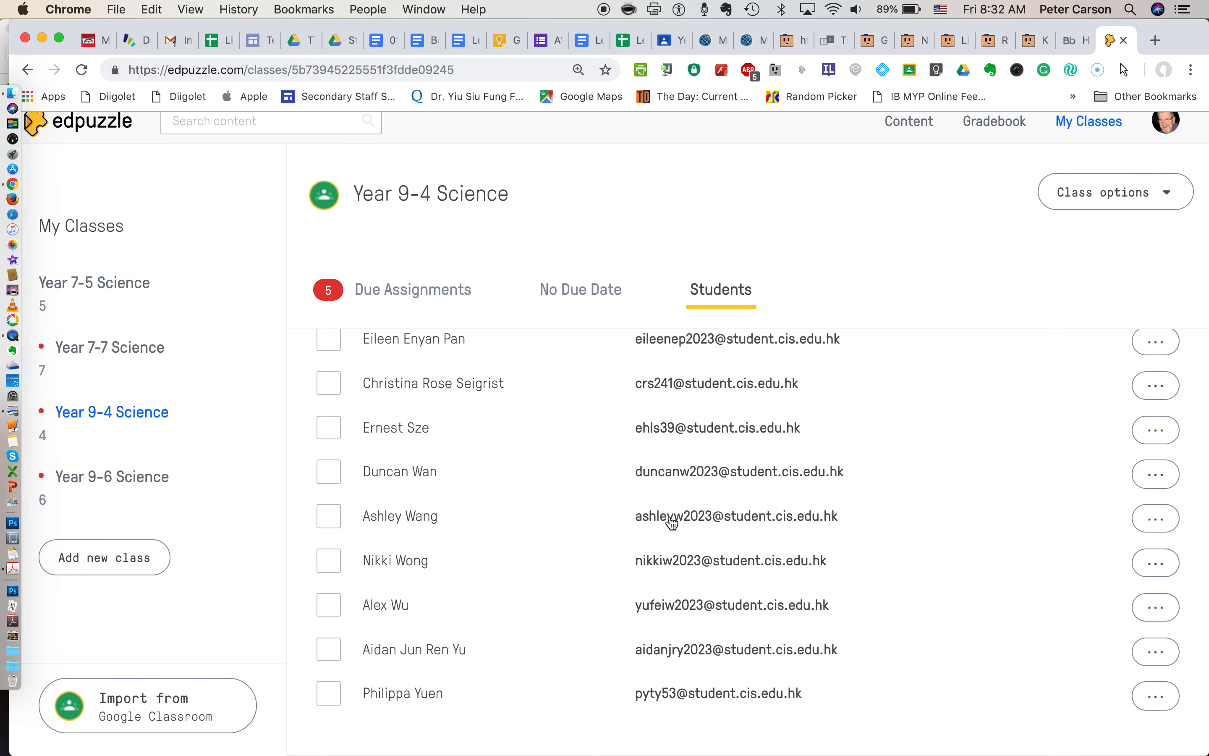
scroll(up, 3)
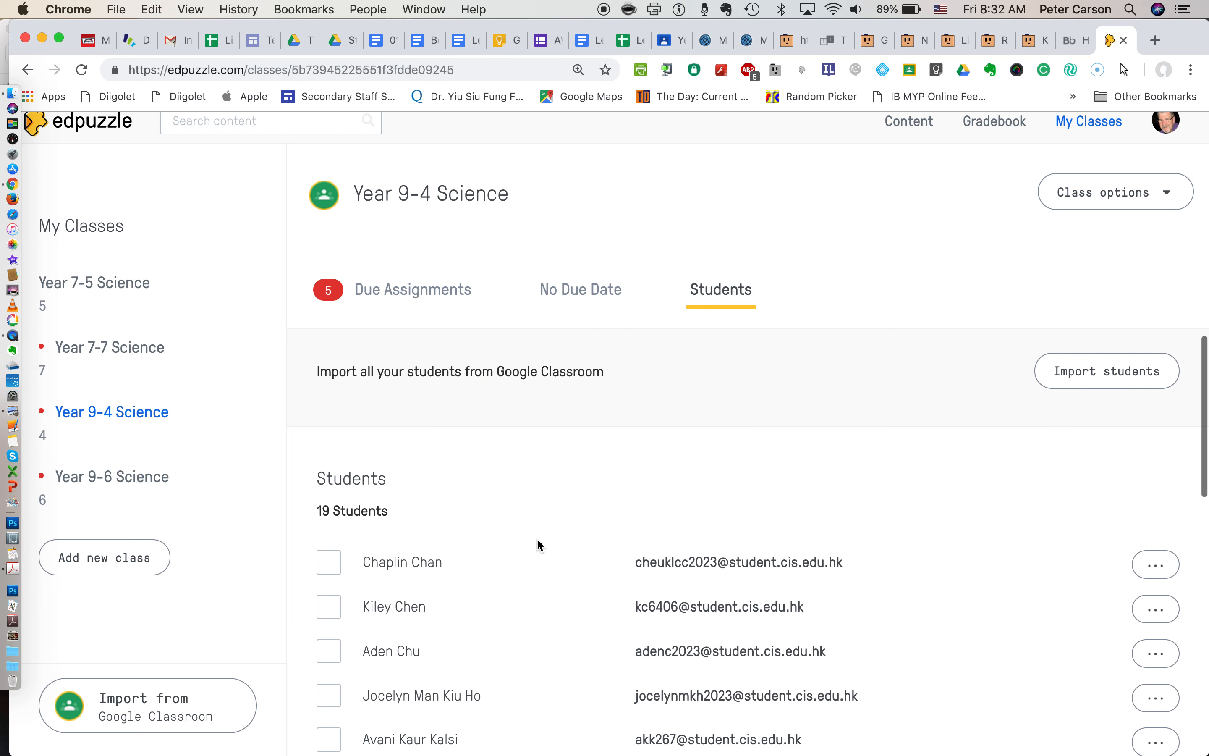
scroll(up, 3)
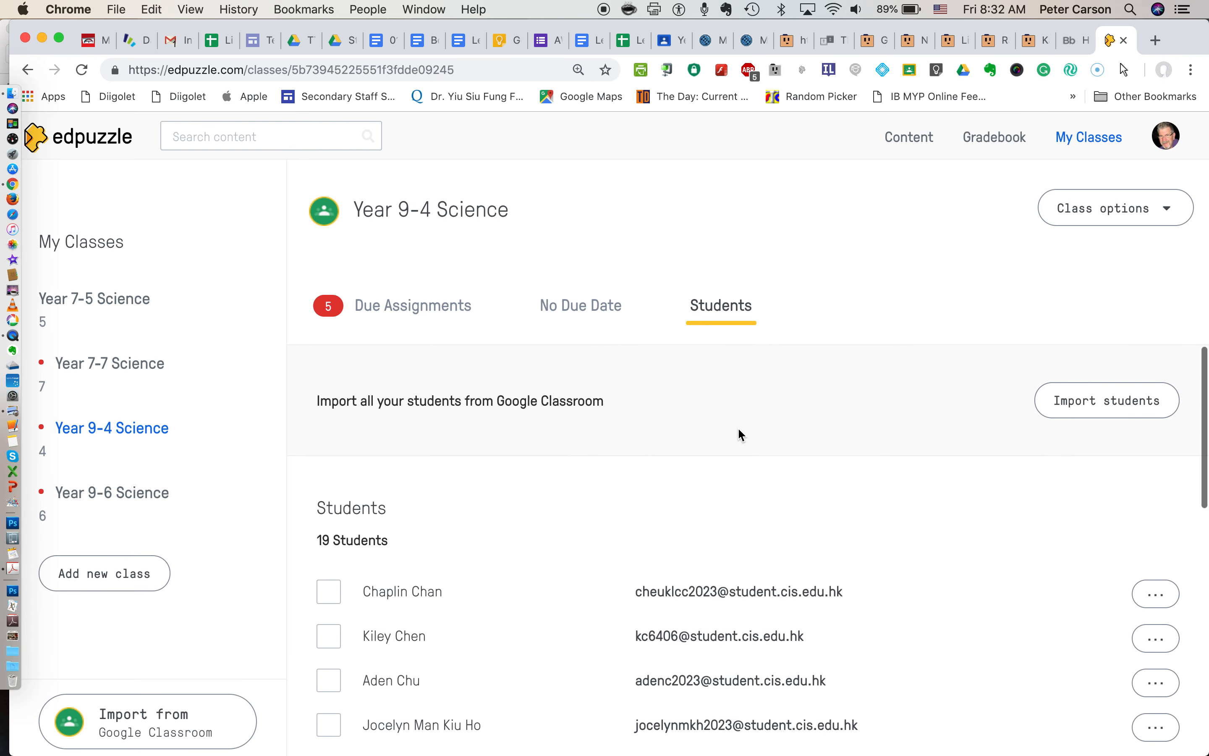
mouse_move(854, 339)
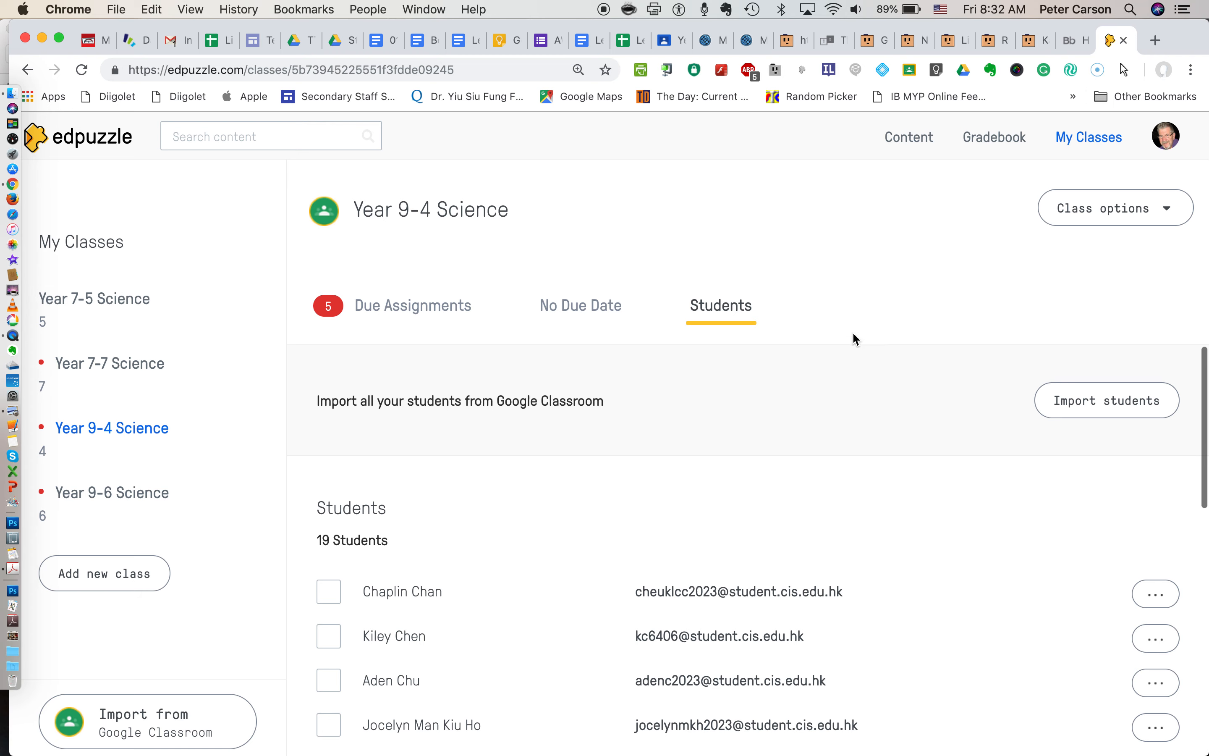
mouse_move(656, 330)
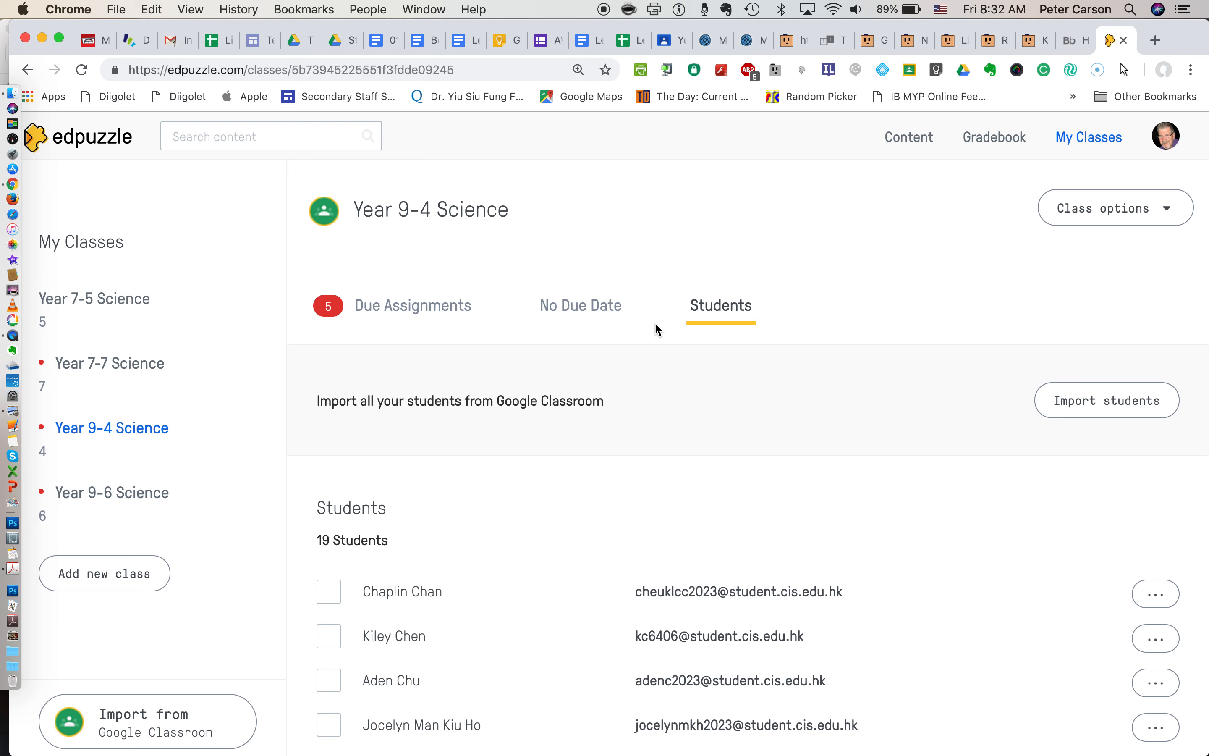
Return to Due Assignments and look over the in-progress items with turn-in counts out of 19.
click(412, 306)
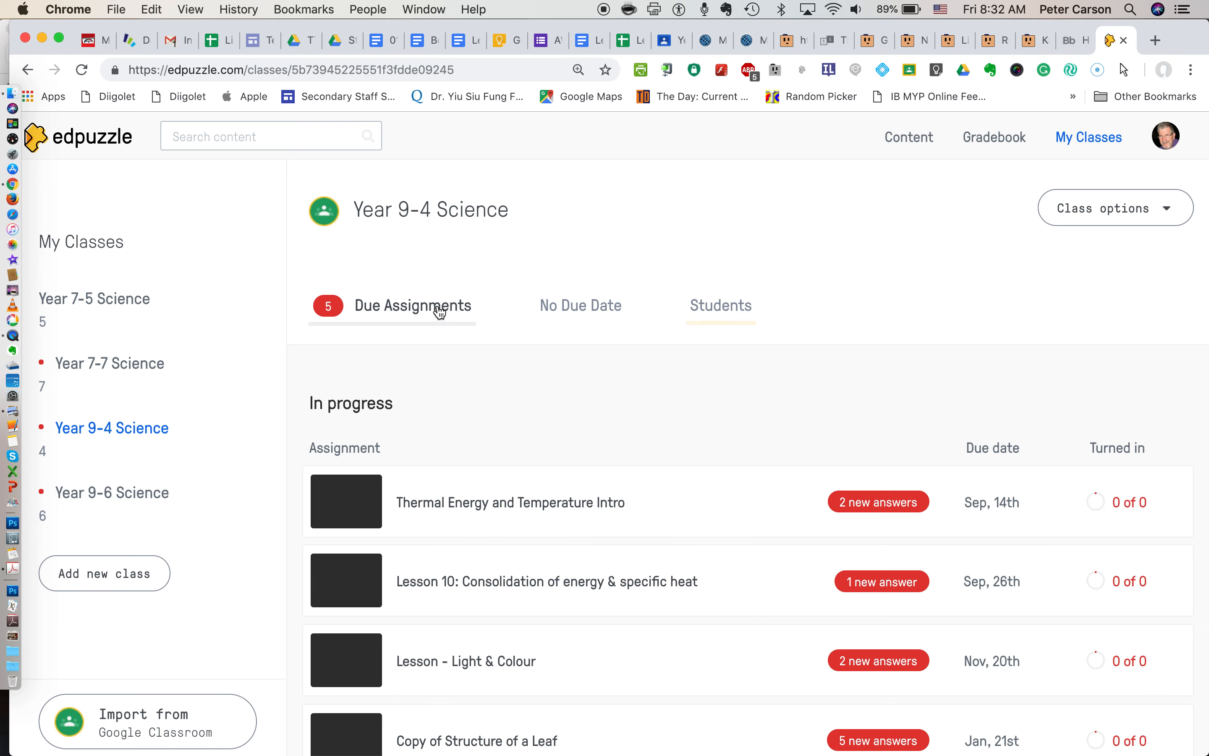
scroll(down, 3)
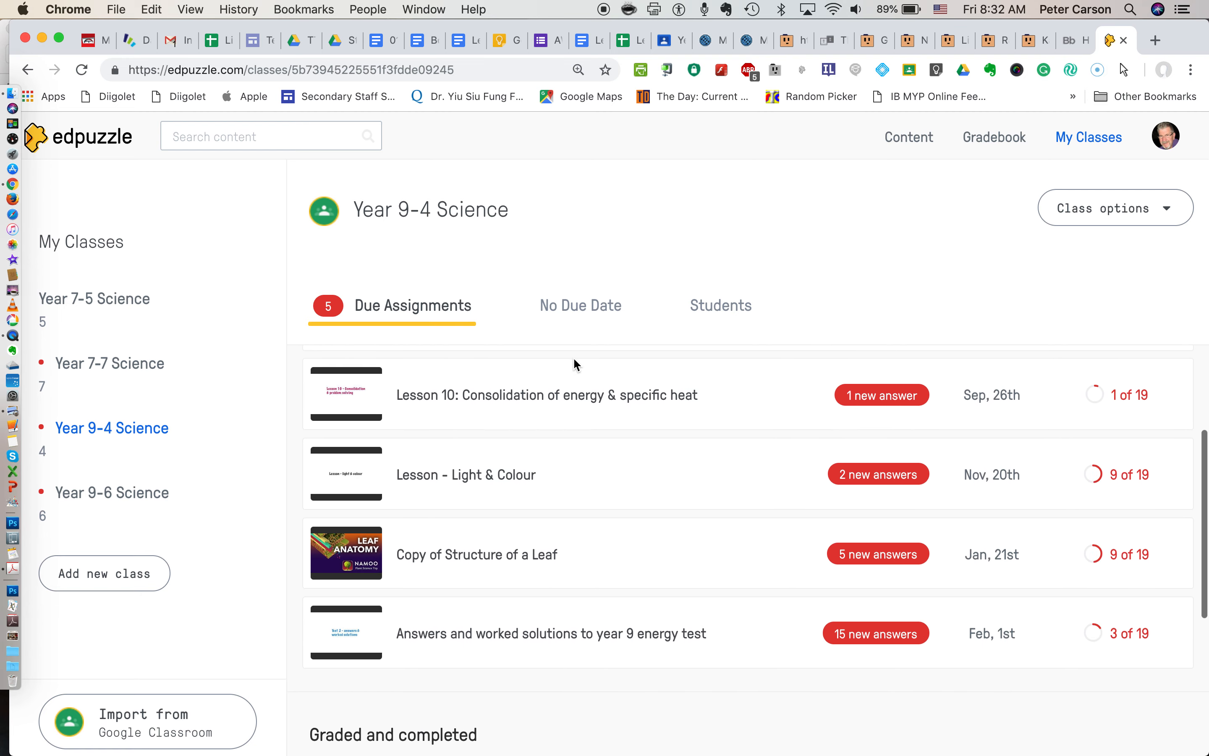
scroll(up, 3)
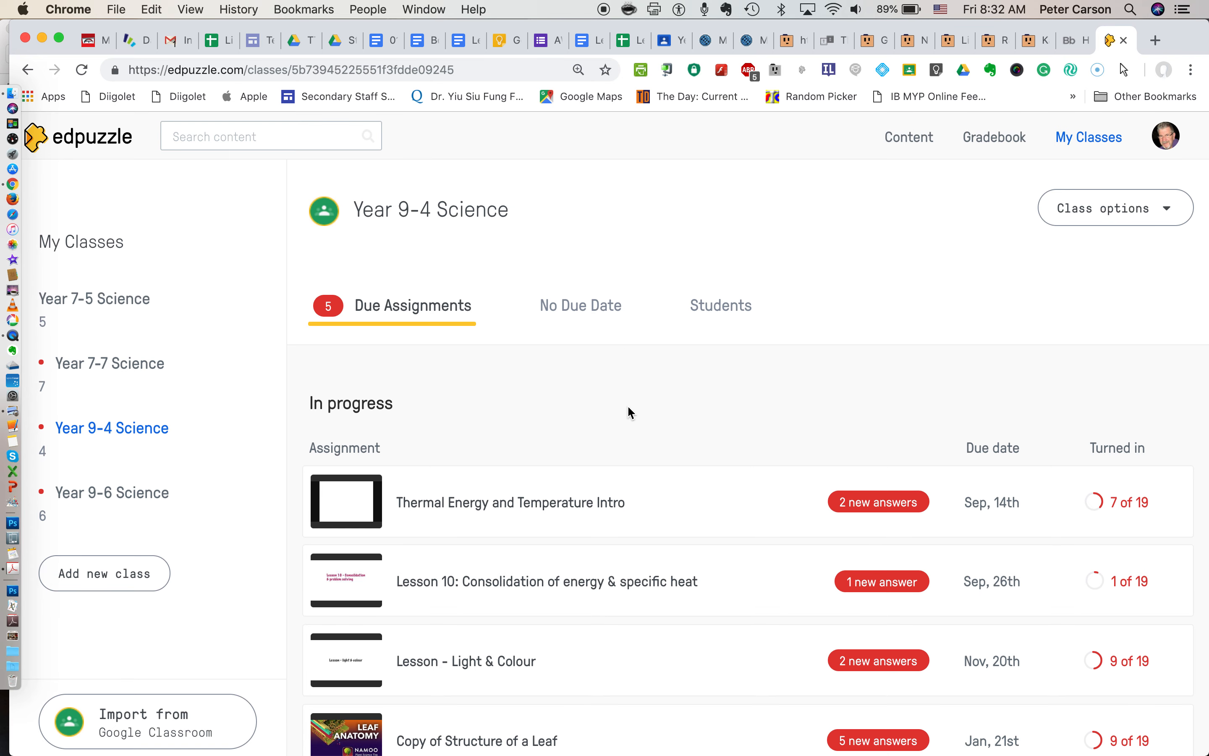
mouse_move(983, 169)
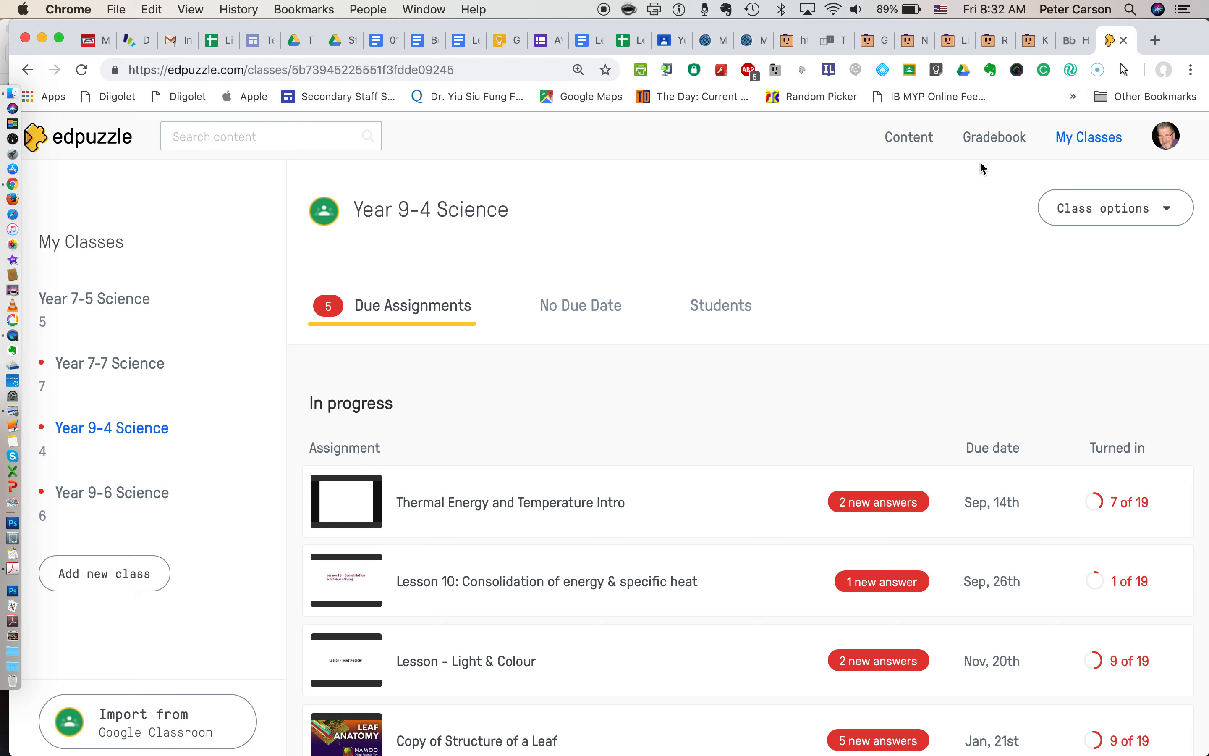
mouse_move(994, 137)
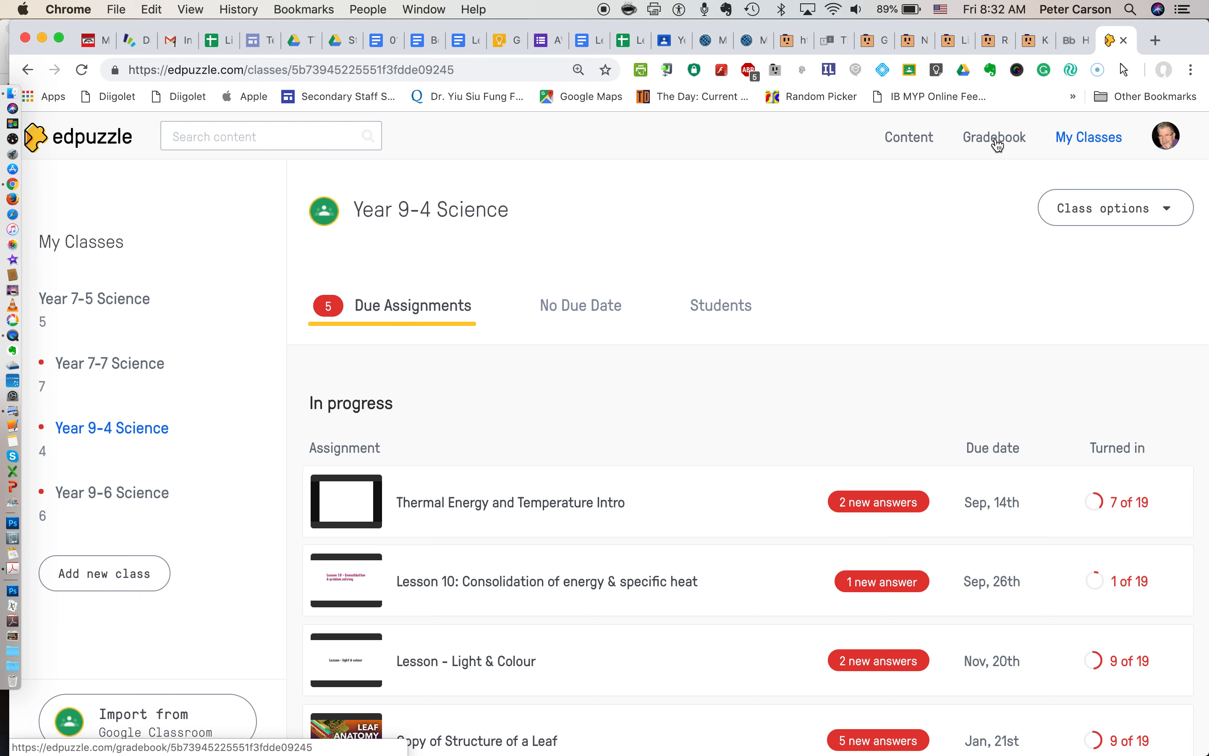
Open the Year 9-4 Science gradebook and scroll through students' scores and time spent.
click(993, 137)
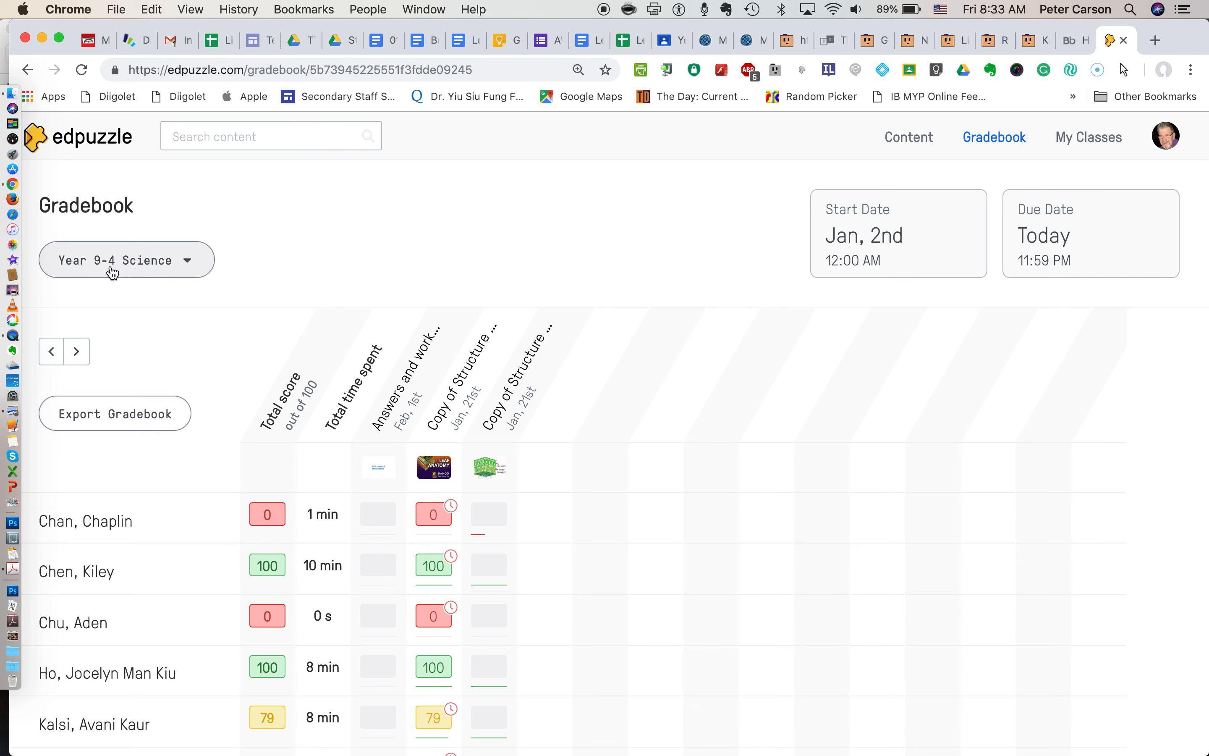
mouse_move(147, 268)
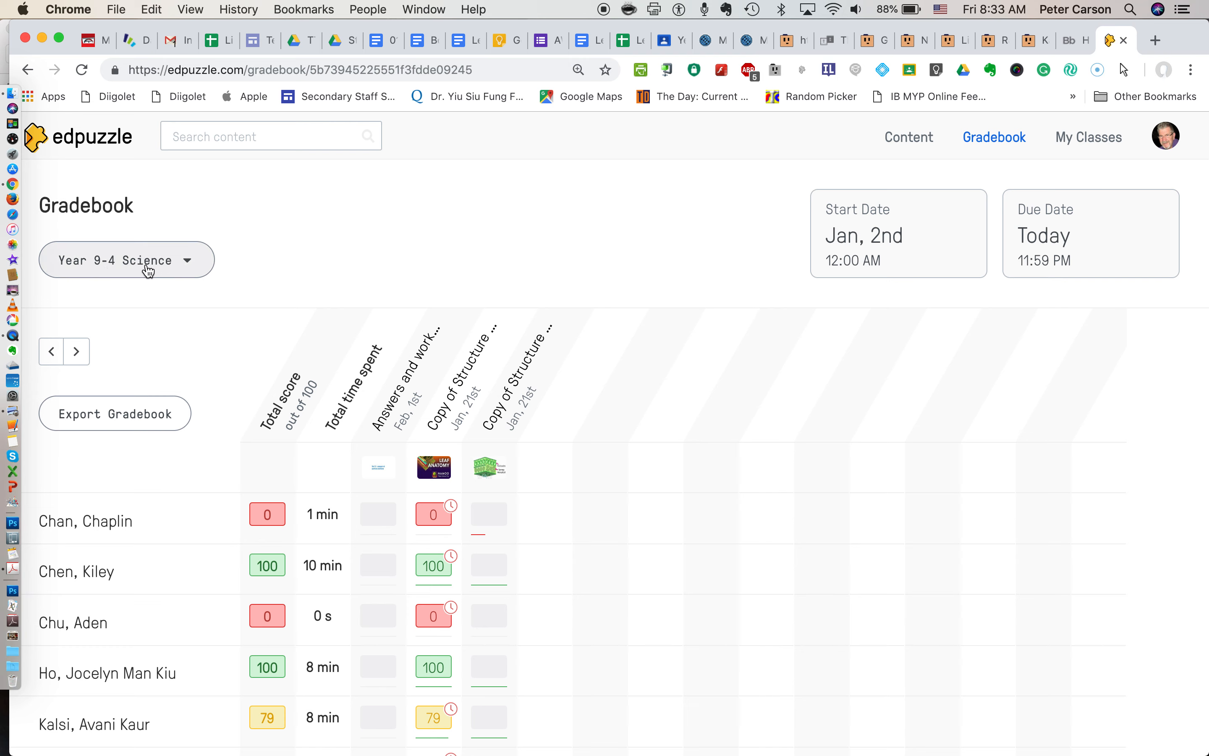
scroll(down, 3)
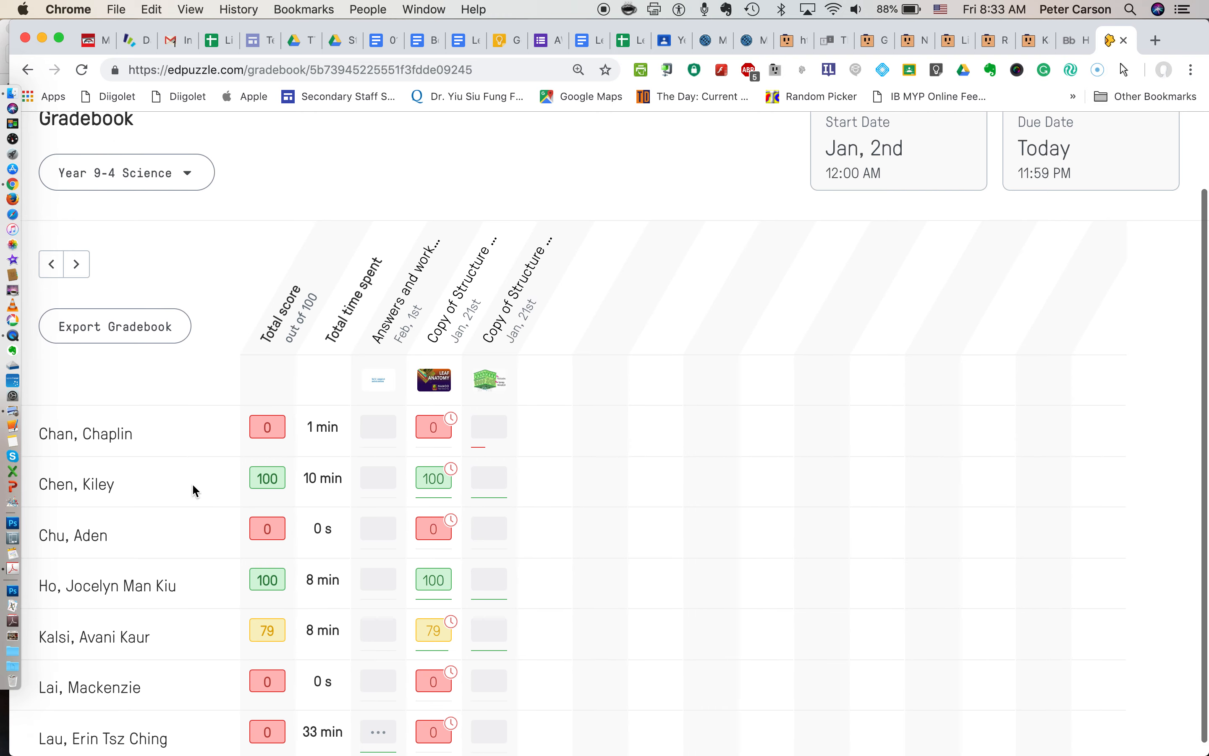
scroll(down, 3)
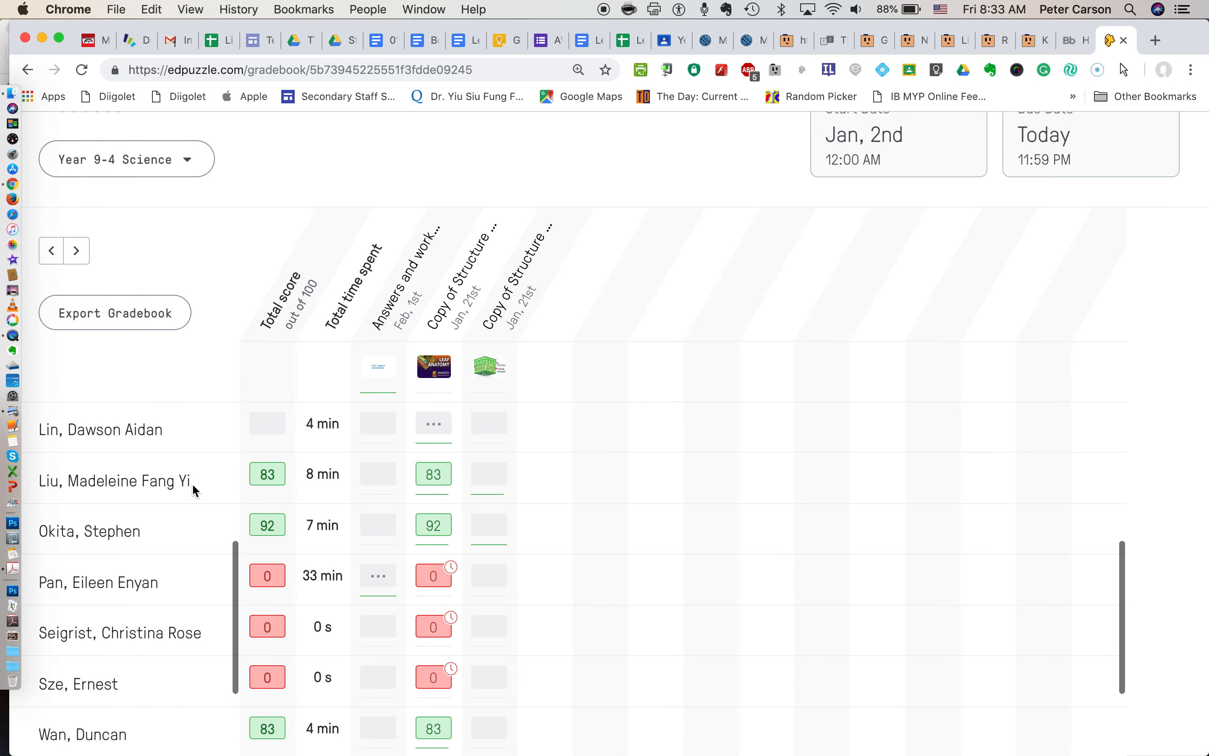
scroll(up, 3)
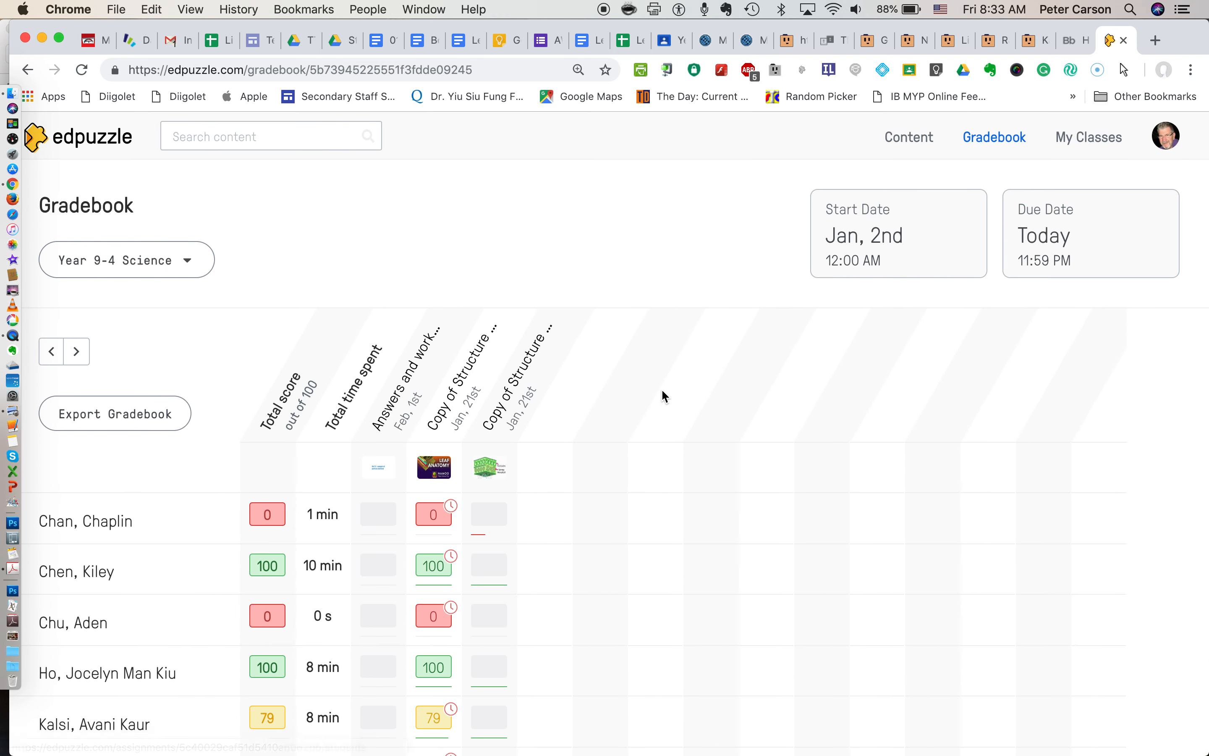
mouse_move(457, 482)
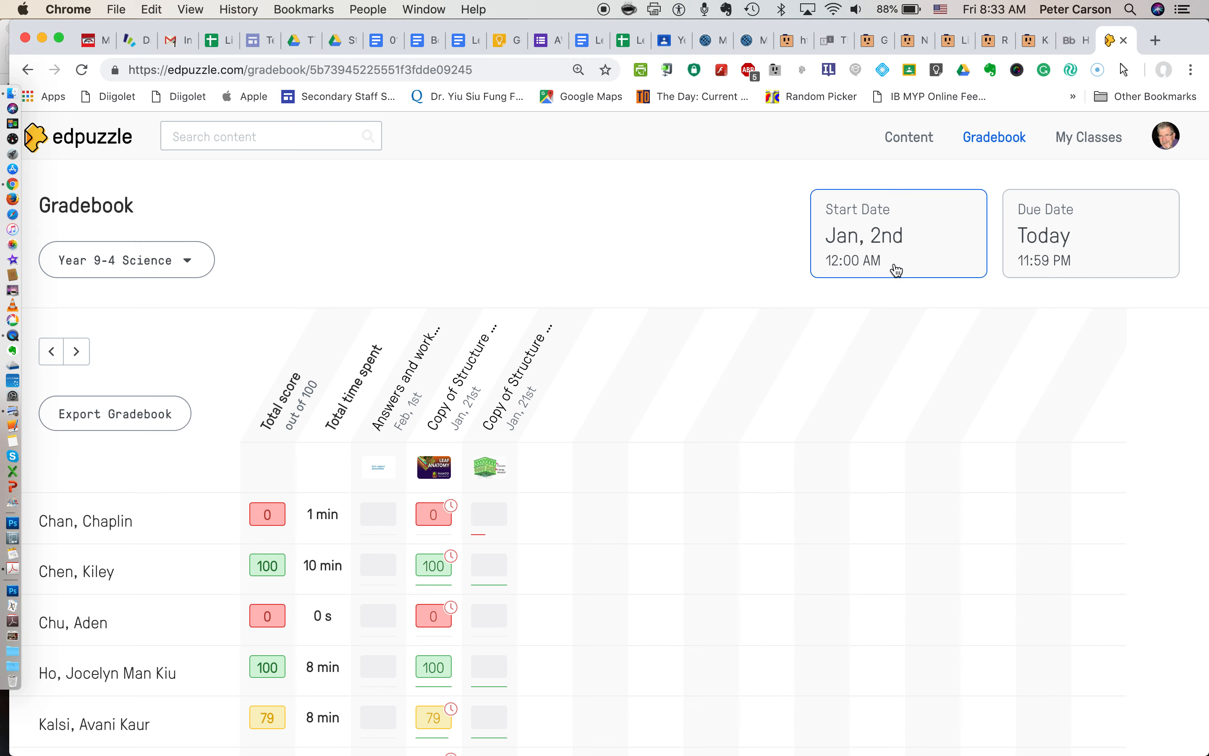
mouse_move(900, 250)
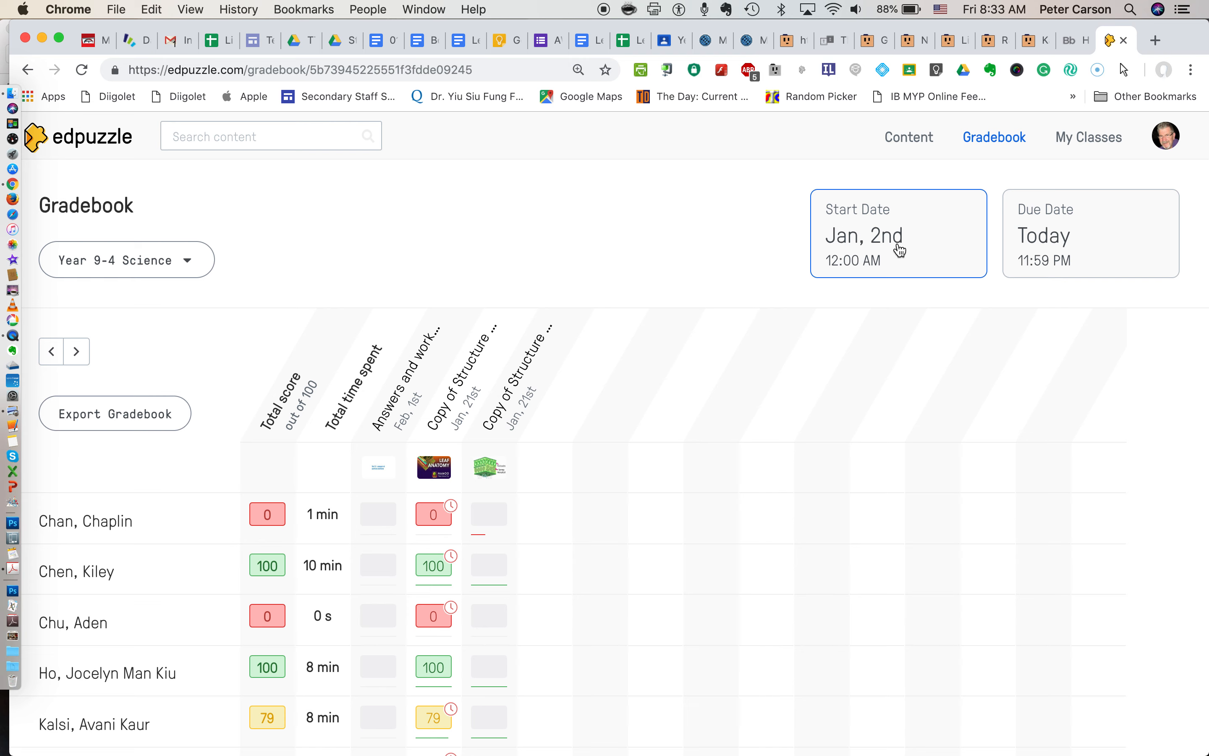
mouse_move(882, 260)
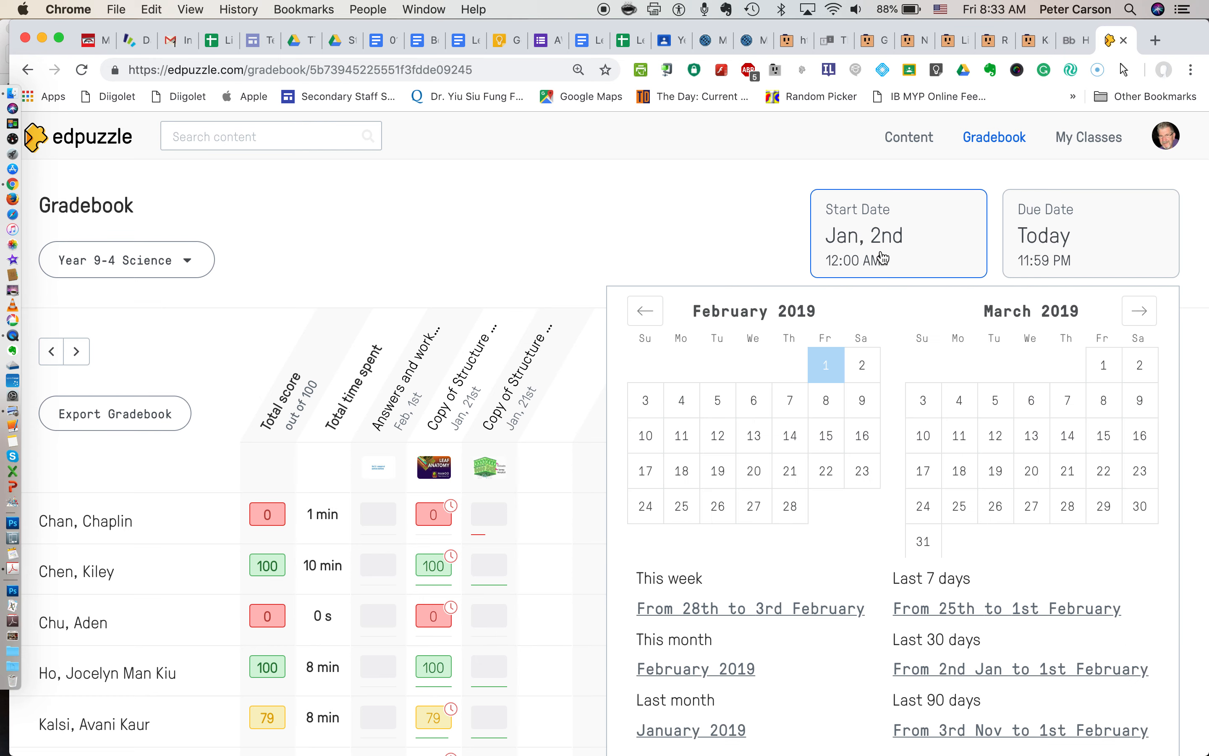
mouse_move(646, 310)
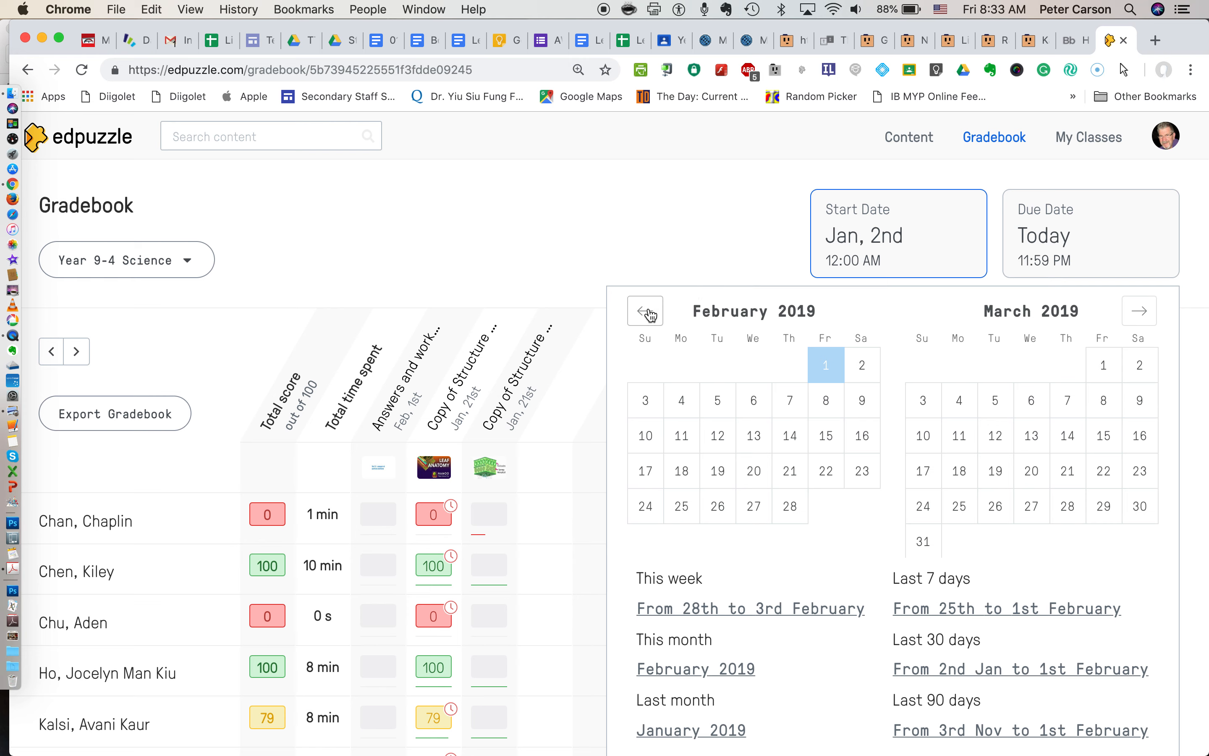
Navigate the start-date calendar back to August 2018 and try selecting the 20th.
click(645, 311)
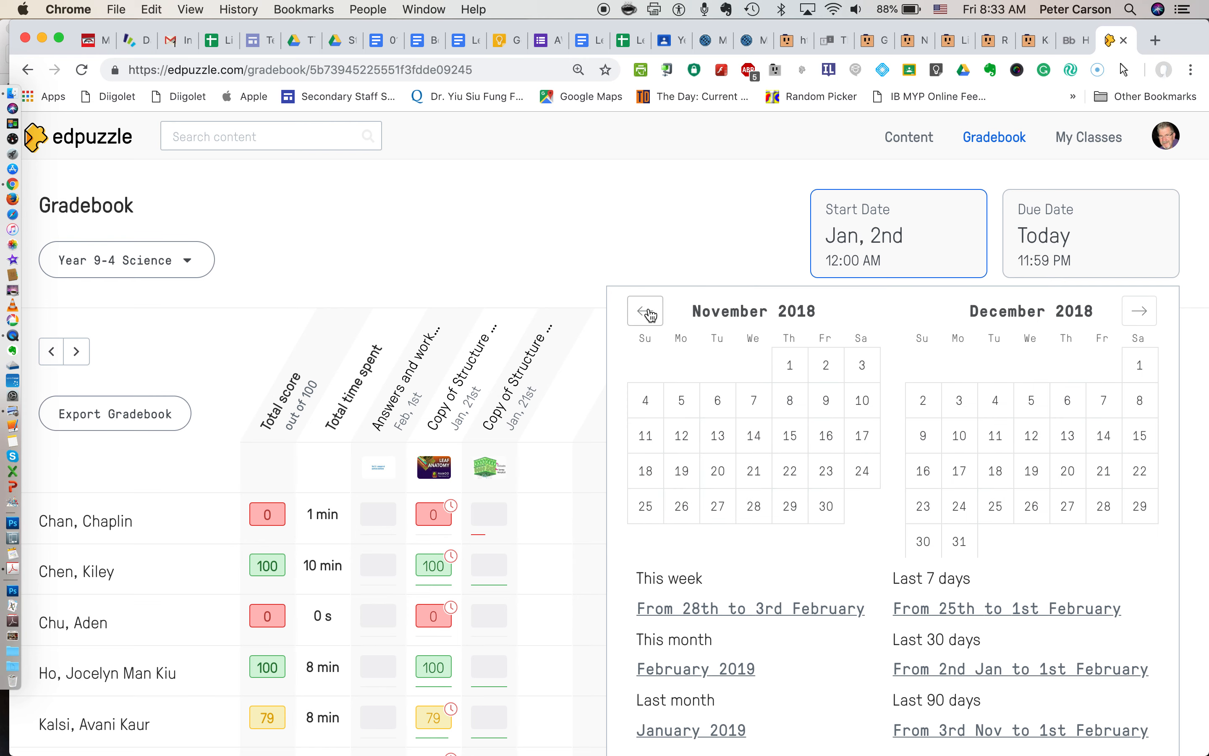
click(645, 311)
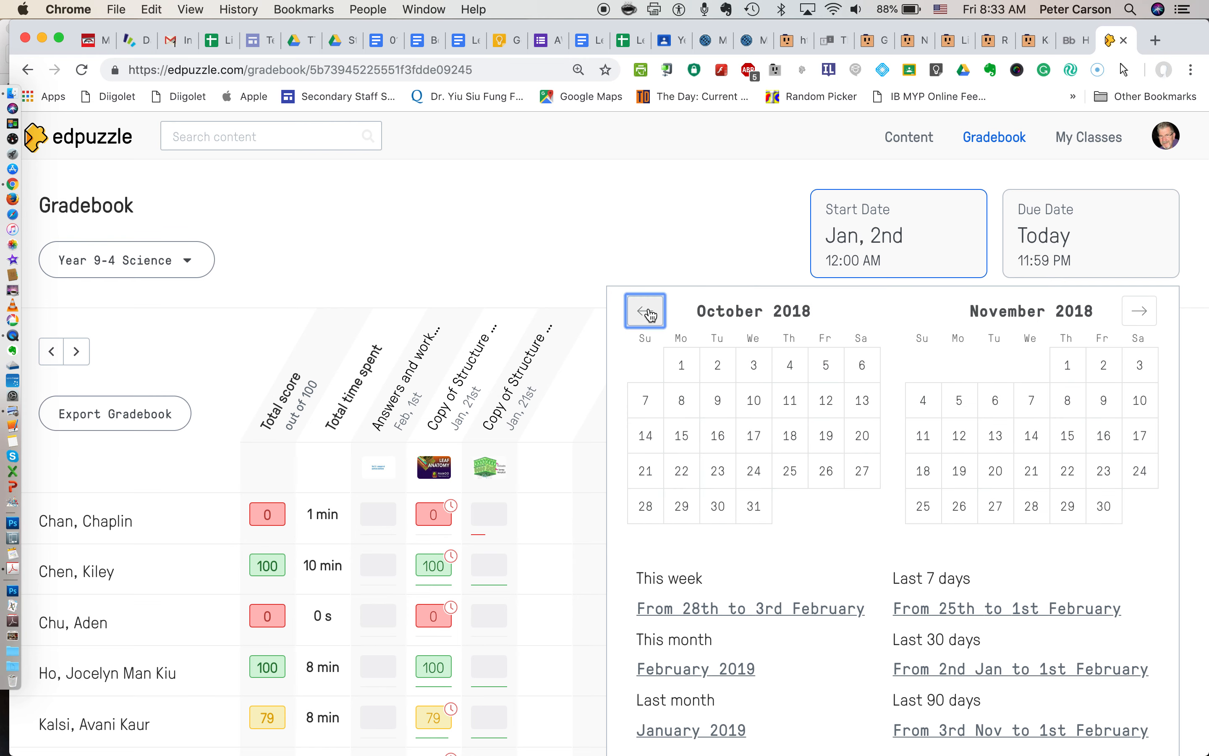
click(645, 310)
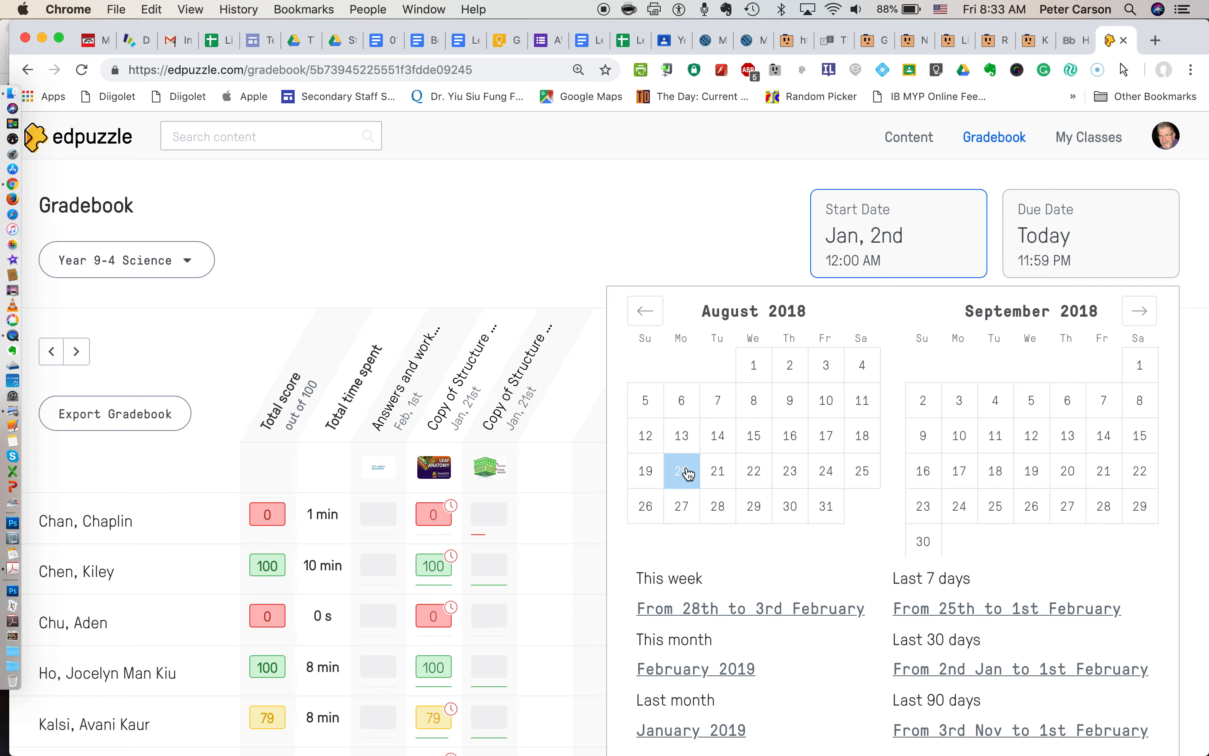
click(681, 471)
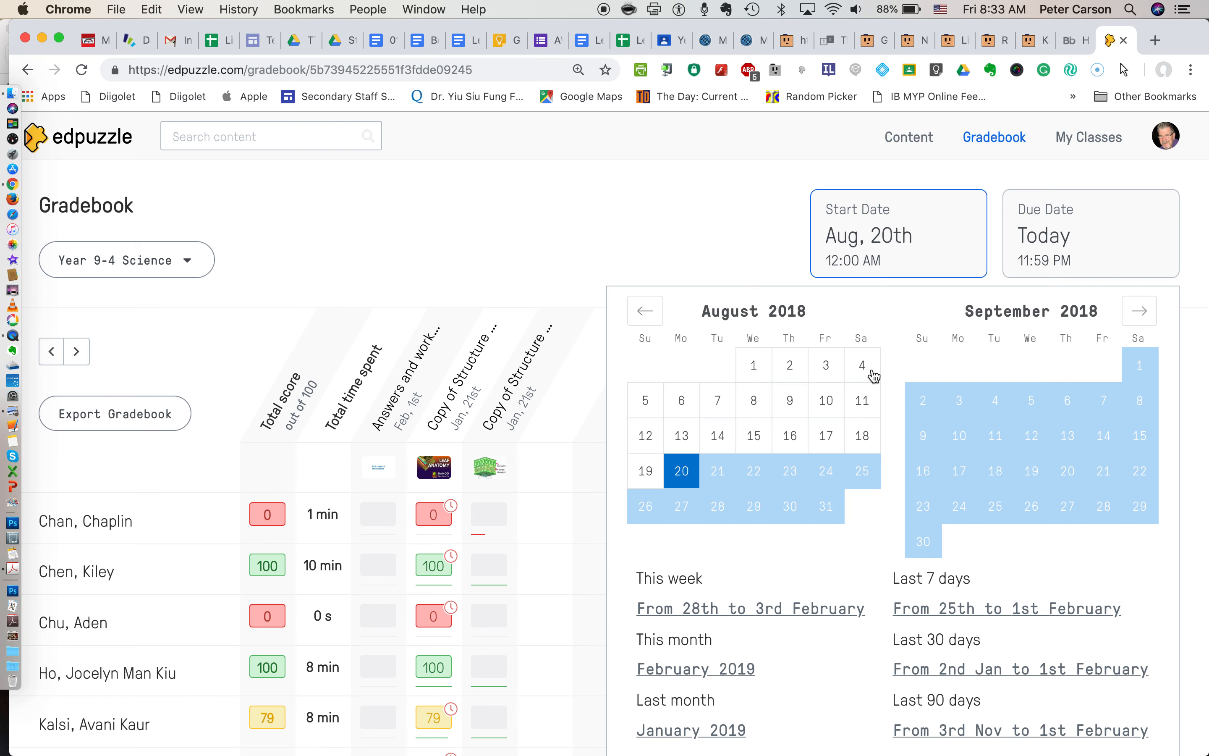
mouse_move(710, 226)
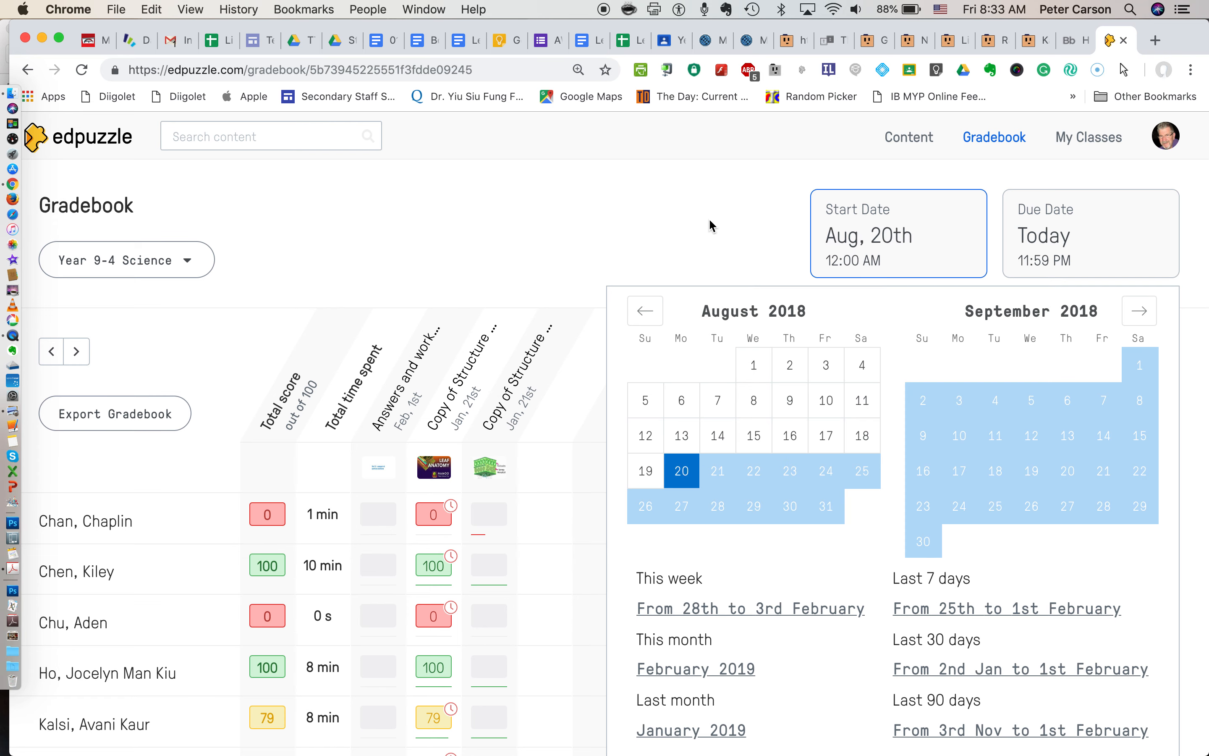
click(1019, 668)
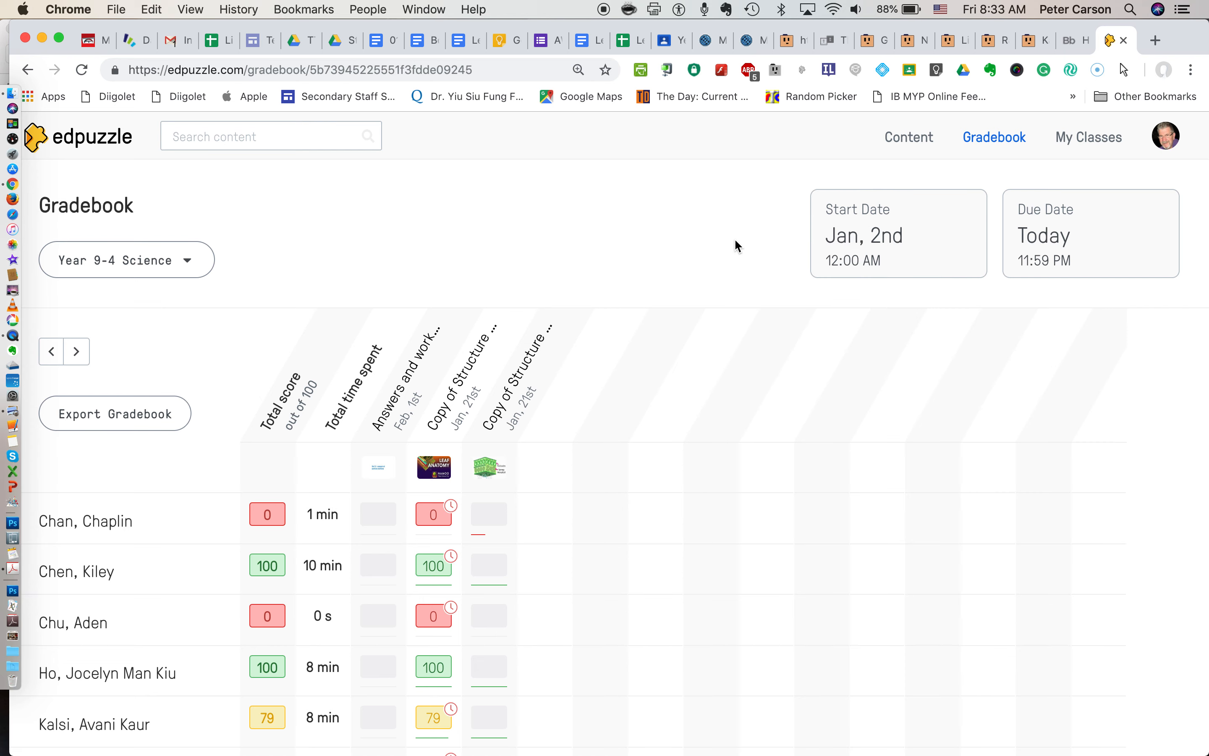
click(897, 234)
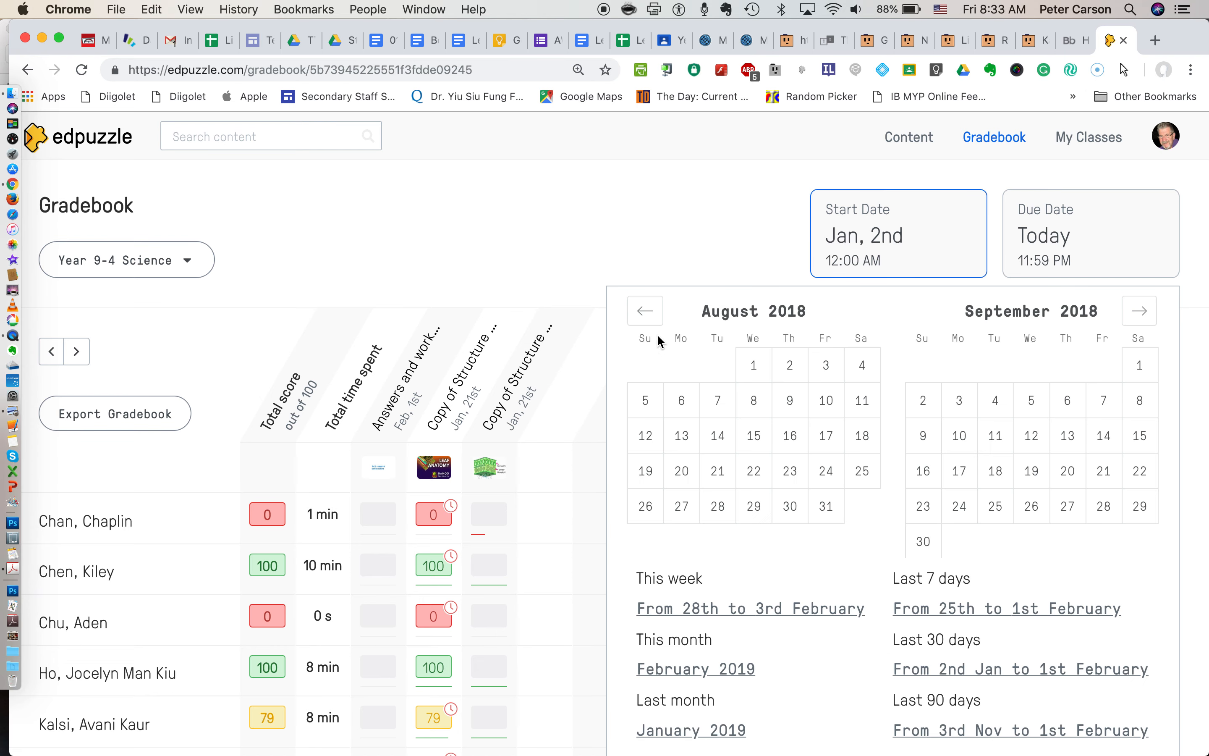
click(682, 471)
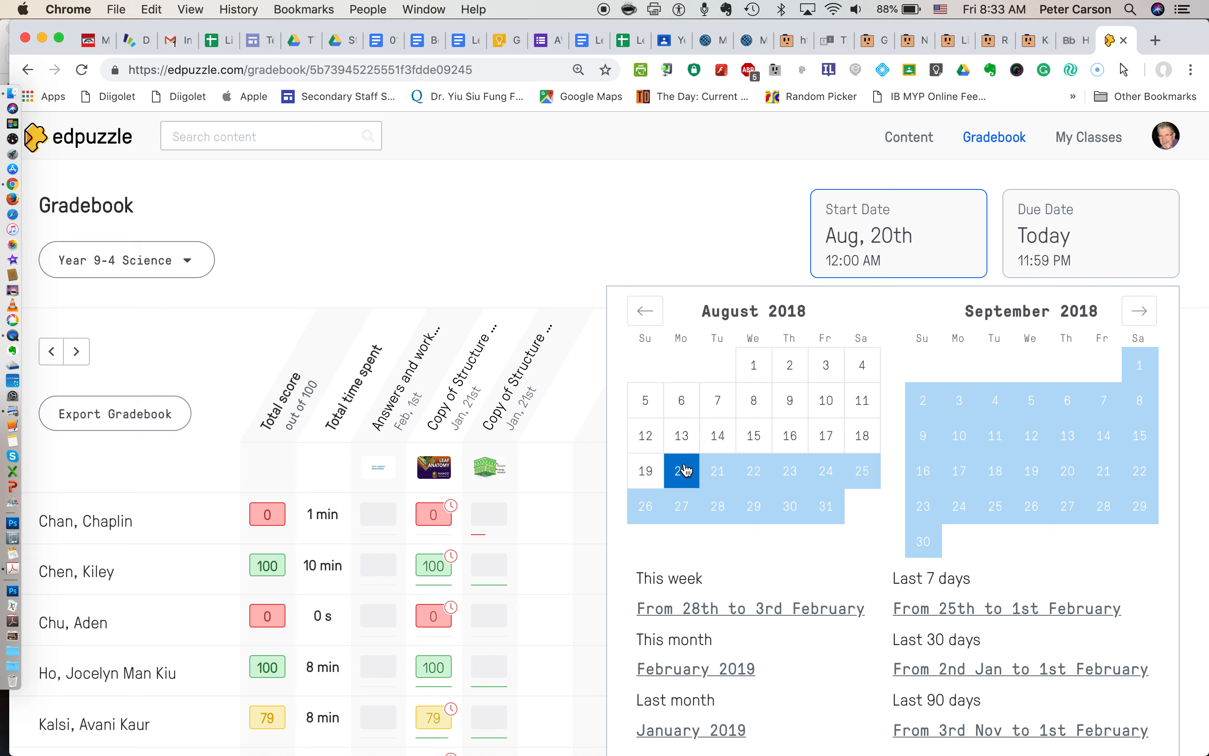
click(1020, 669)
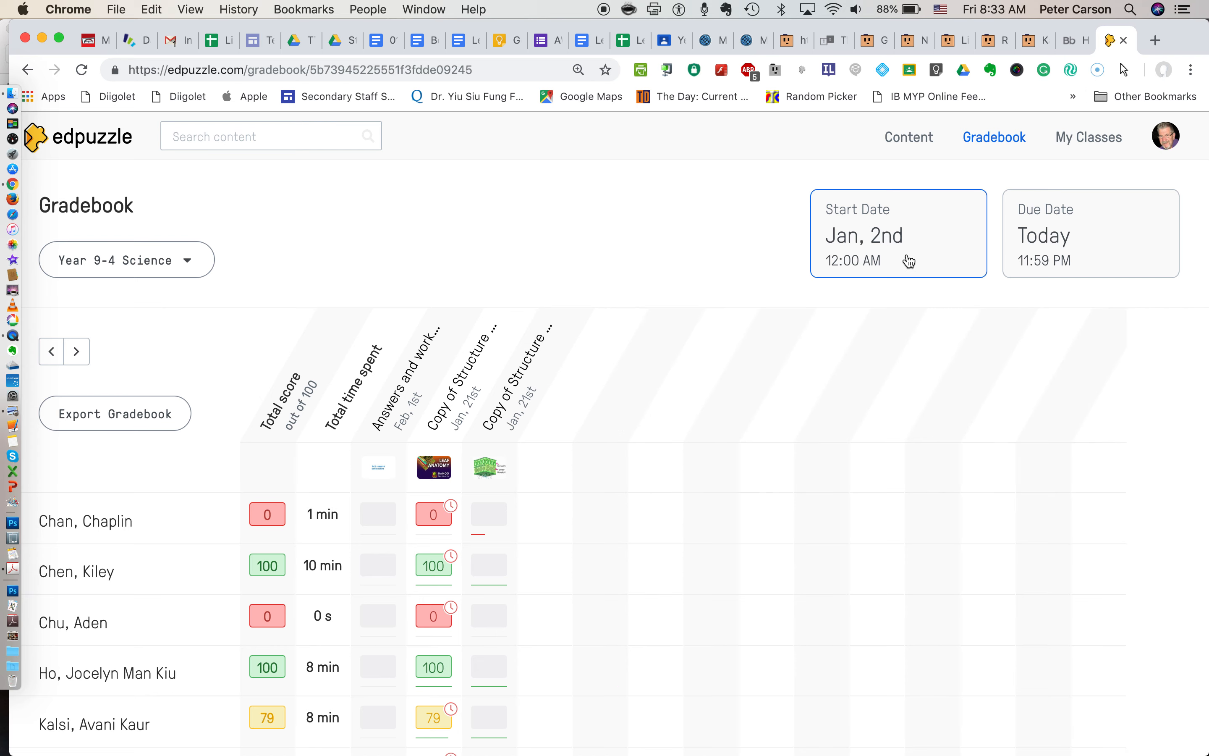
Set the gradebook start date to August 20th and save it.
click(898, 233)
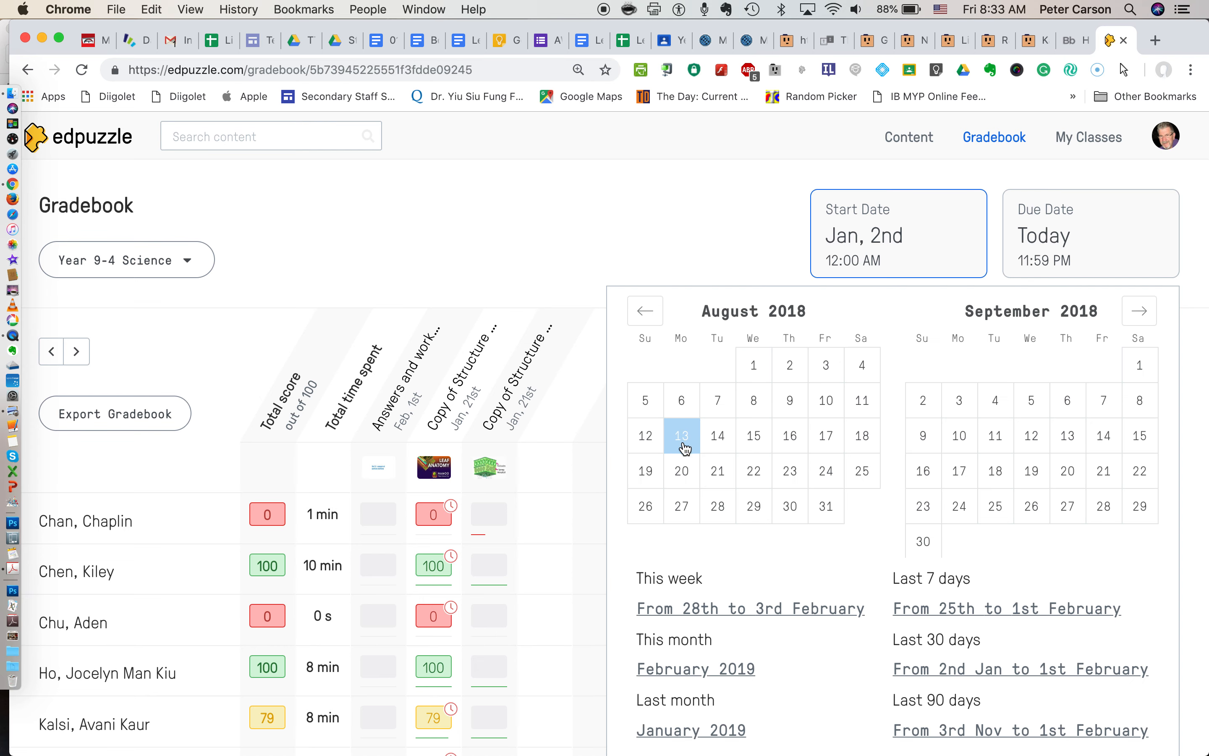
click(681, 471)
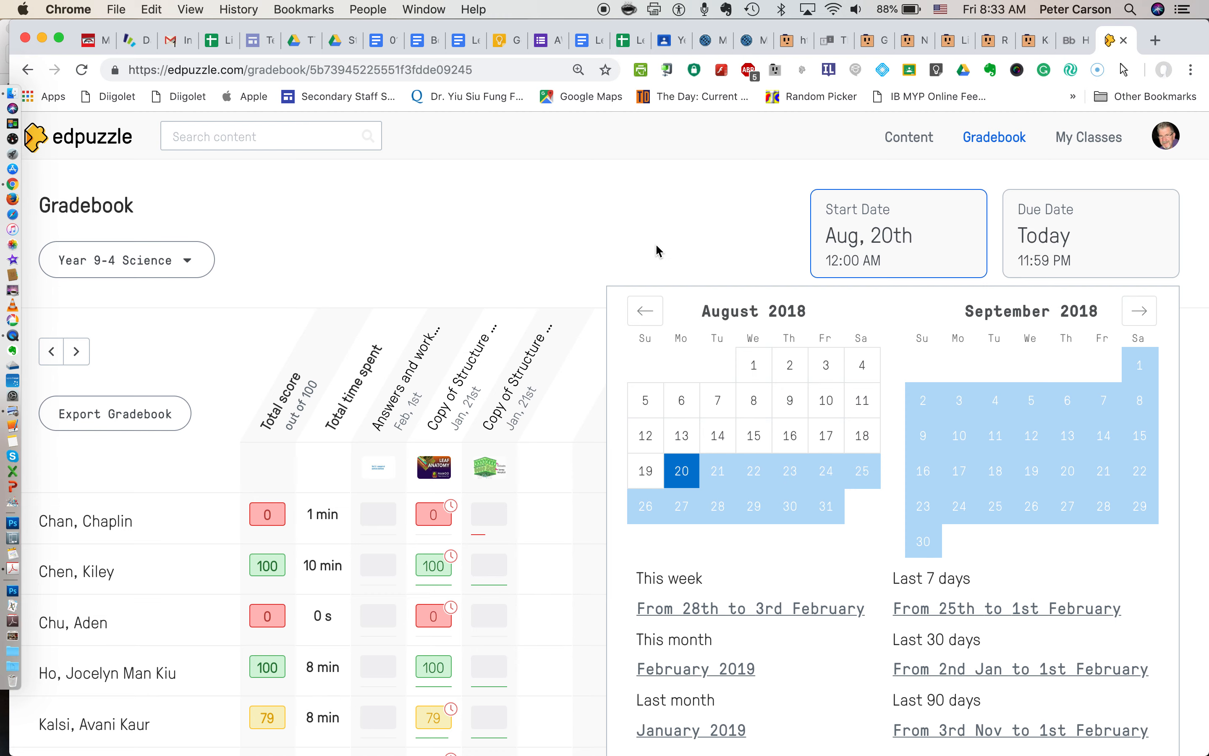
click(1020, 668)
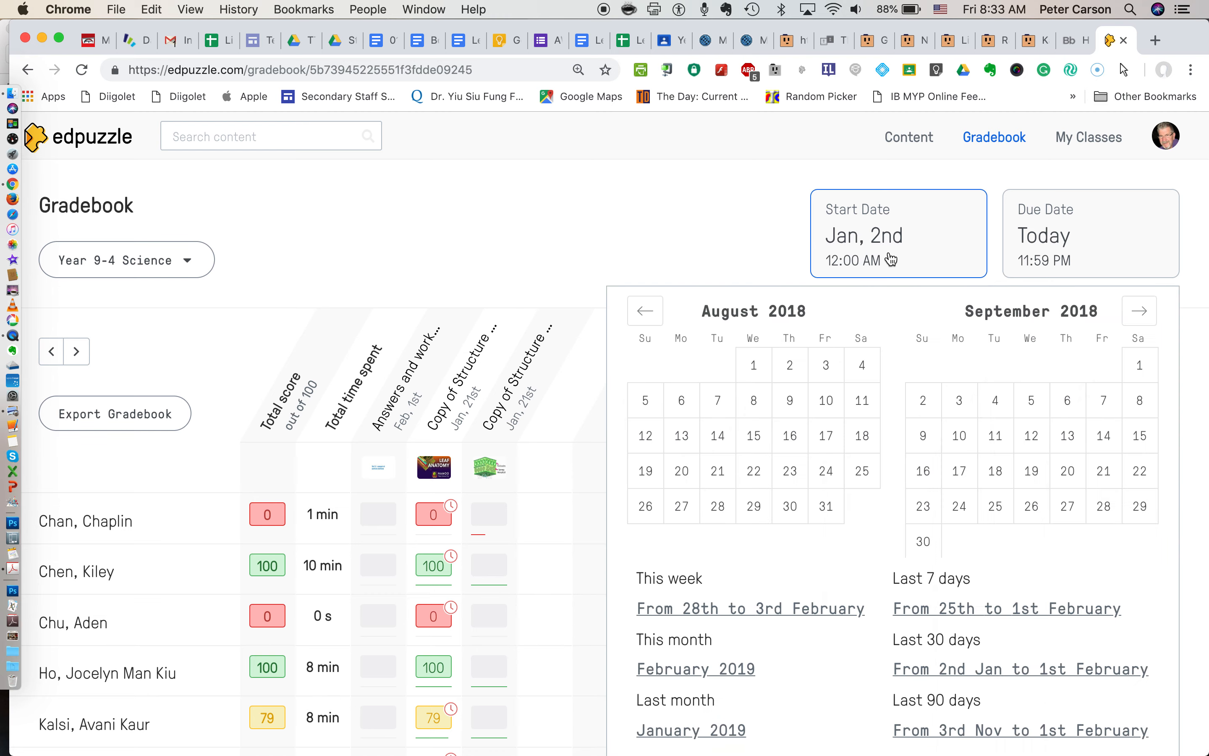
scroll(down, 3)
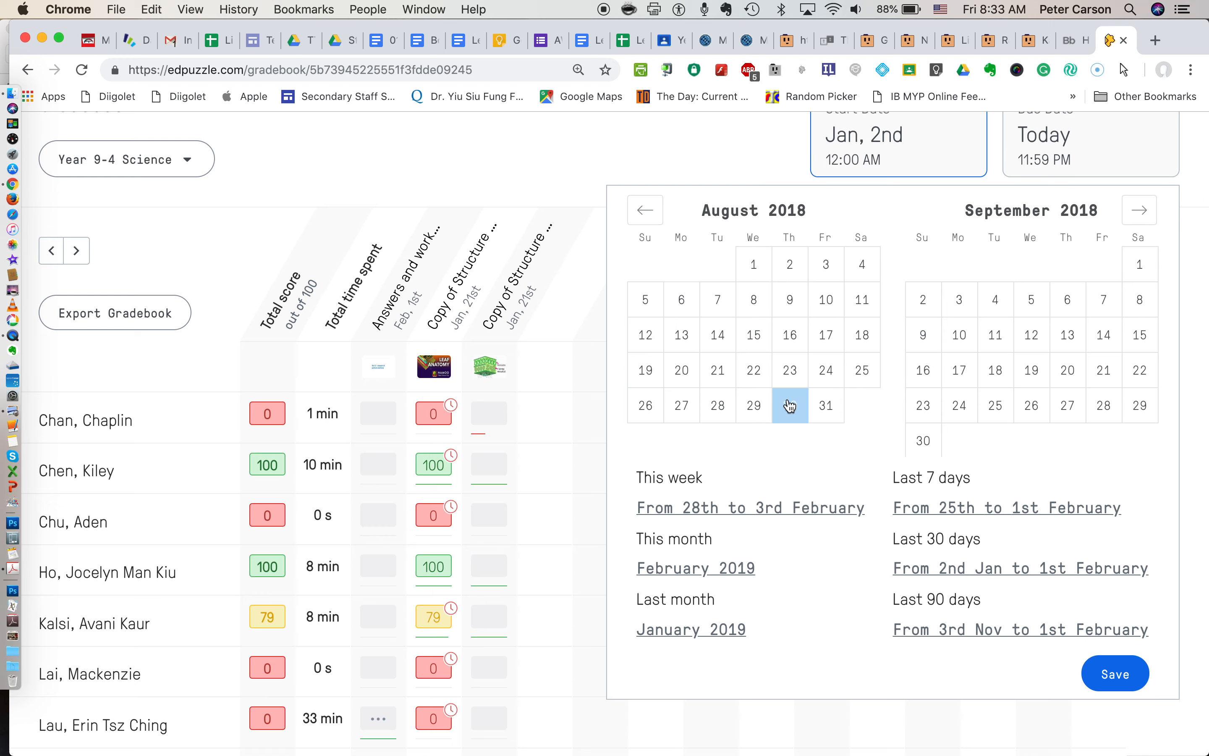
click(681, 370)
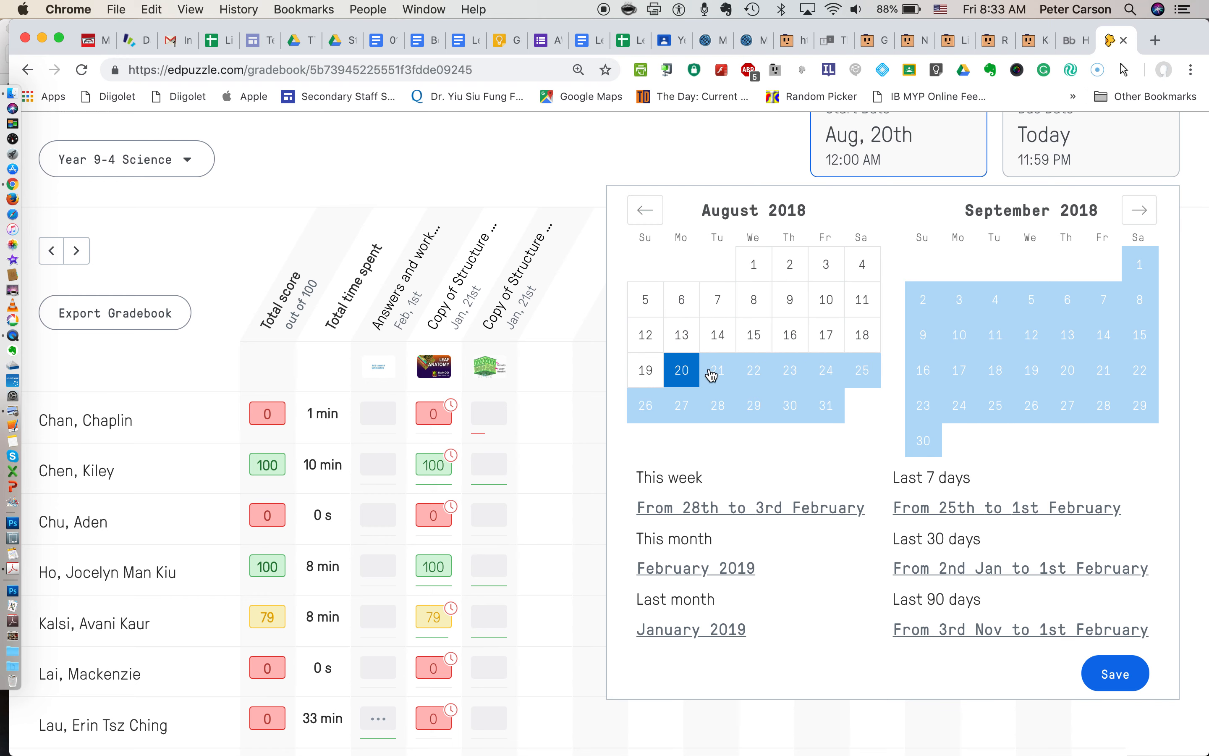
click(1113, 673)
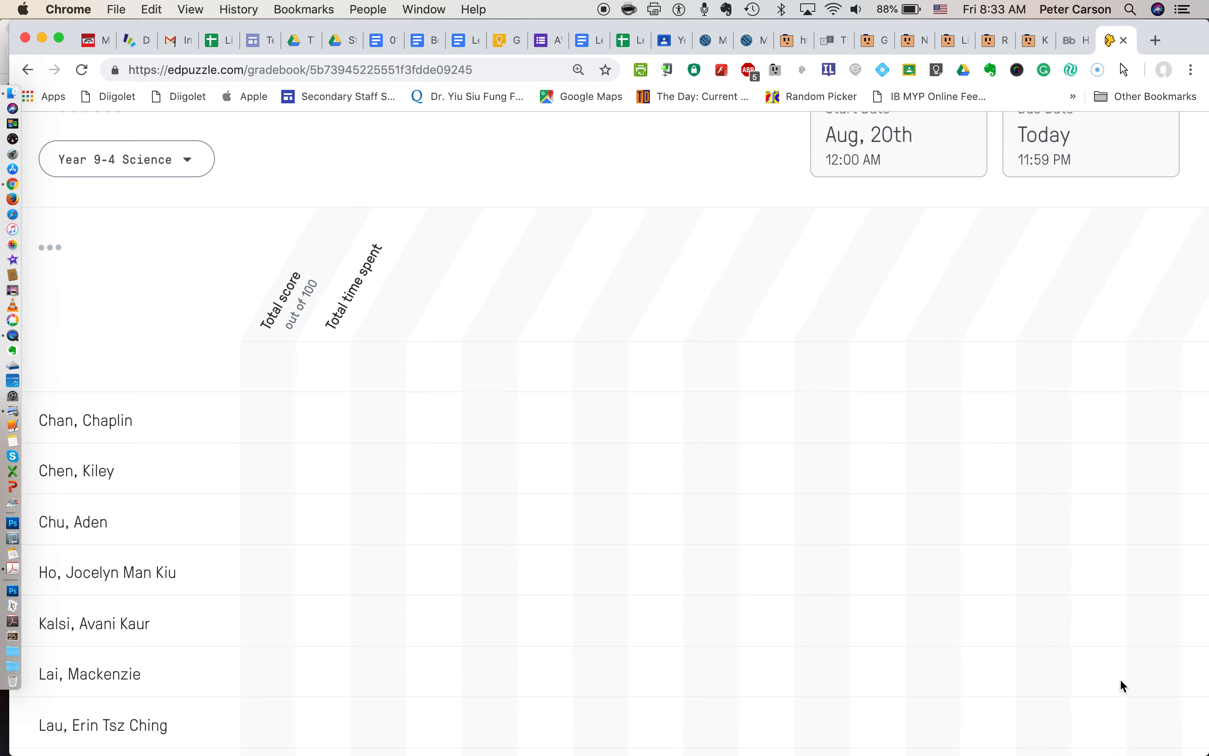
mouse_move(581, 459)
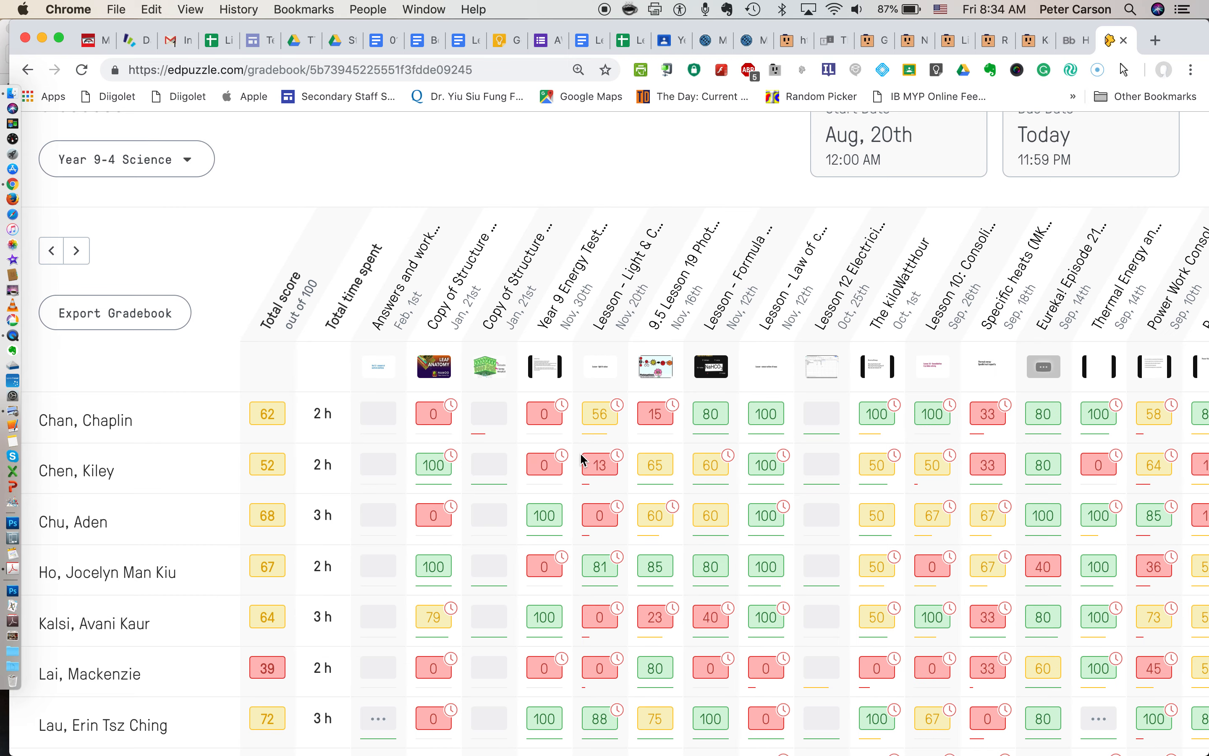
Scroll the reloaded gradebook and open the report of the fourth student with a 67 total.
scroll(down, 3)
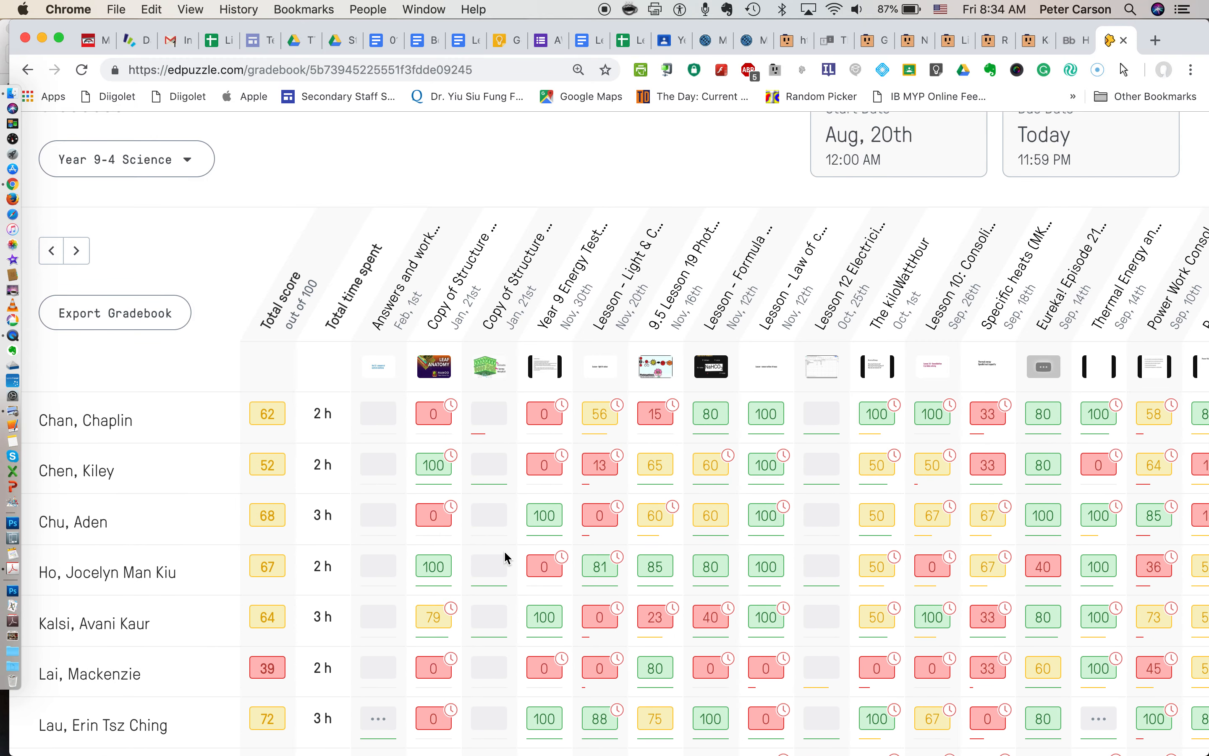
scroll(down, 3)
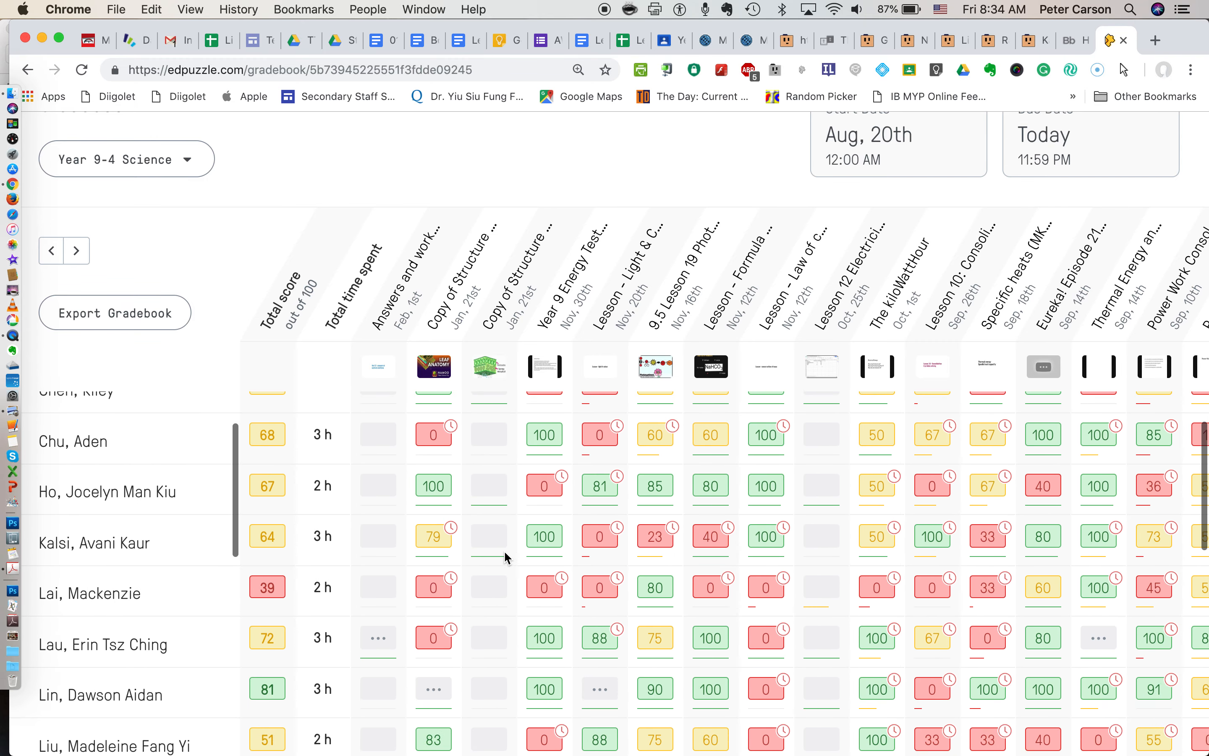
scroll(down, 3)
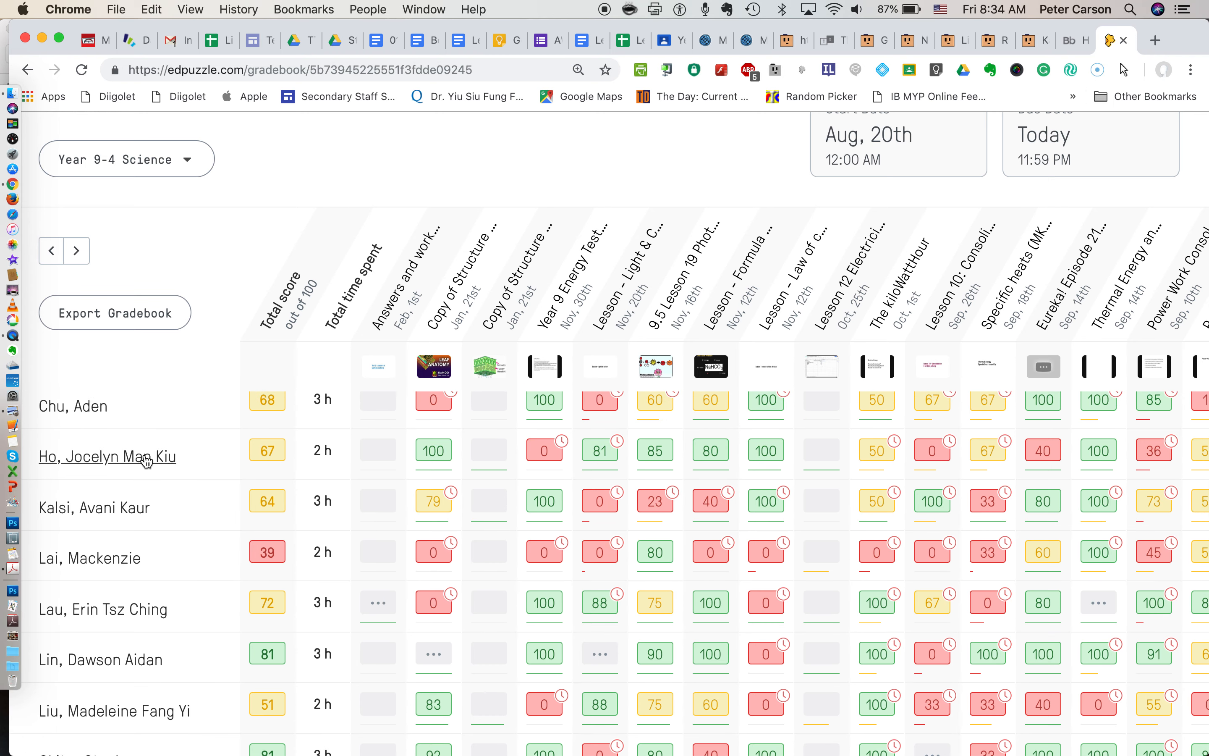
mouse_move(131, 458)
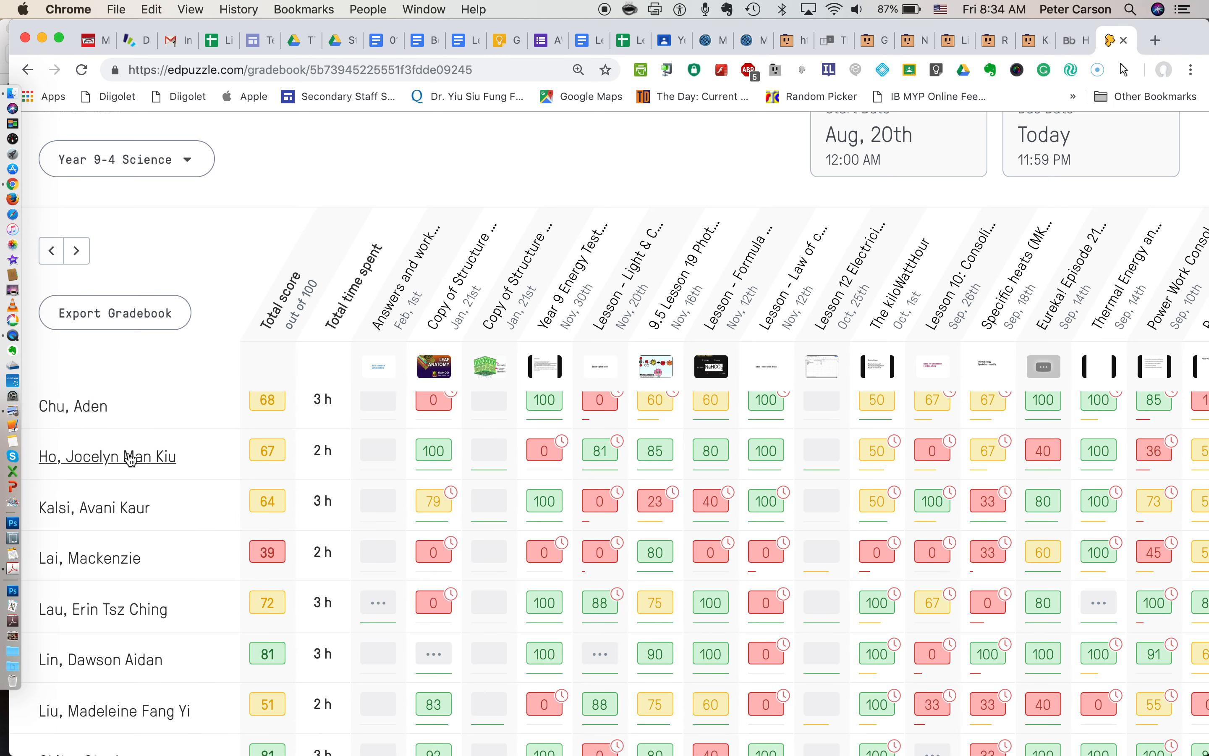
click(107, 457)
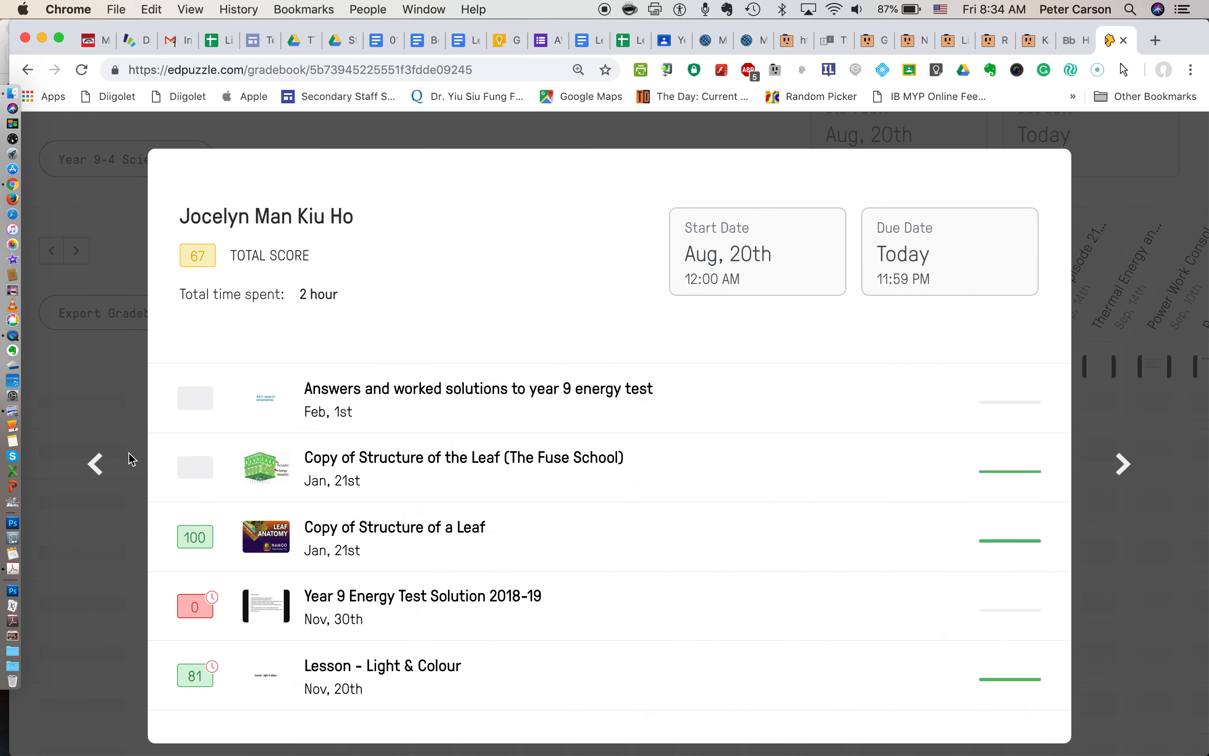
Scroll through Jocelyn's per-assignment scores in the report, then return to the gradebook.
scroll(down, 3)
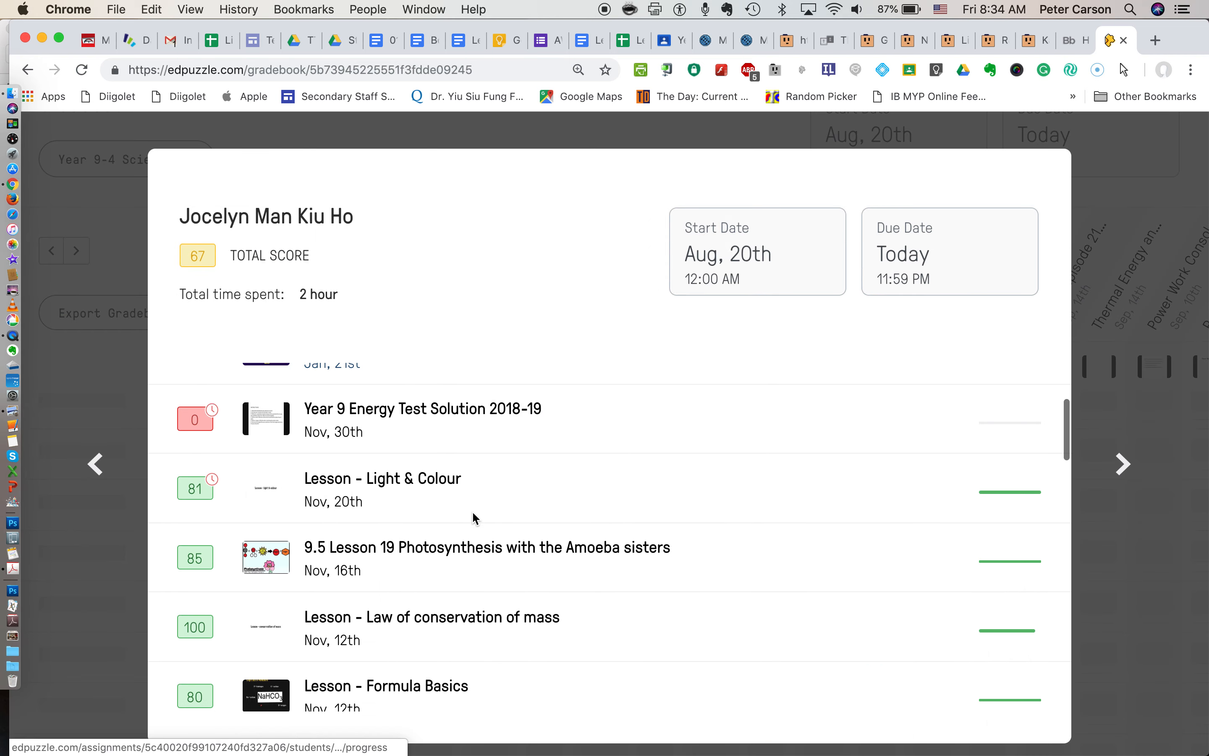
scroll(down, 3)
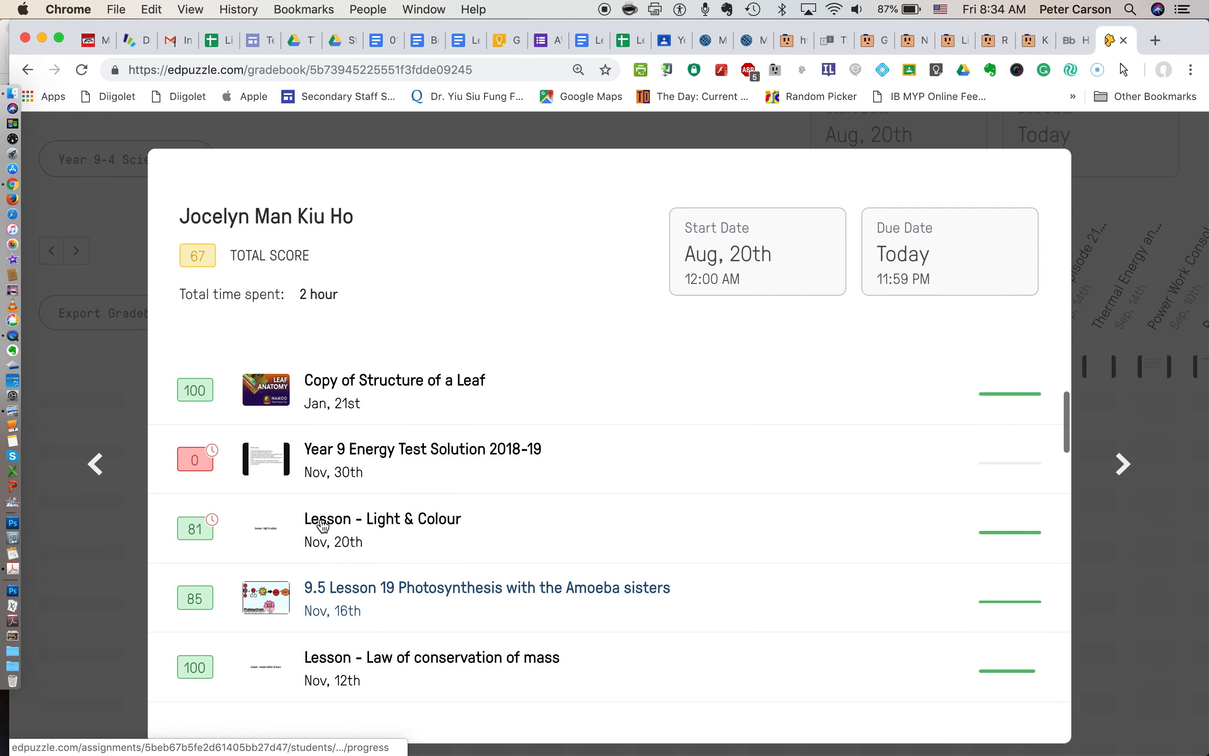
scroll(down, 3)
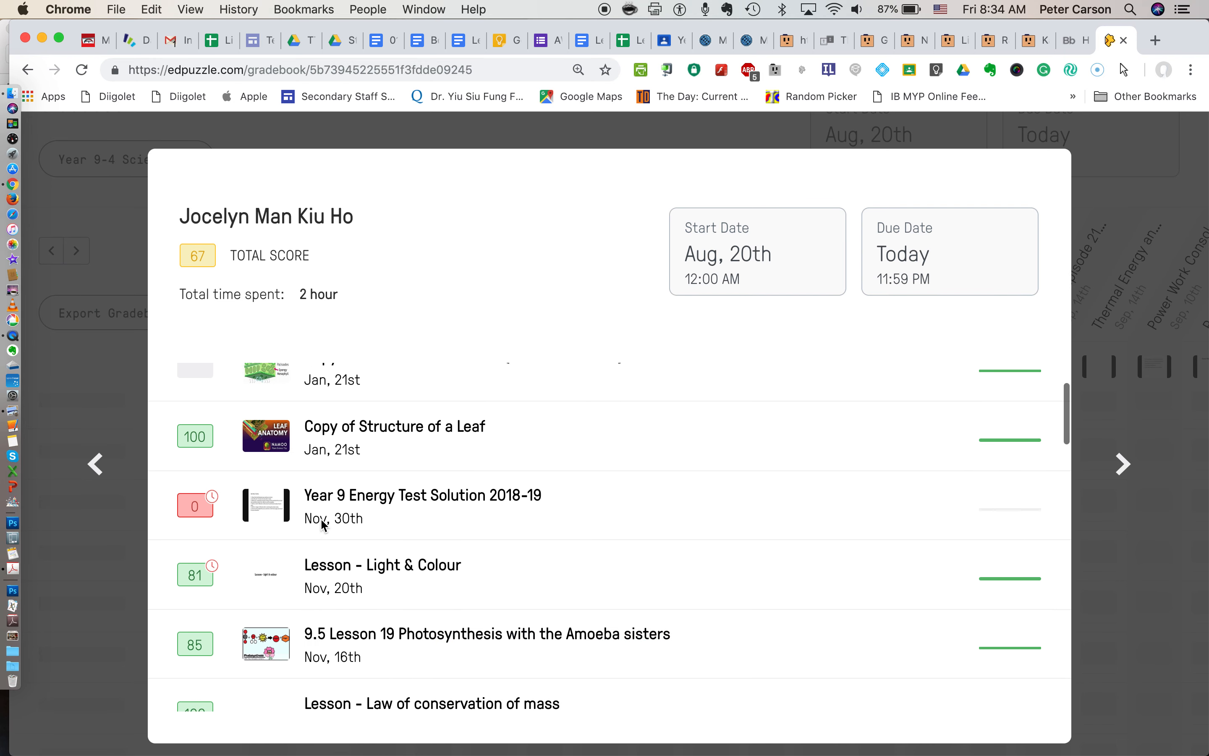
scroll(up, 3)
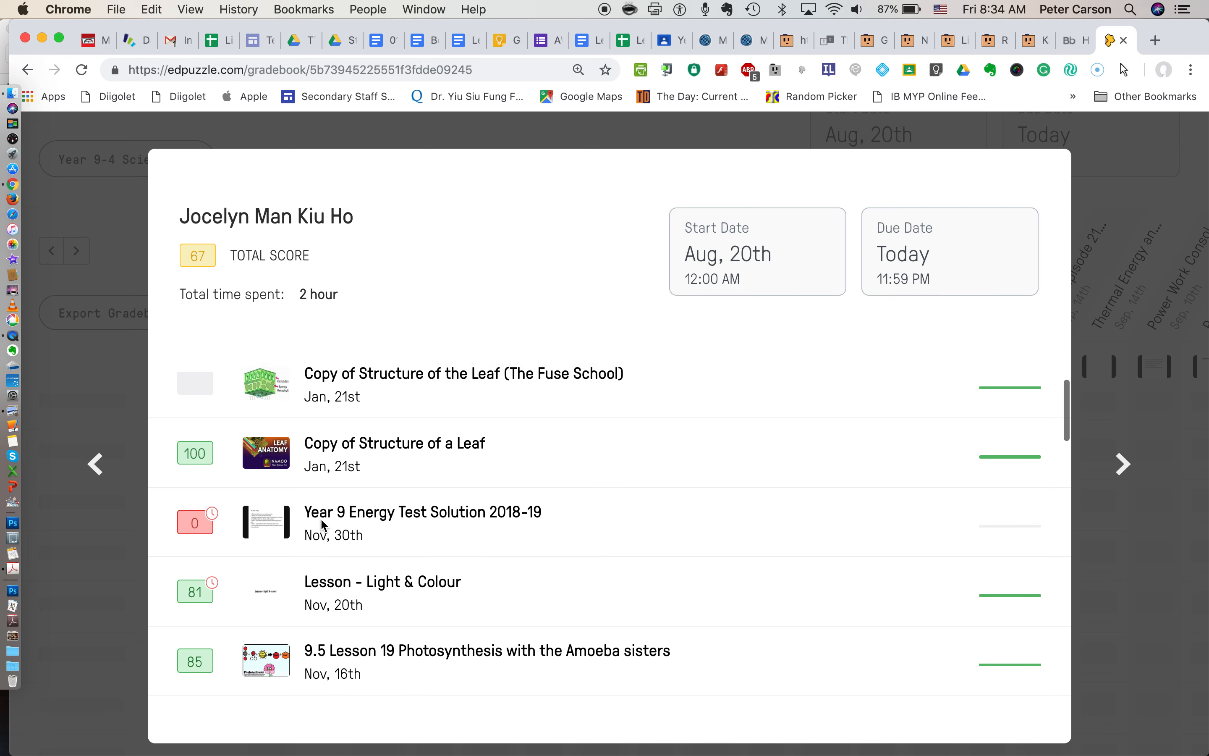
scroll(down, 3)
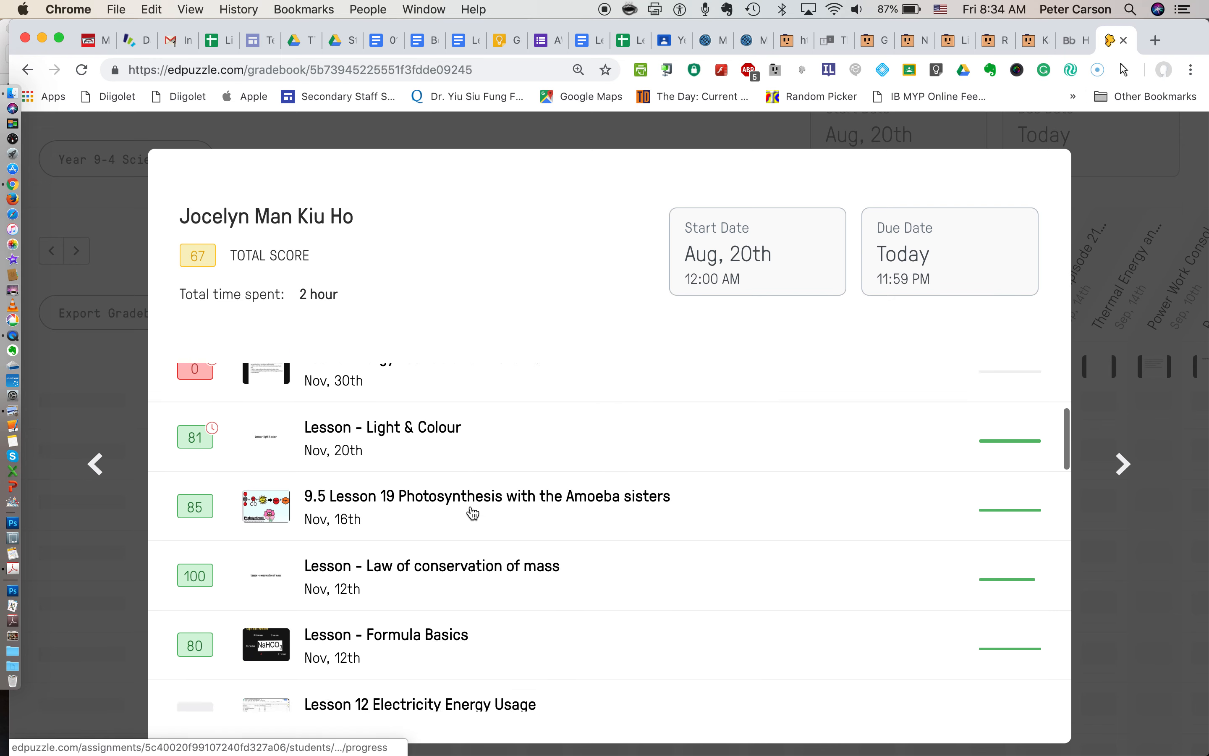
scroll(down, 3)
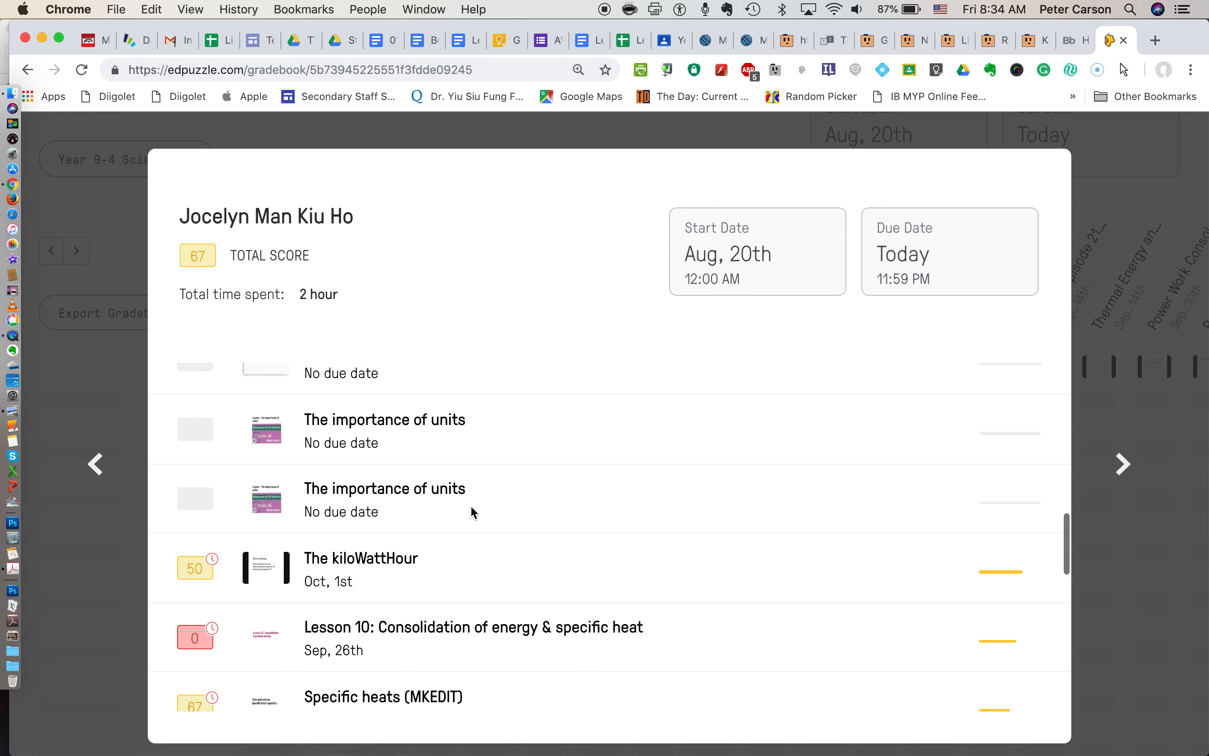
scroll(up, 3)
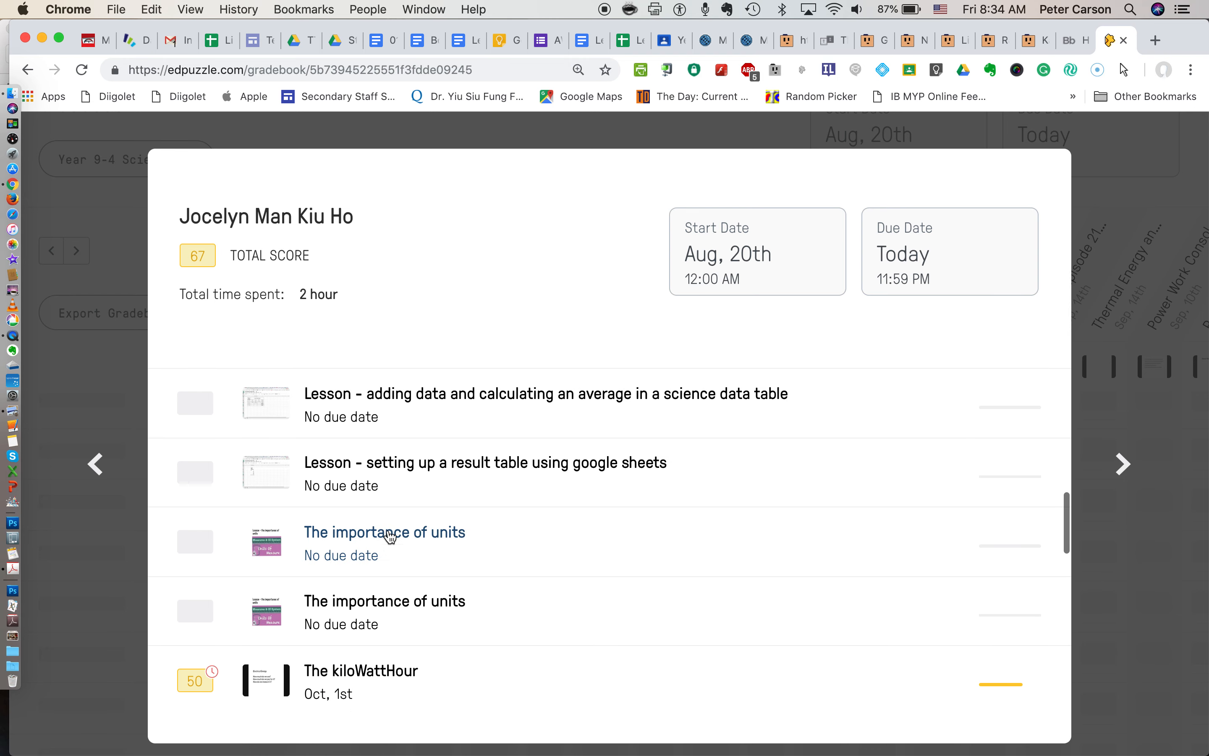
mouse_move(316, 650)
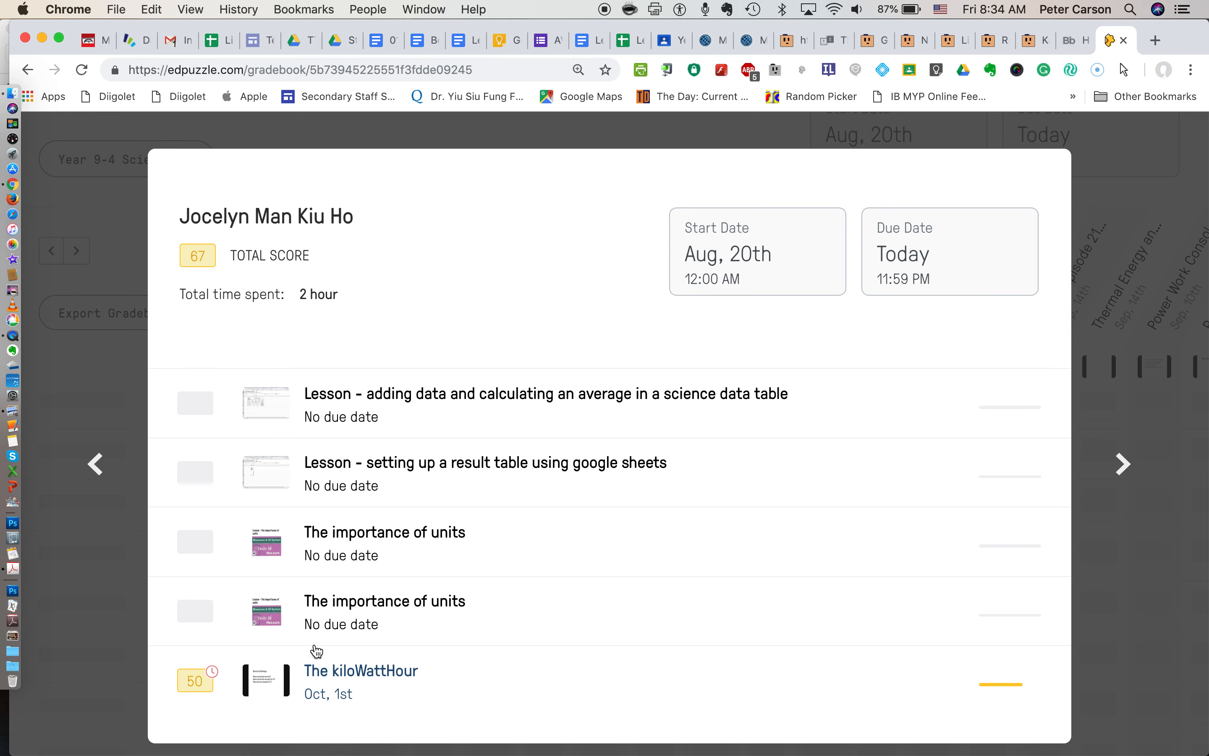
mouse_move(497, 486)
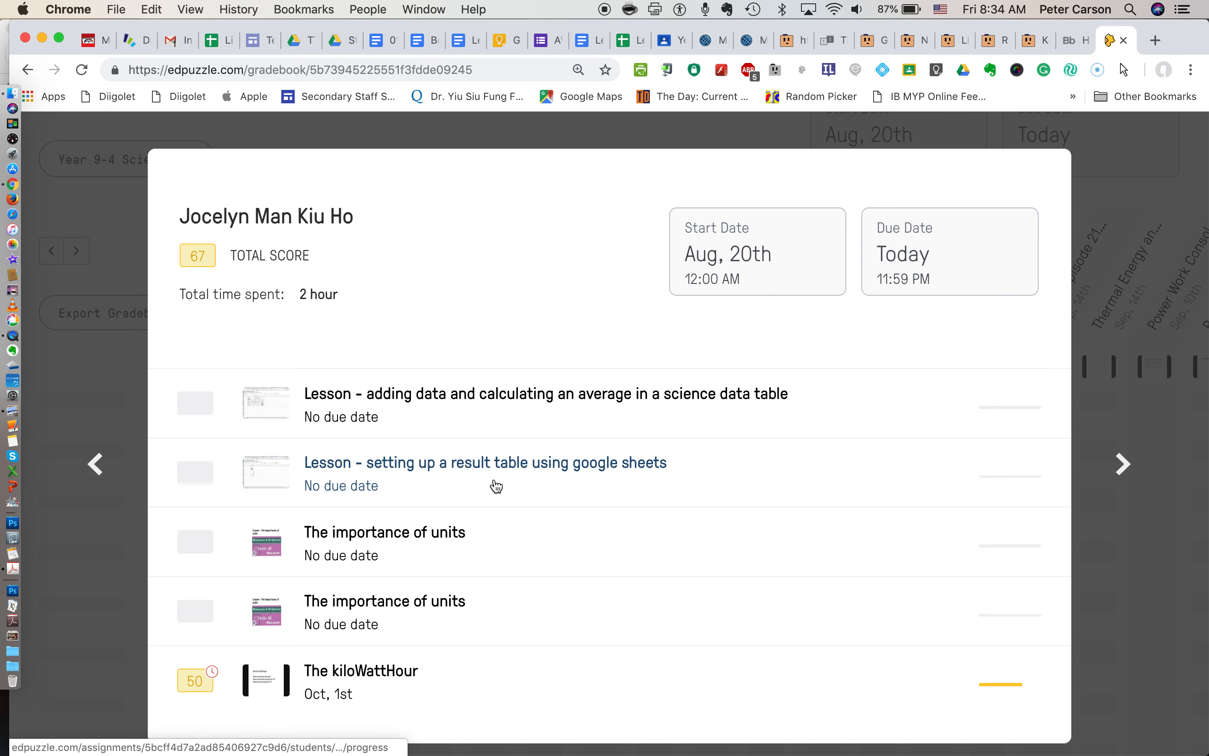
scroll(up, 3)
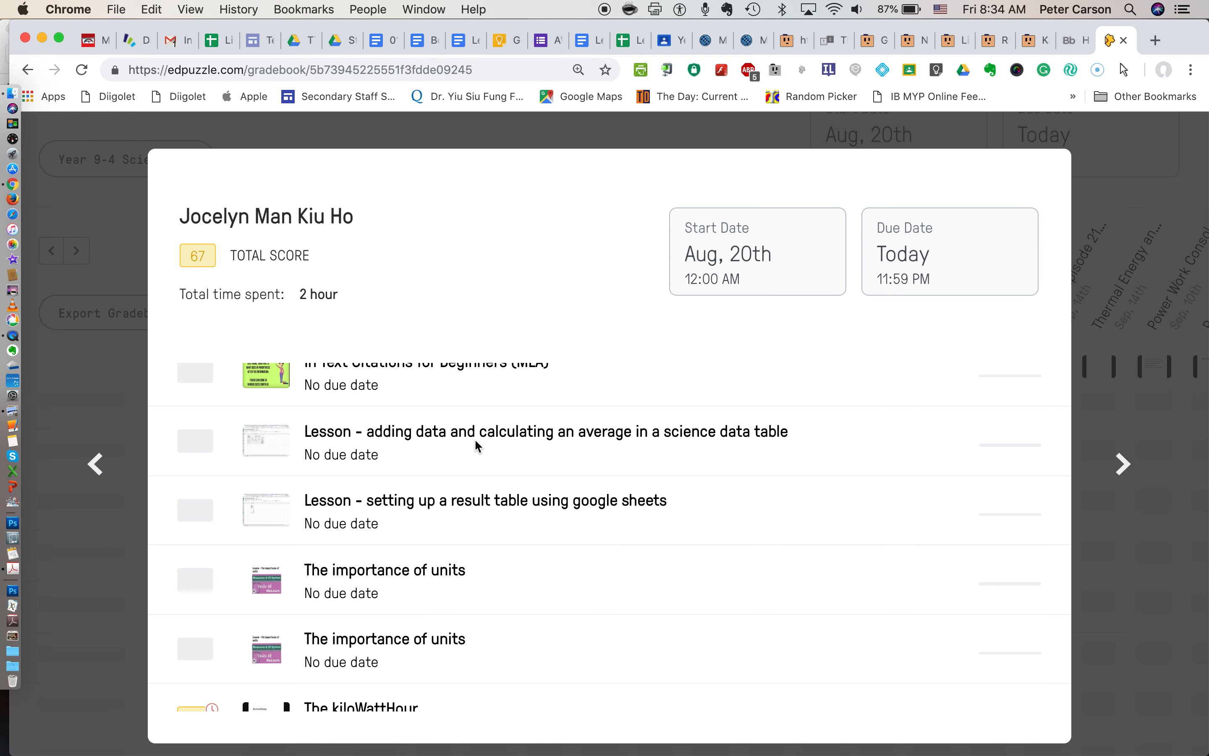
scroll(down, 3)
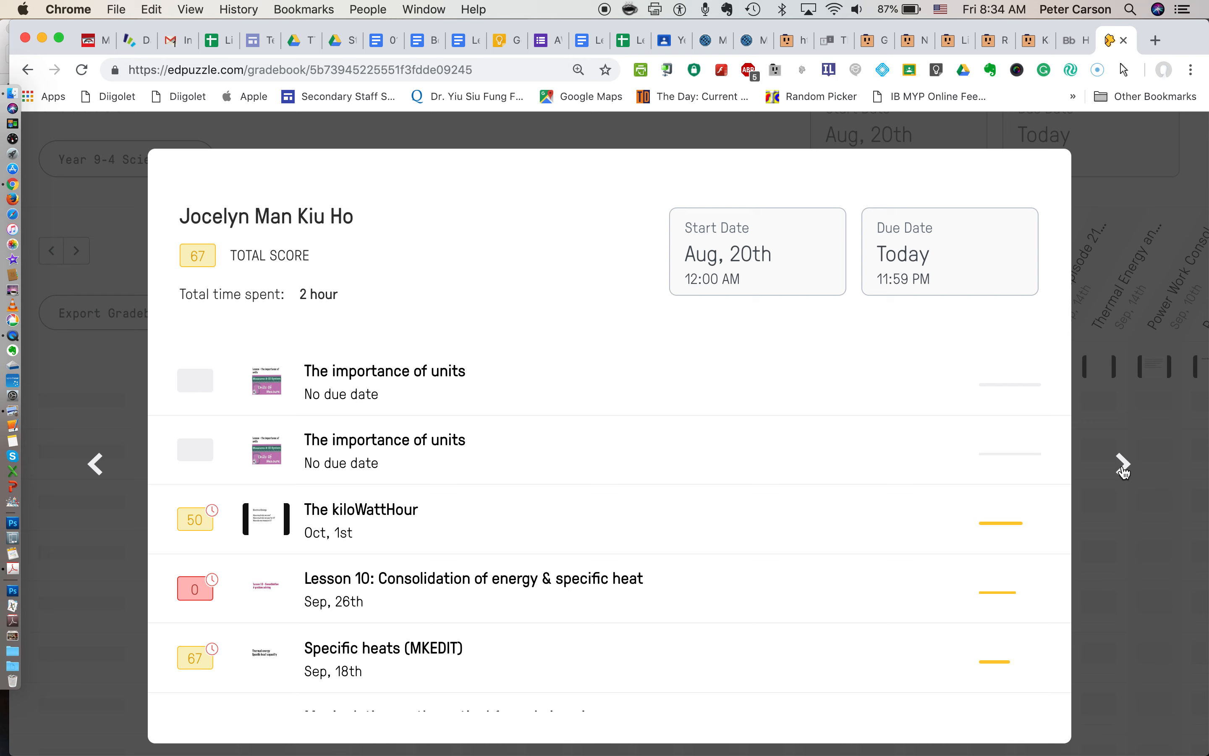
mouse_move(94, 470)
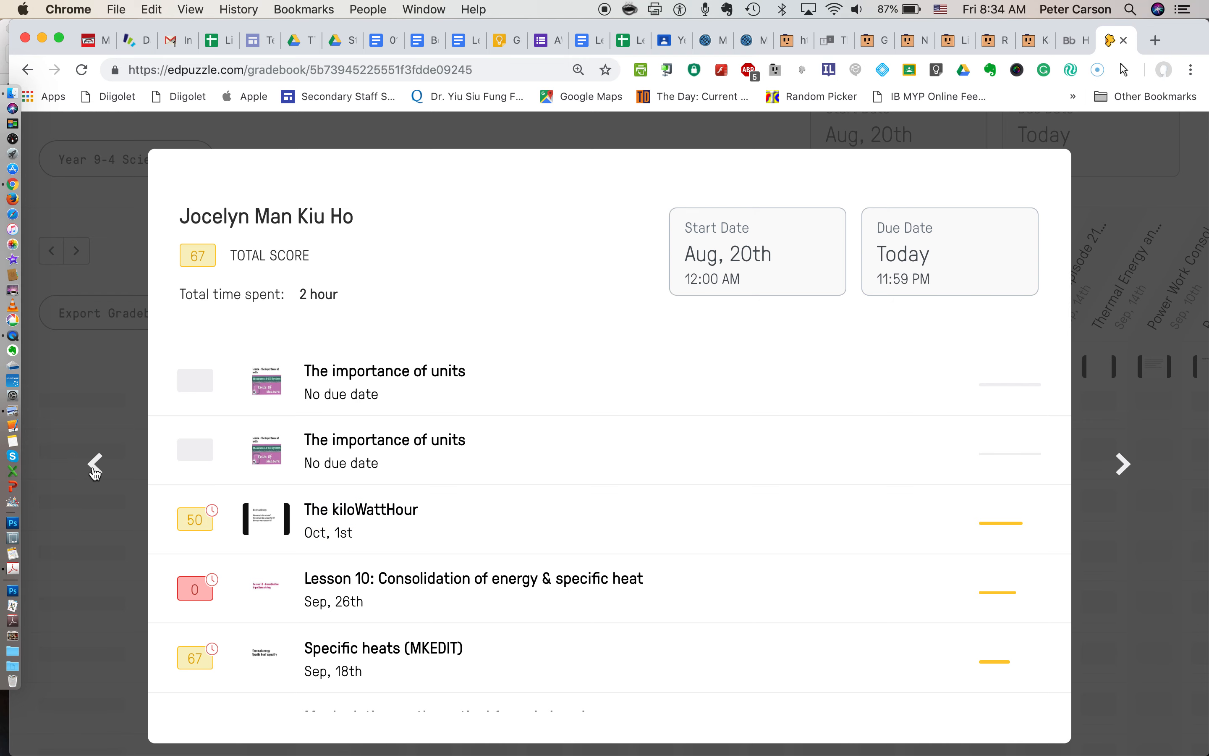
mouse_move(1061, 220)
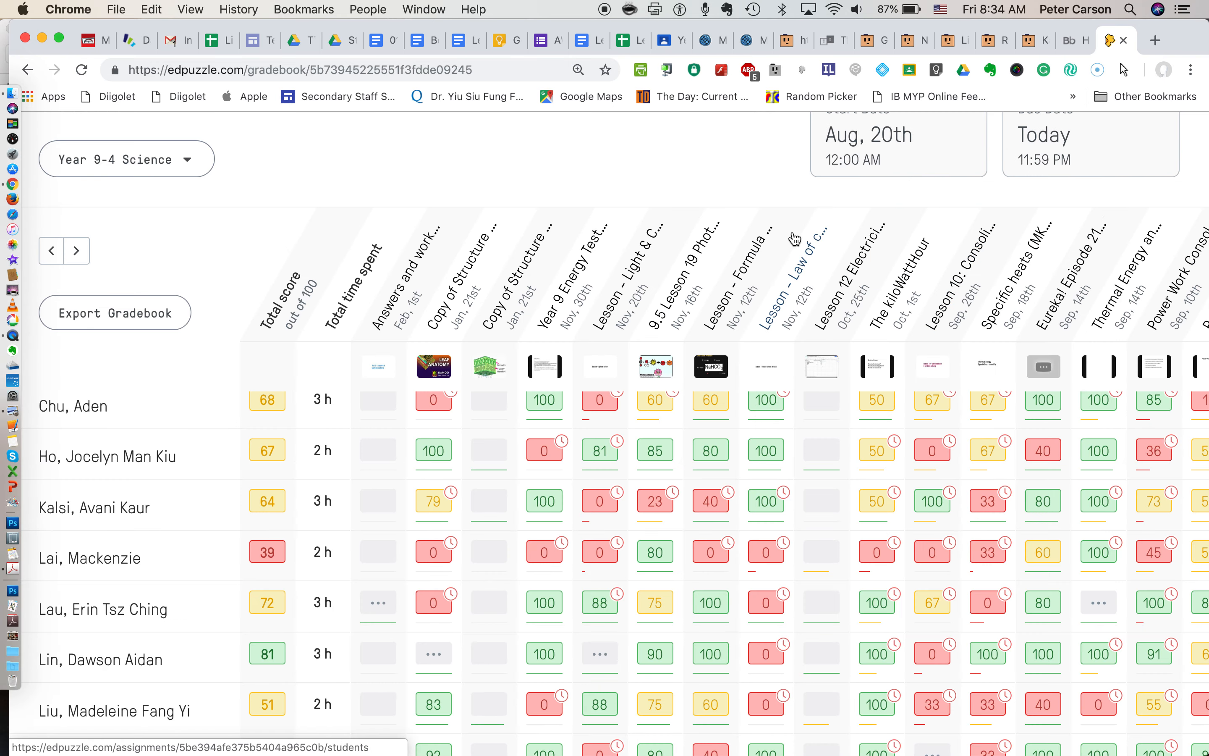
scroll(up, 3)
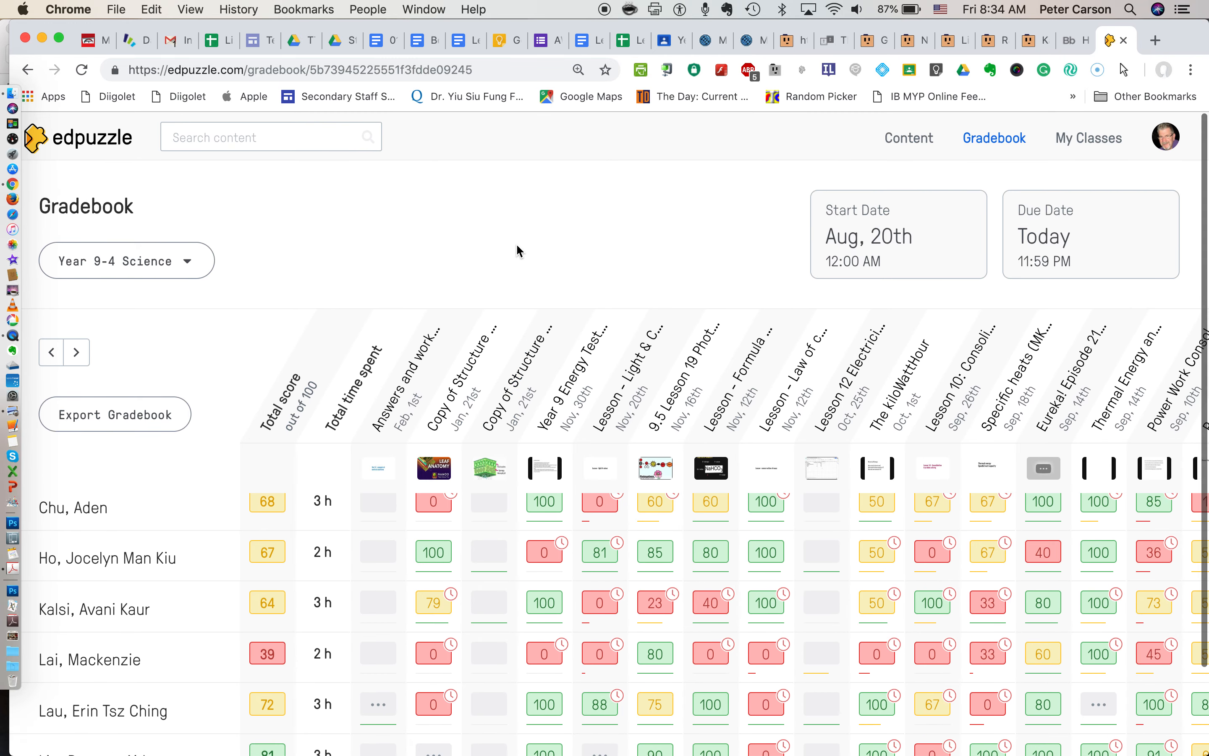